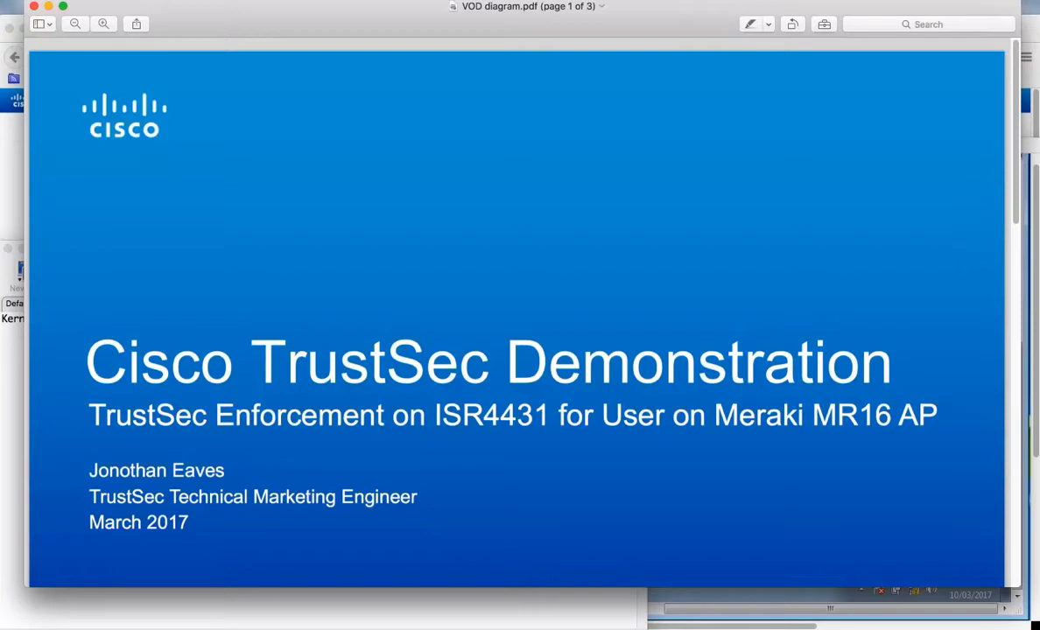
mouse_move(1012, 347)
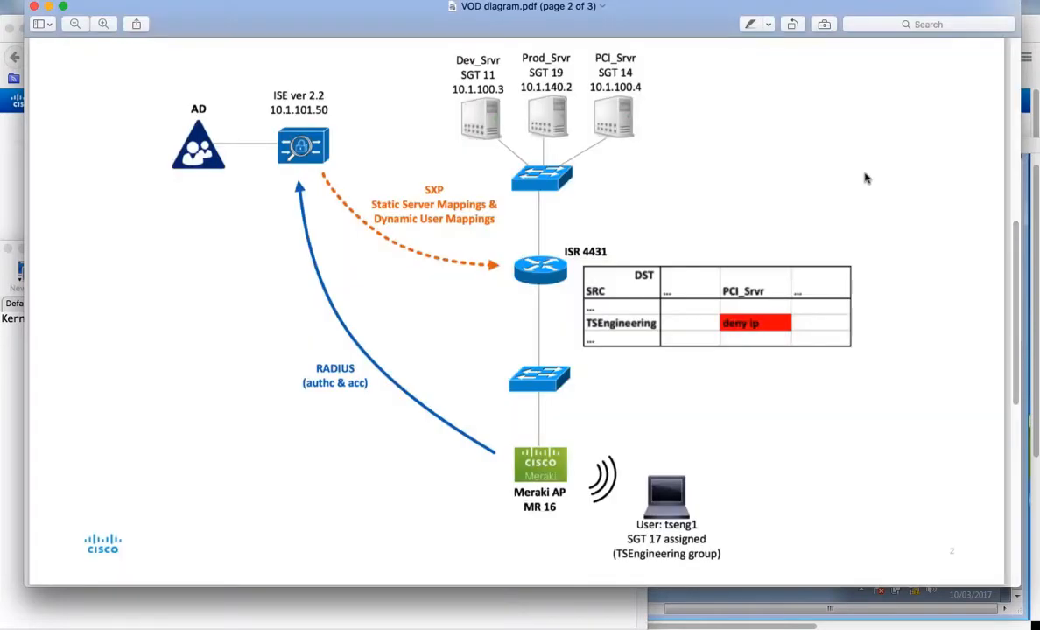
mouse_move(665, 124)
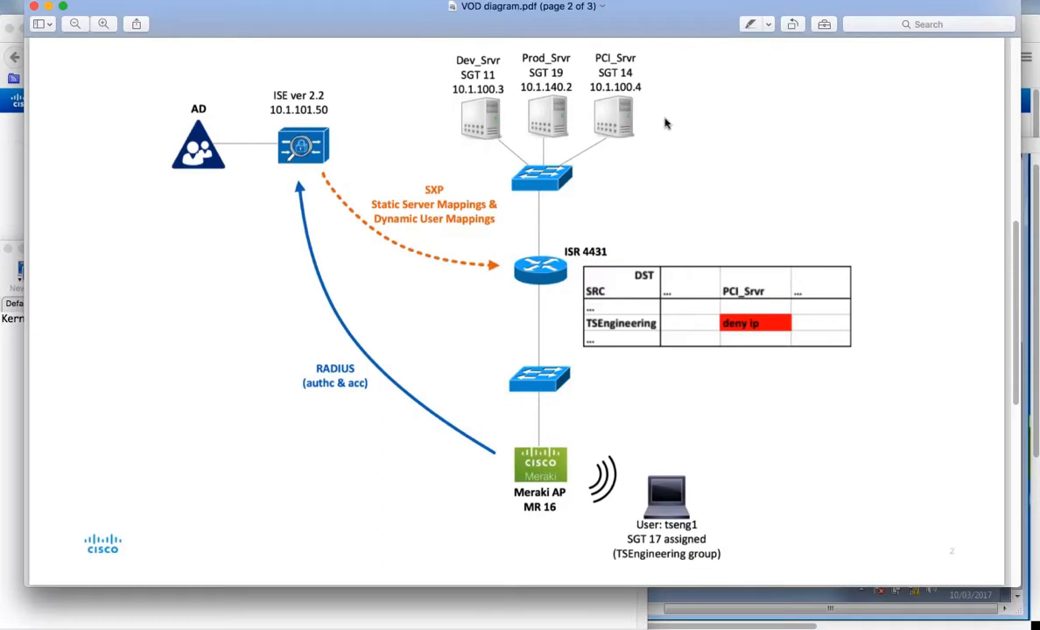
mouse_move(667, 118)
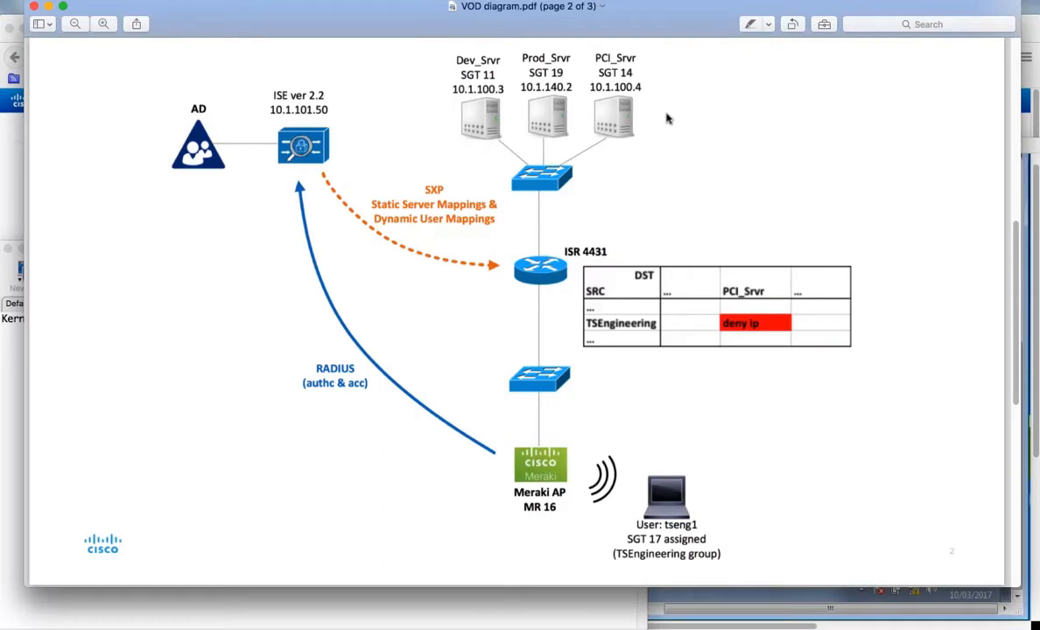
mouse_move(492, 109)
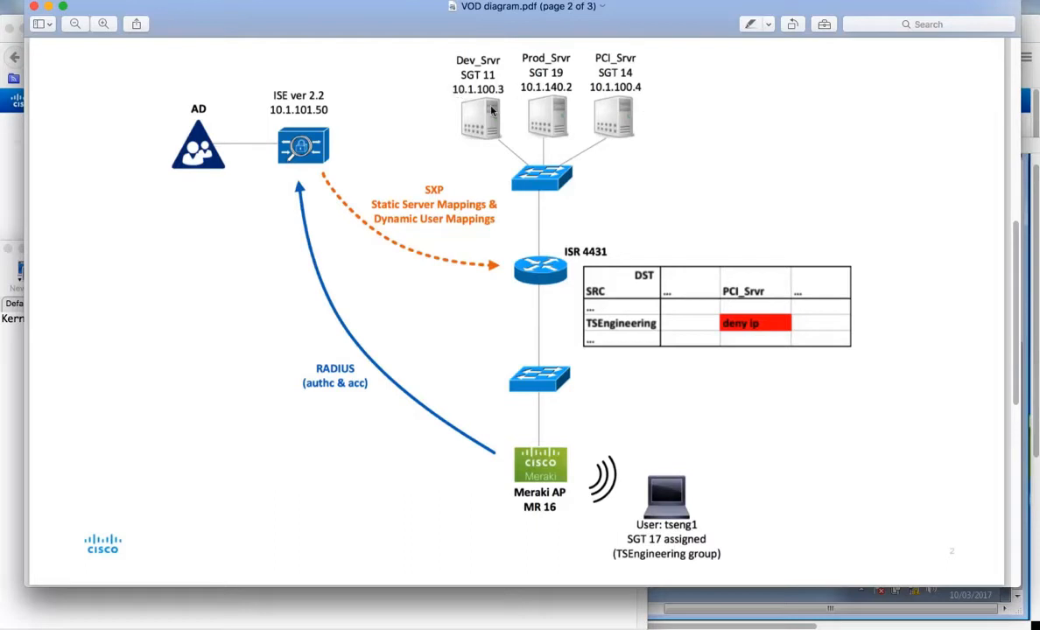
mouse_move(445, 66)
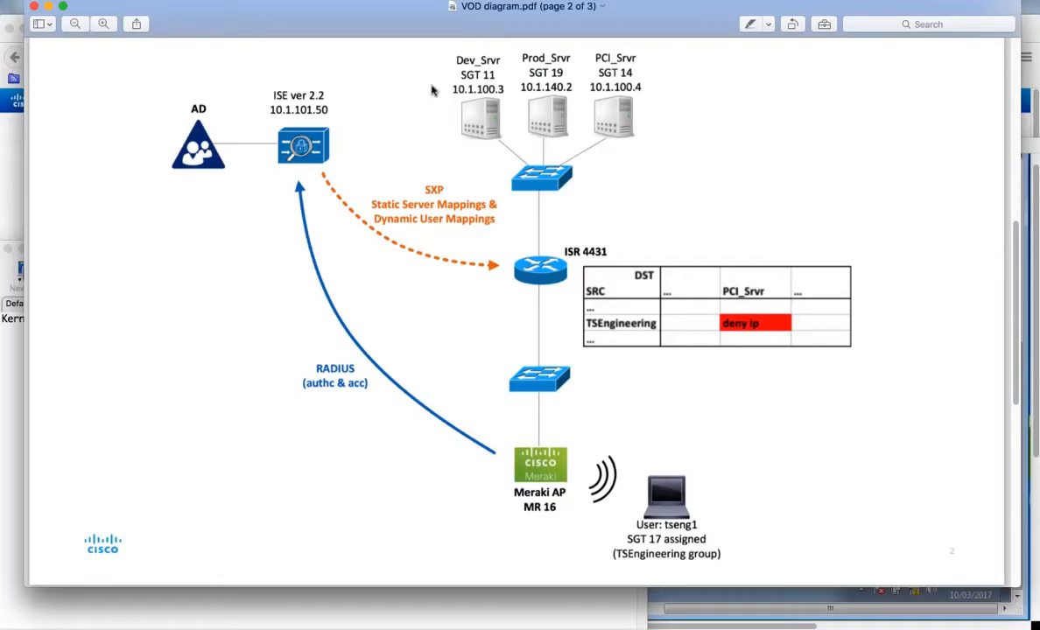
mouse_move(553, 66)
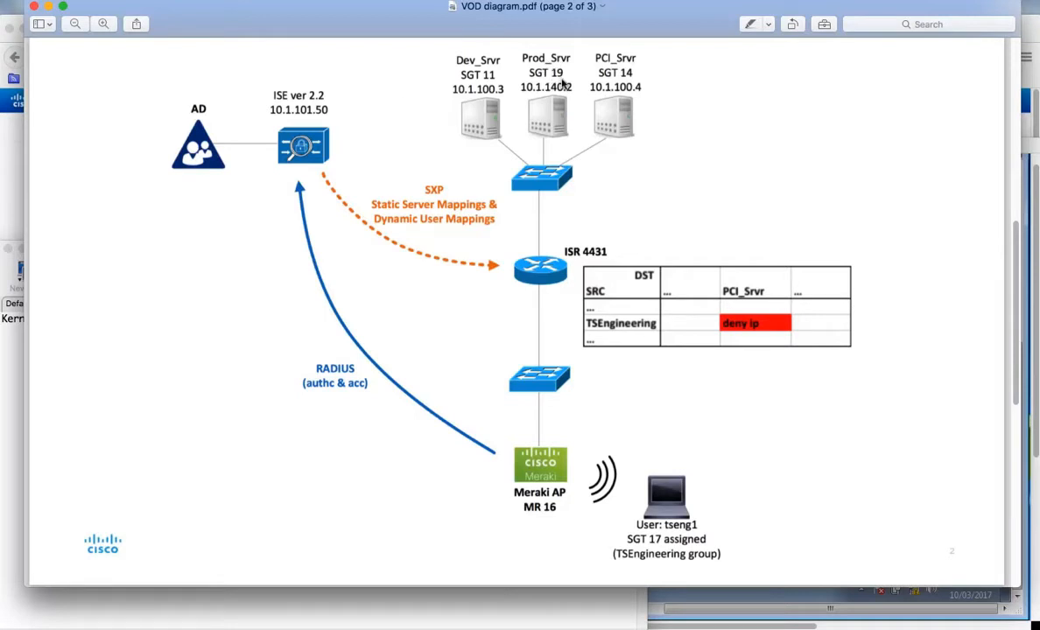
mouse_move(645, 83)
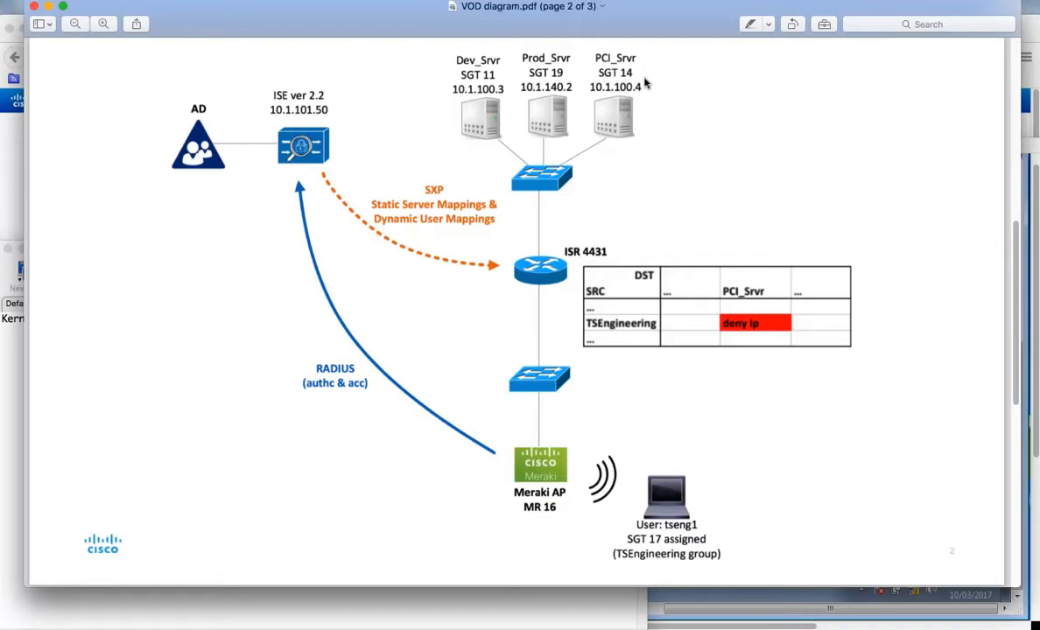
mouse_move(643, 84)
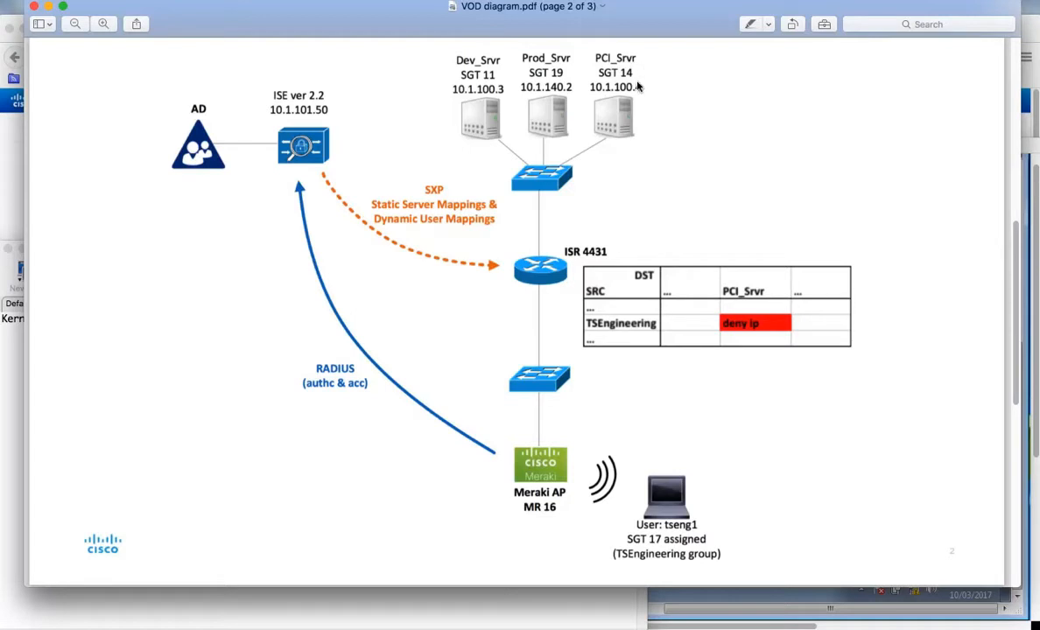
mouse_move(339, 157)
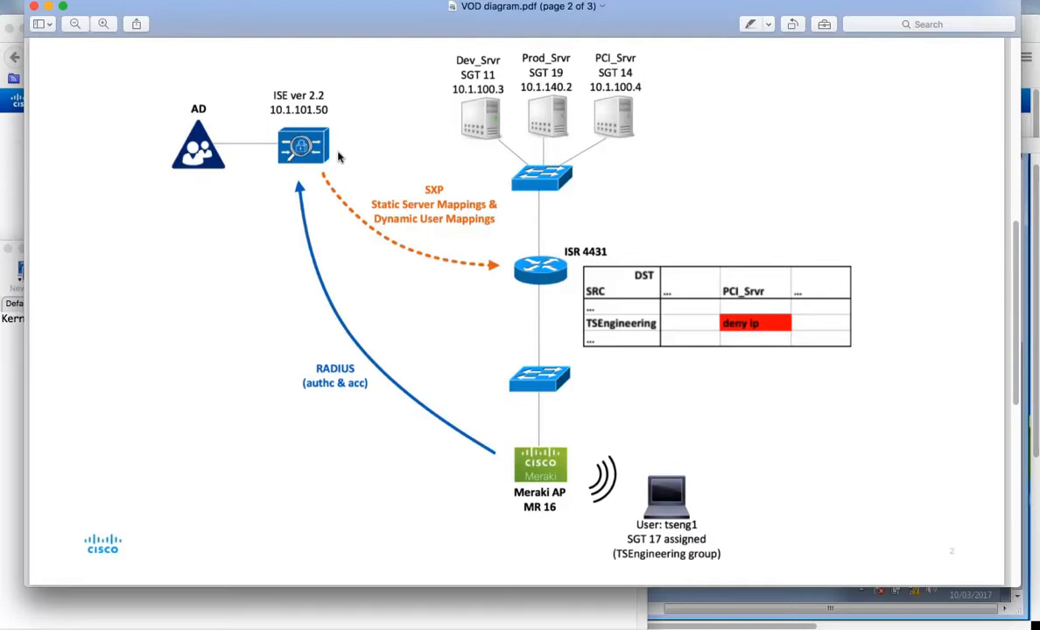
mouse_move(357, 170)
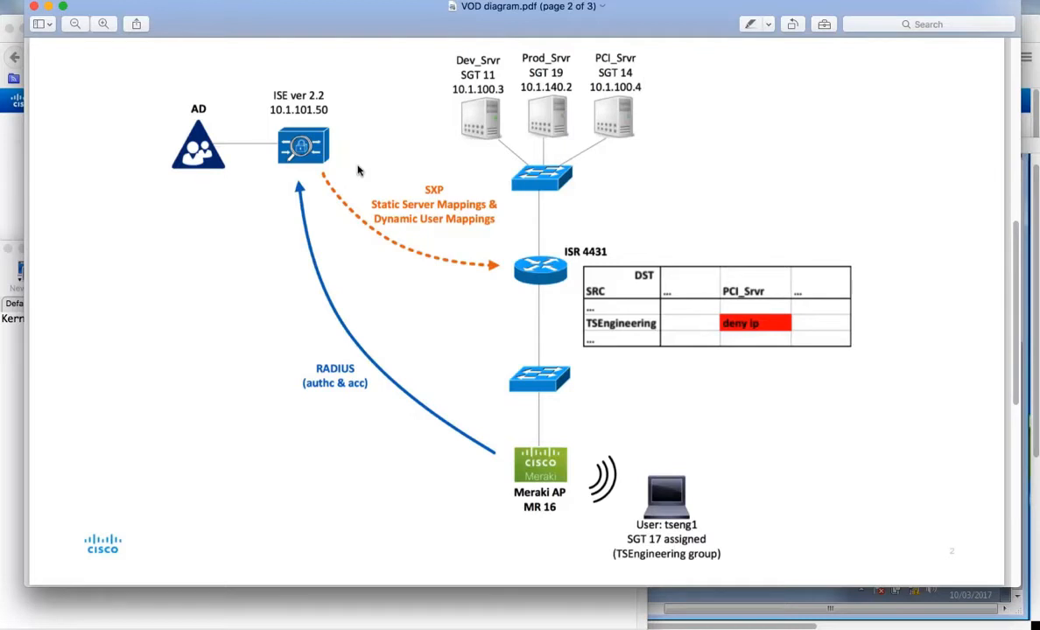
mouse_move(466, 257)
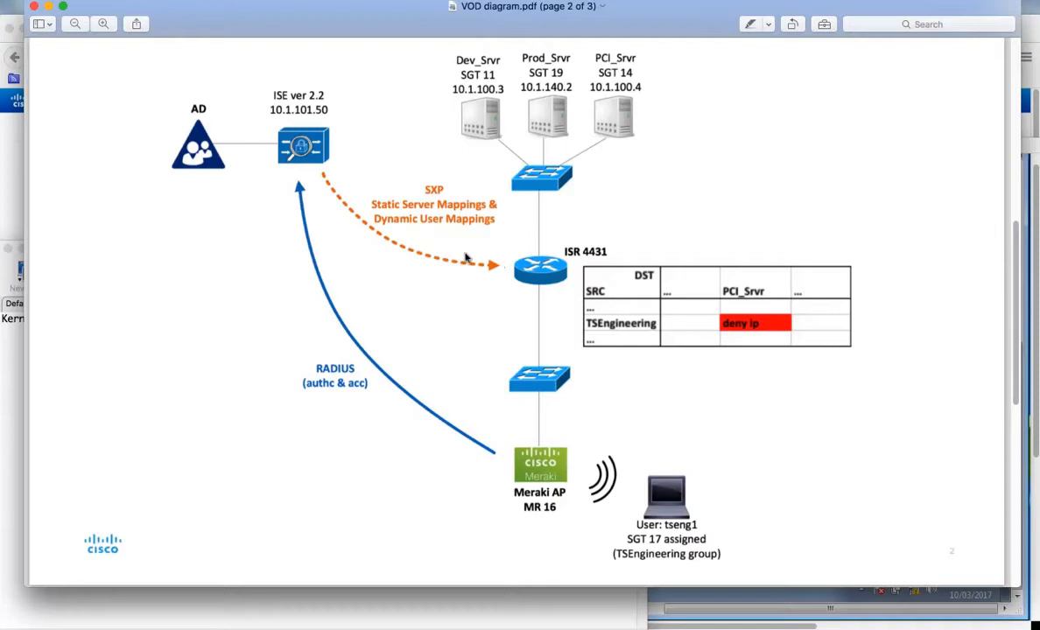
mouse_move(454, 245)
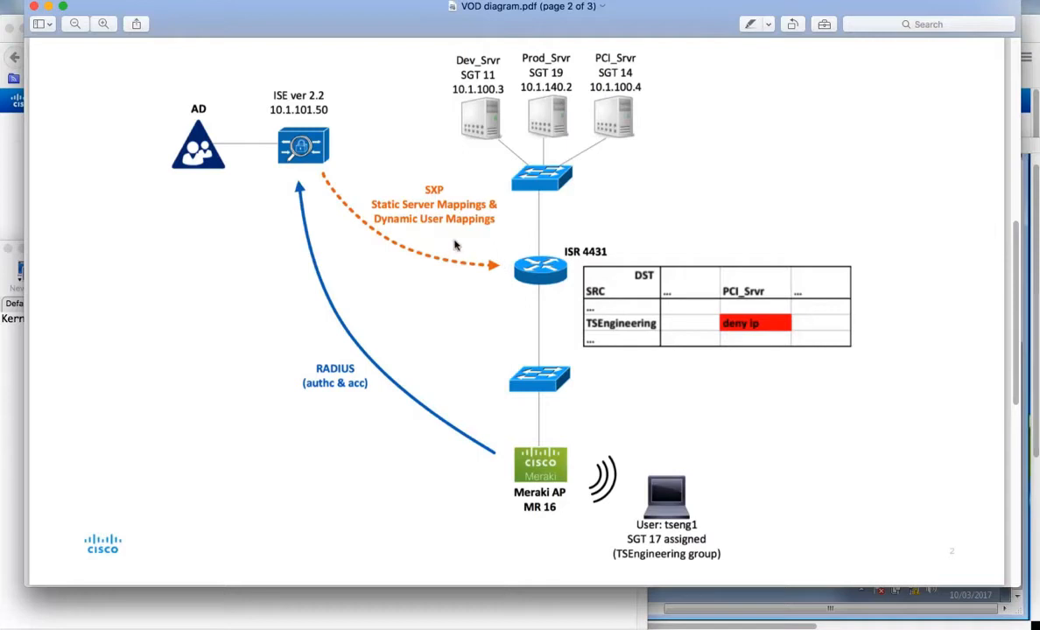
mouse_move(541, 245)
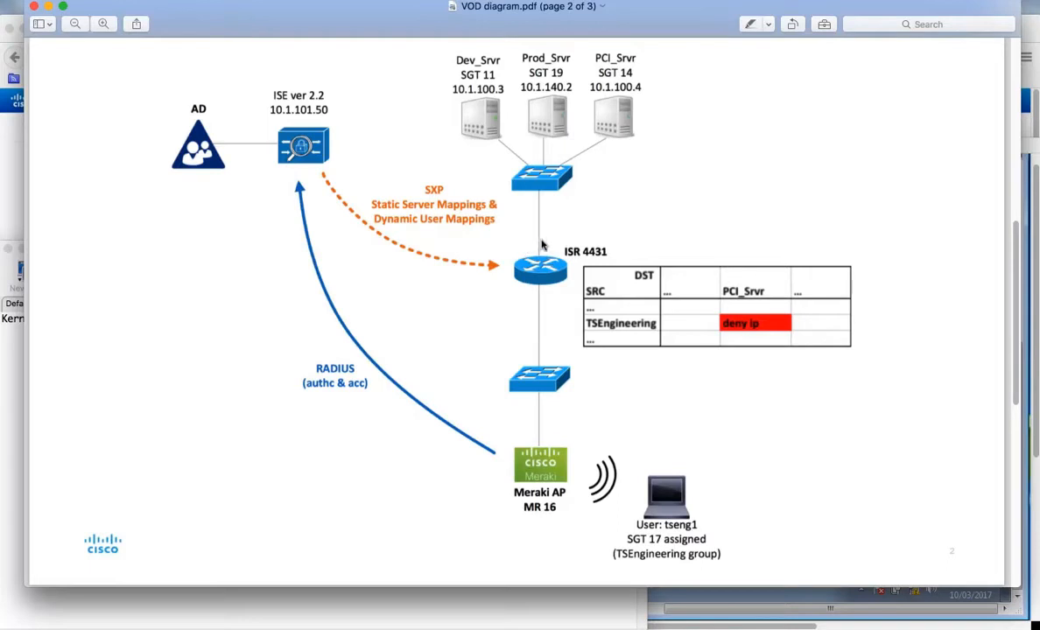
mouse_move(563, 213)
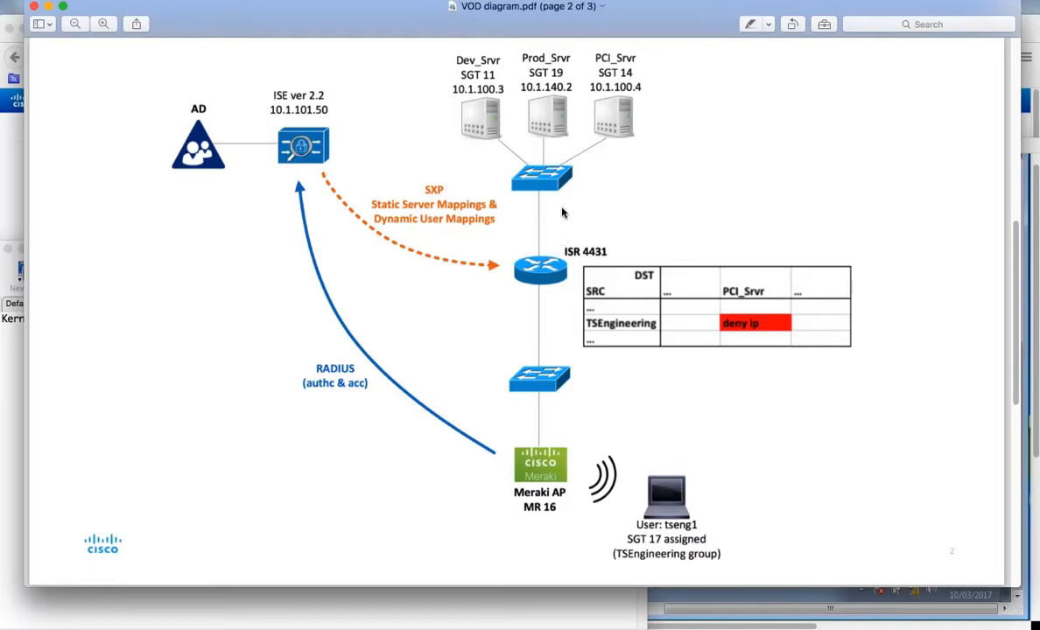
mouse_move(586, 212)
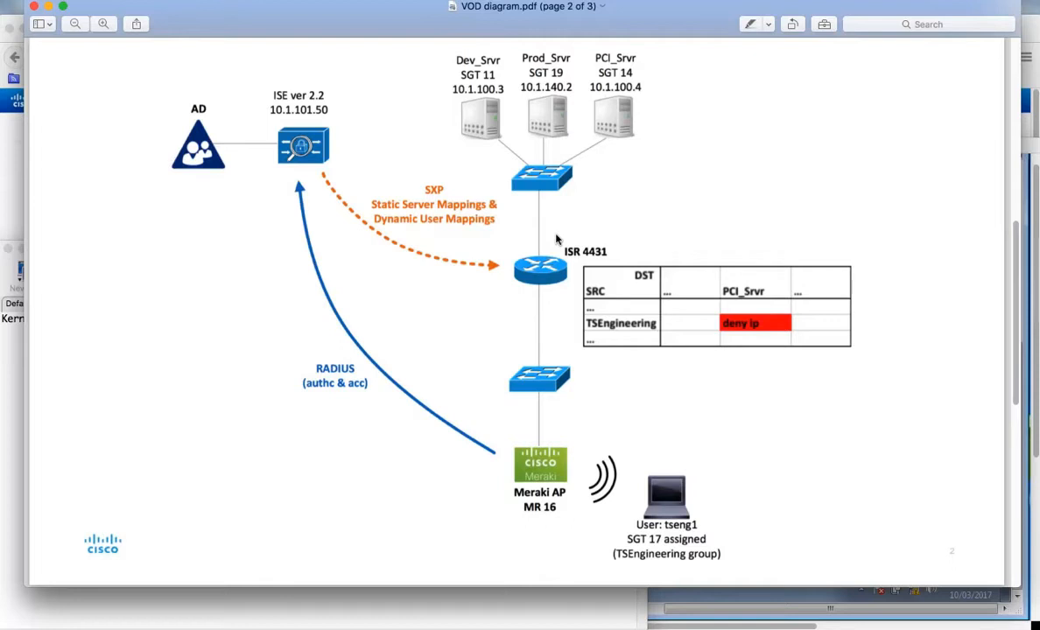
mouse_move(571, 289)
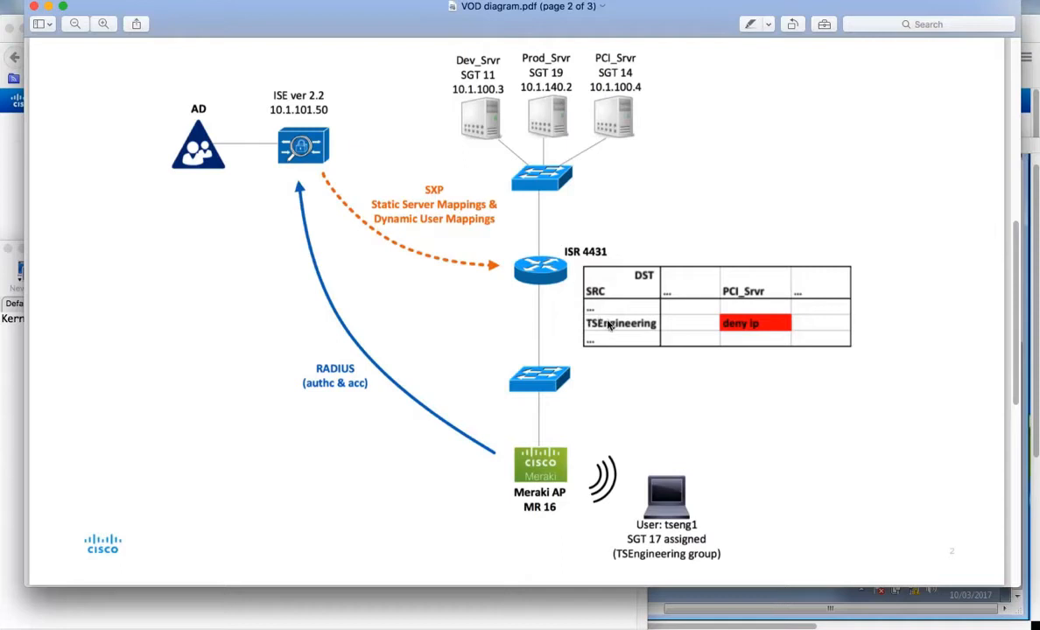
mouse_move(636, 508)
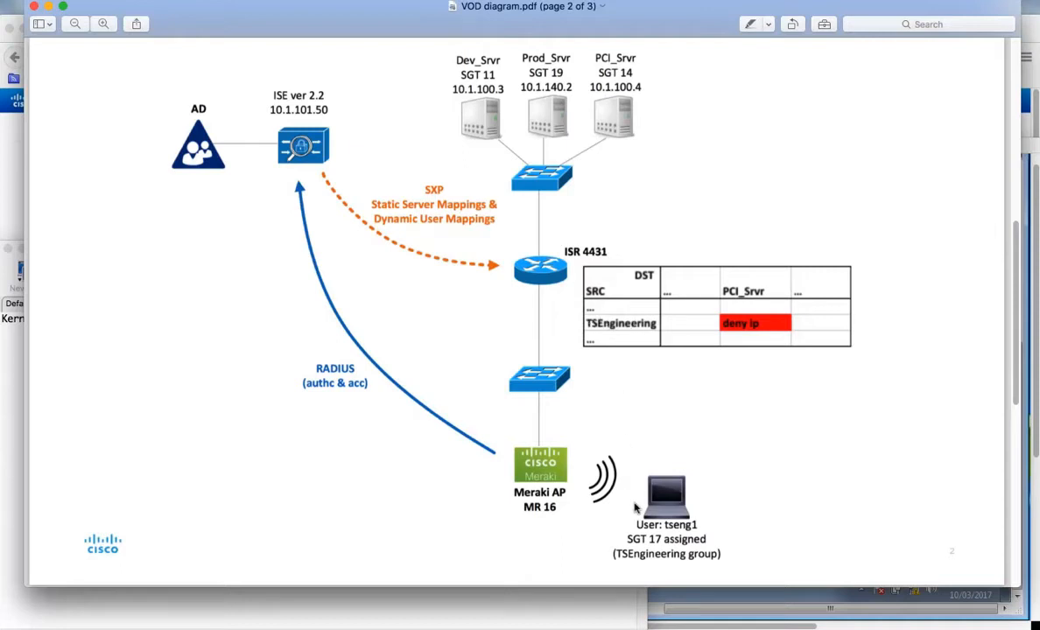
mouse_move(621, 523)
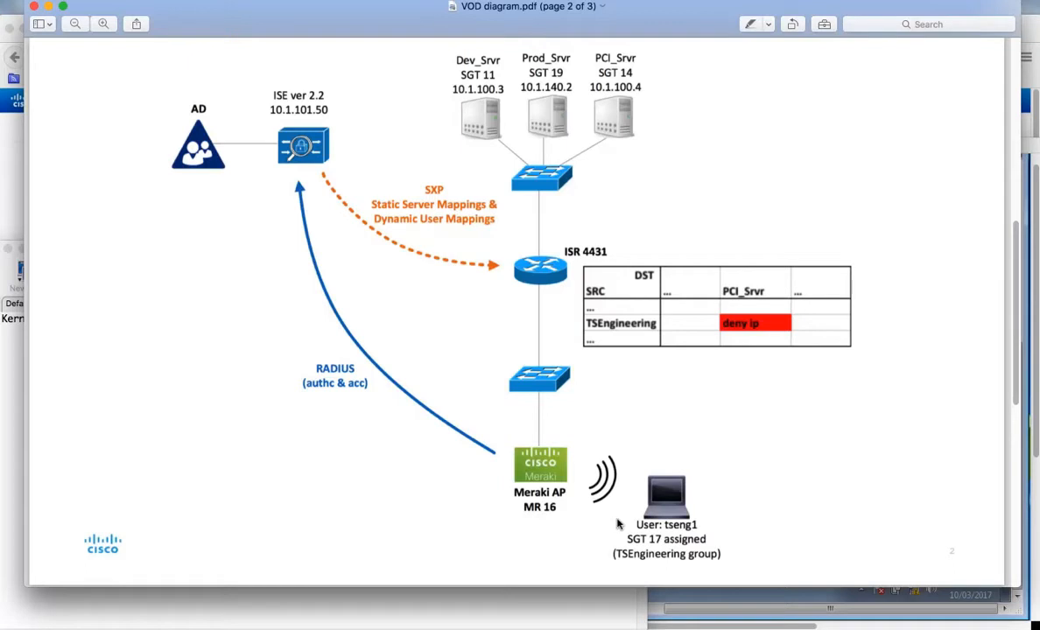
mouse_move(623, 329)
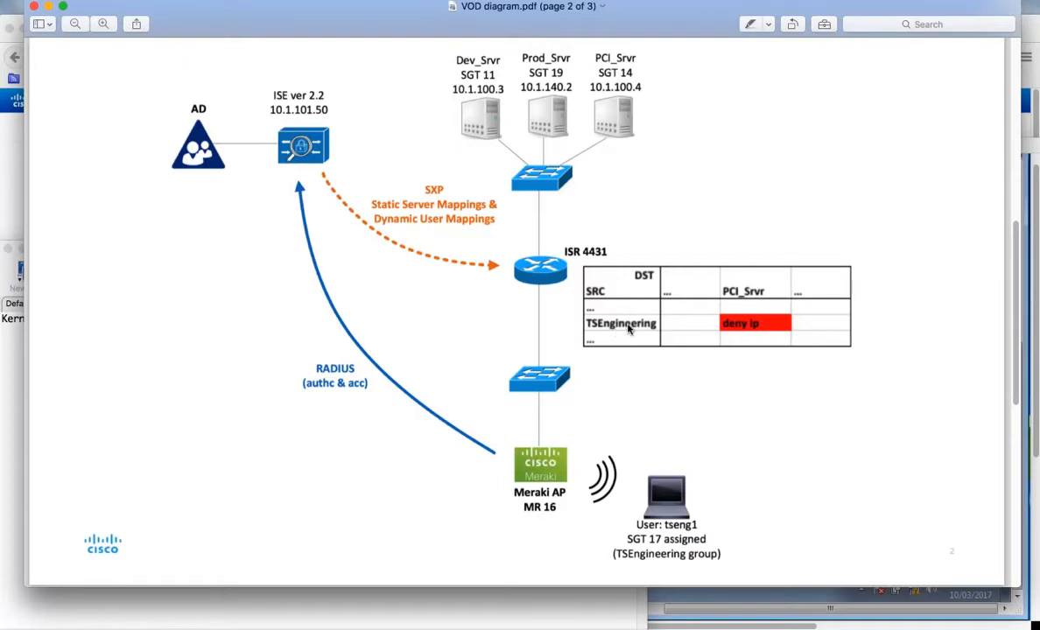
mouse_move(735, 294)
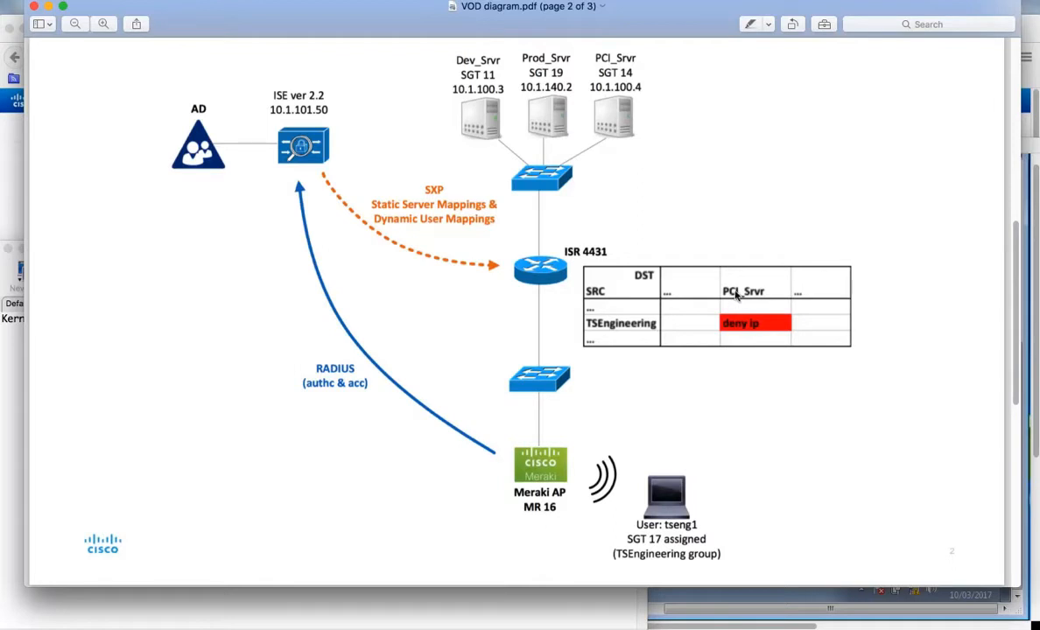
mouse_move(769, 327)
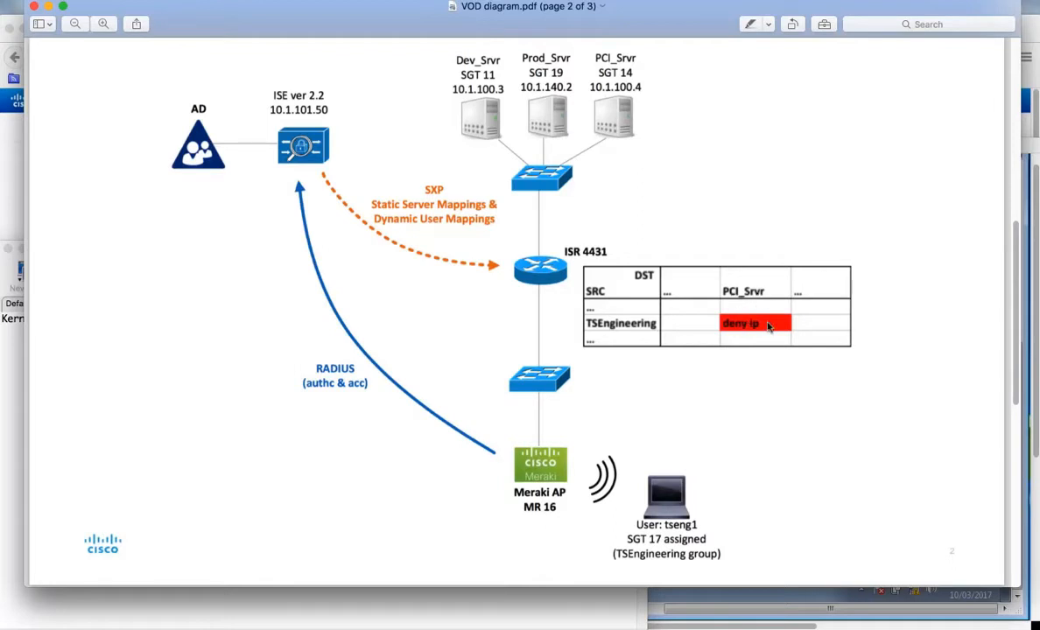
mouse_move(728, 427)
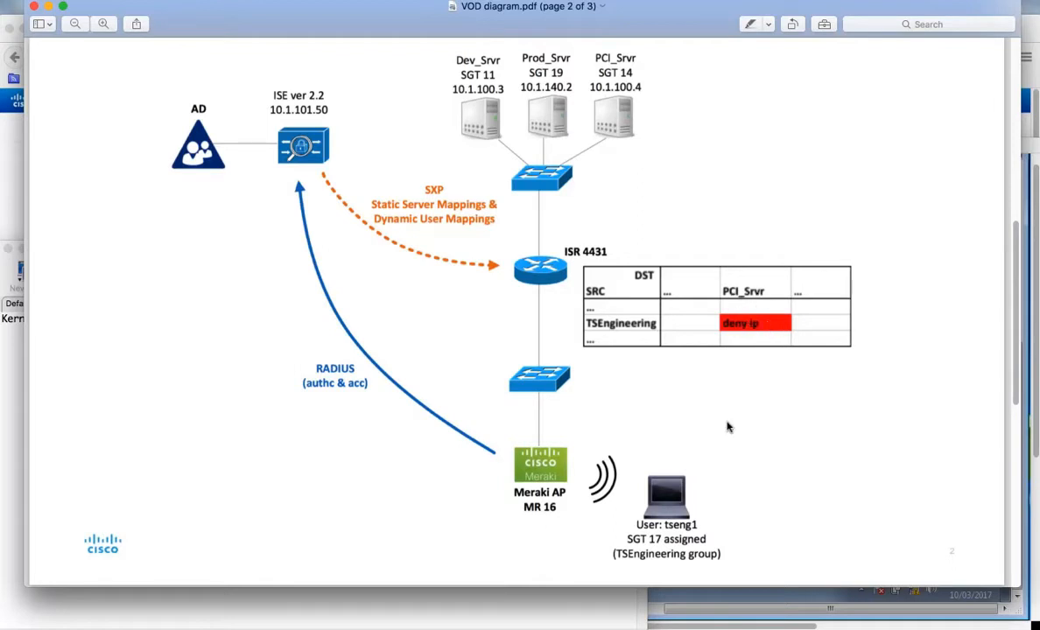
mouse_move(696, 505)
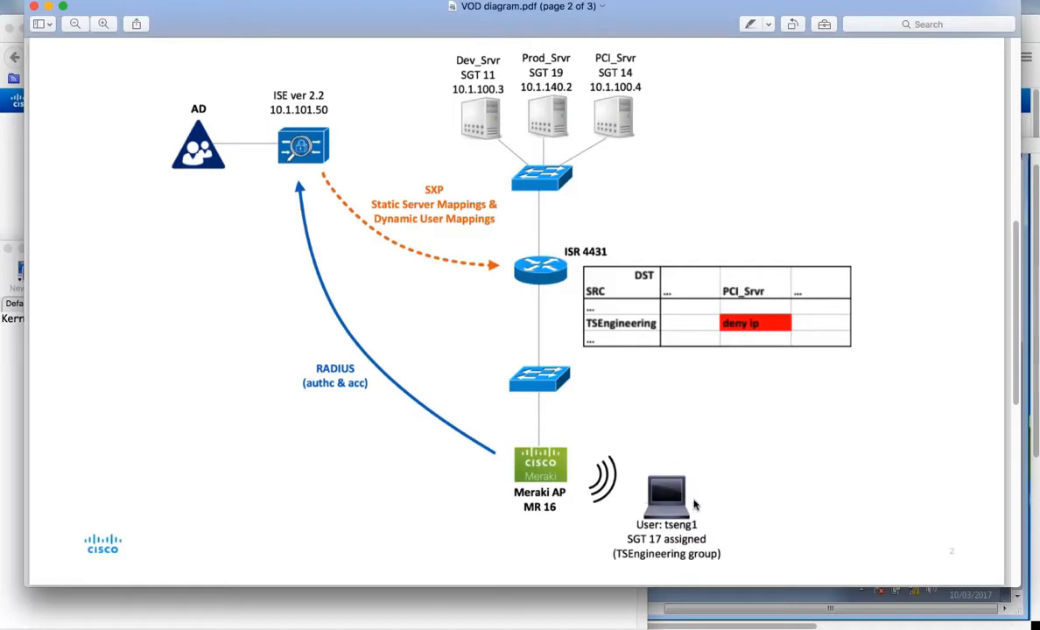
mouse_move(661, 540)
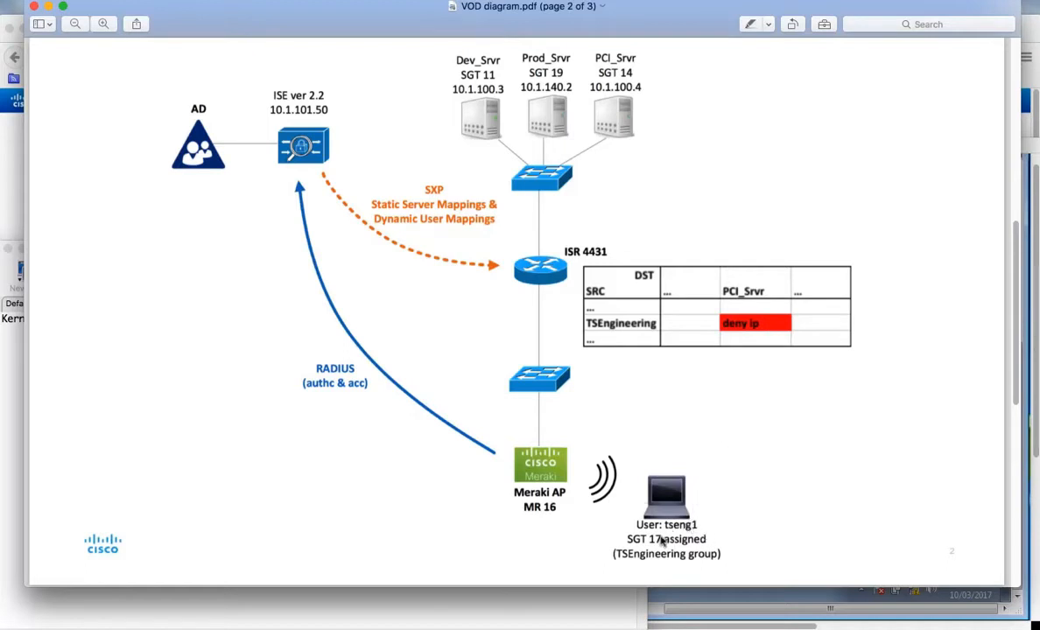
mouse_move(668, 506)
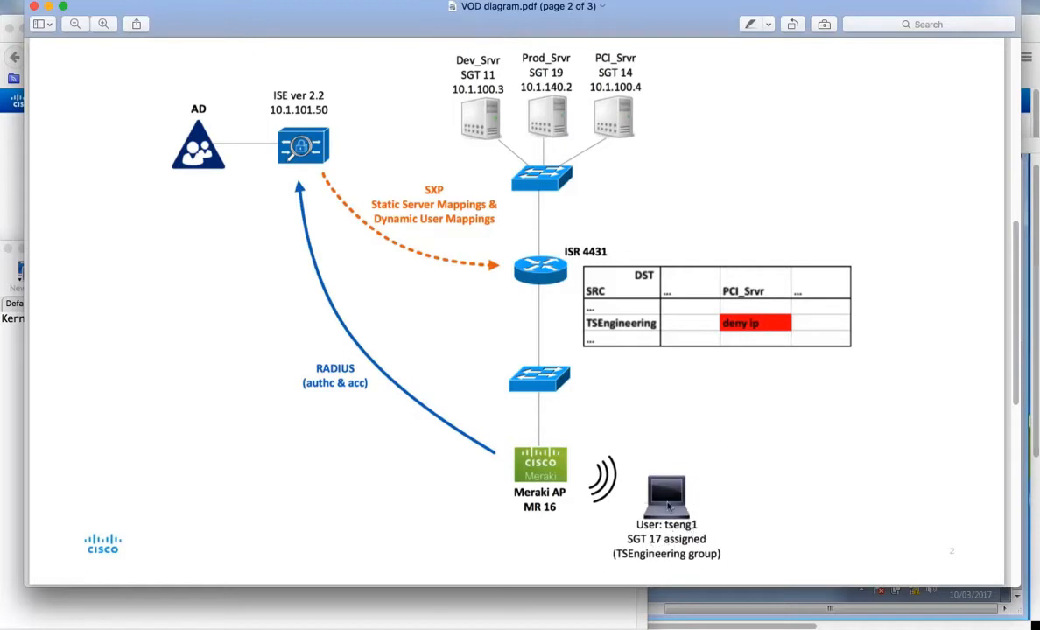
mouse_move(564, 471)
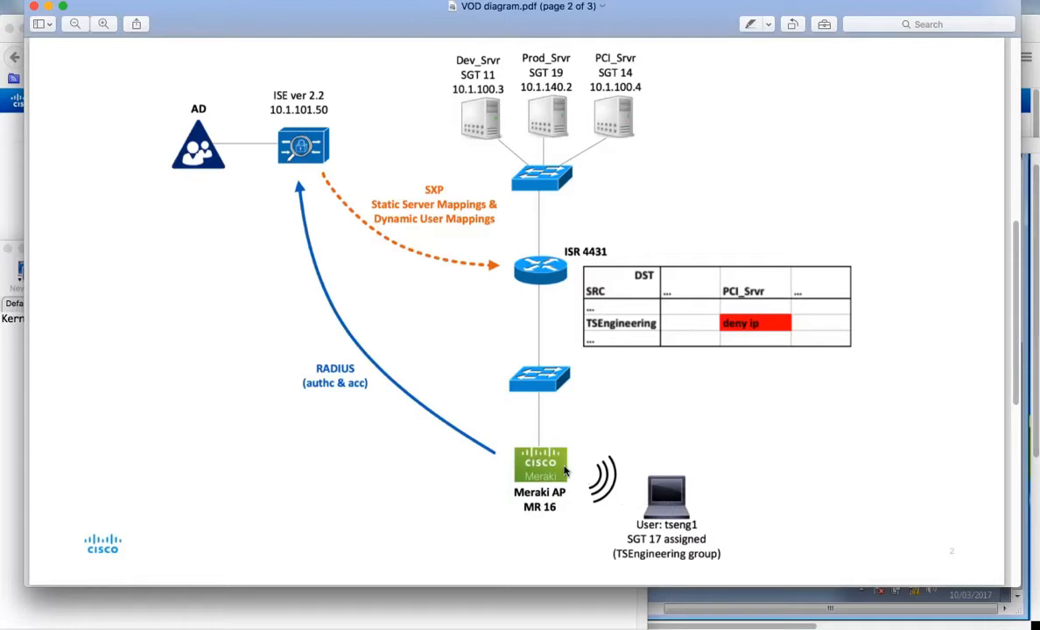
mouse_move(519, 460)
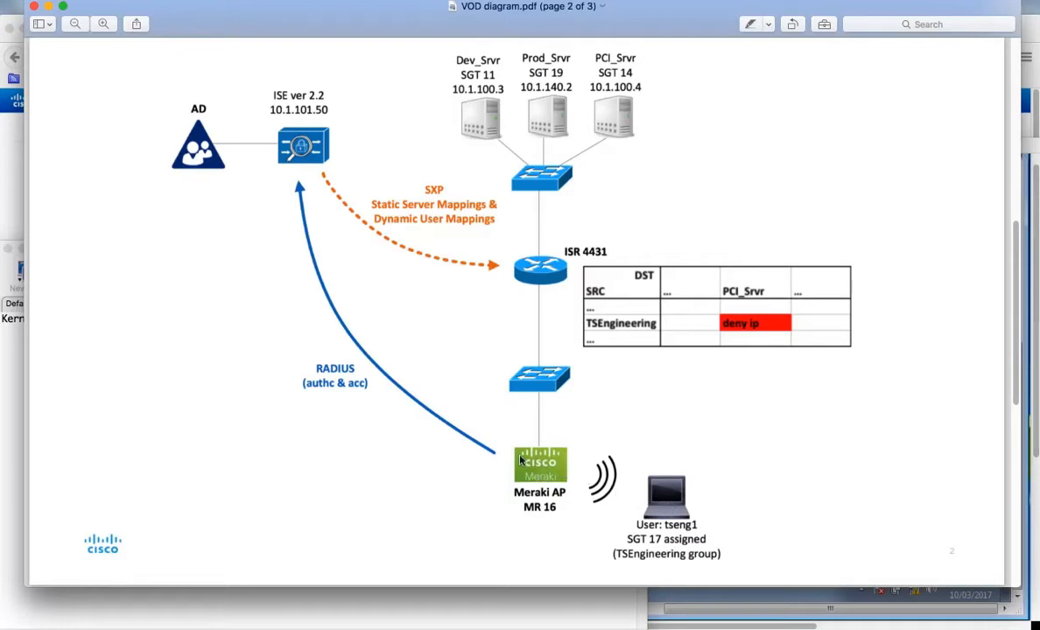
mouse_move(504, 449)
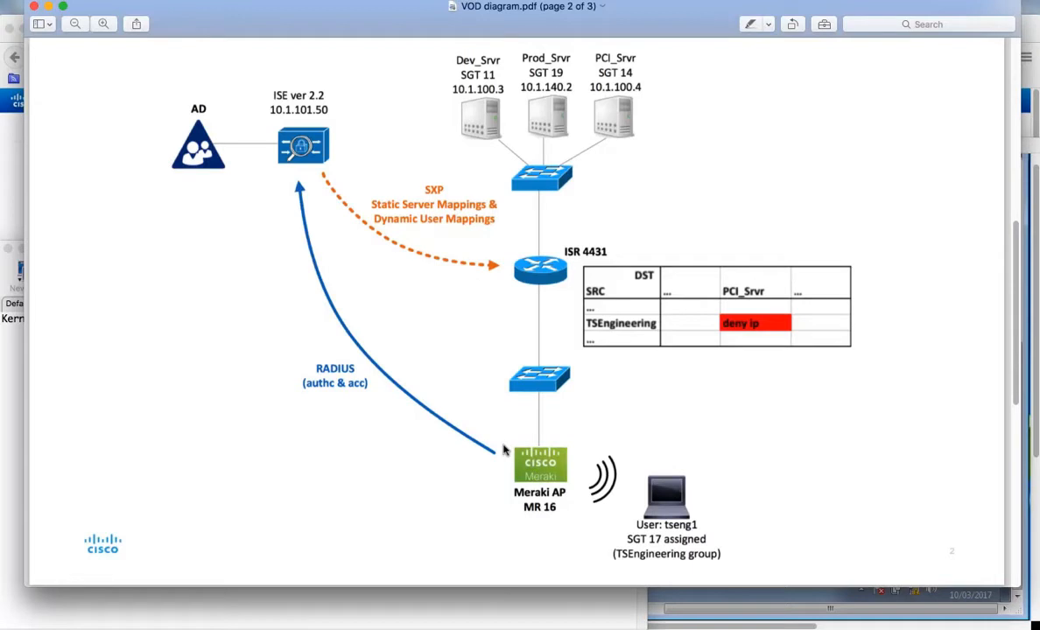
mouse_move(482, 427)
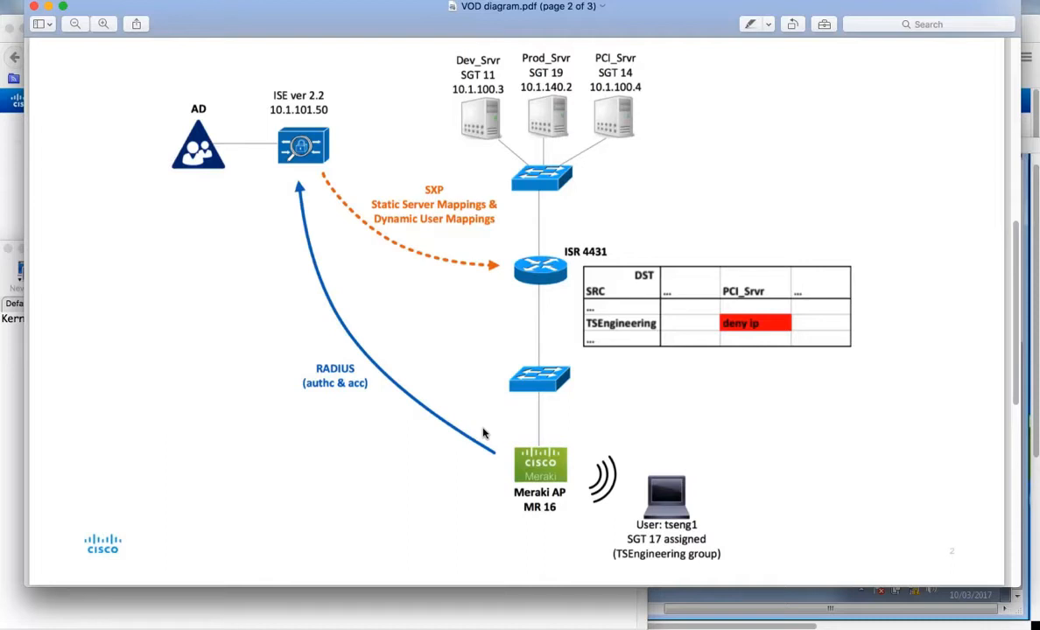
mouse_move(403, 334)
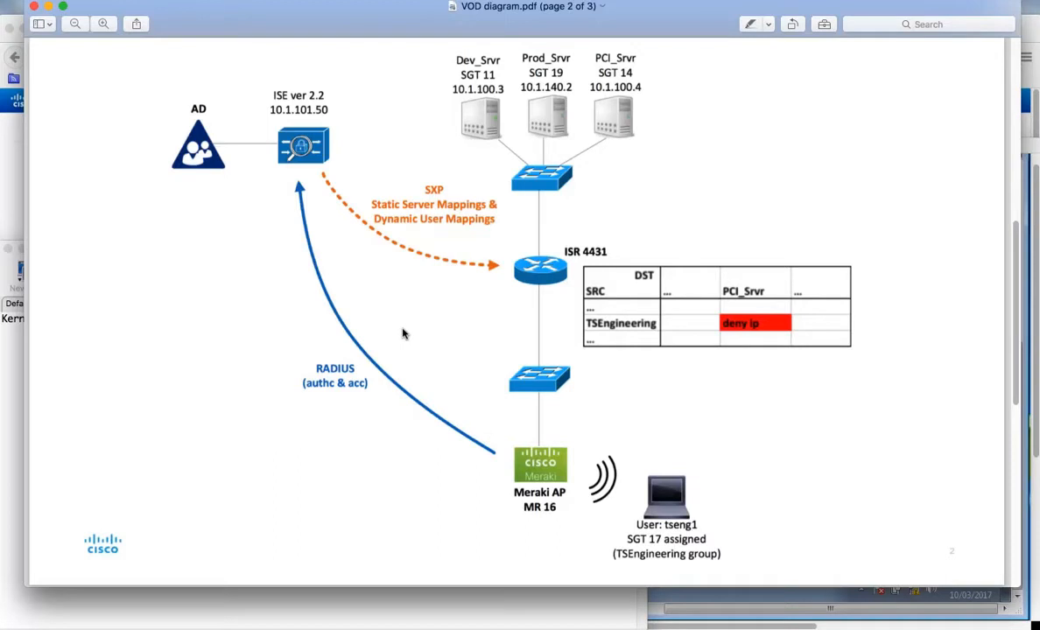
mouse_move(324, 200)
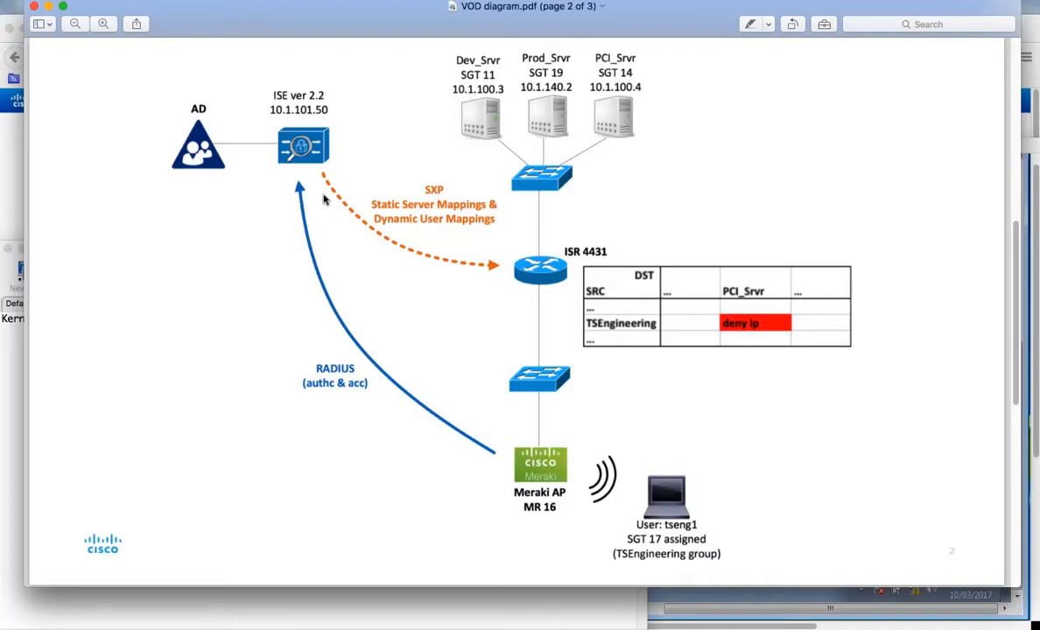
mouse_move(458, 261)
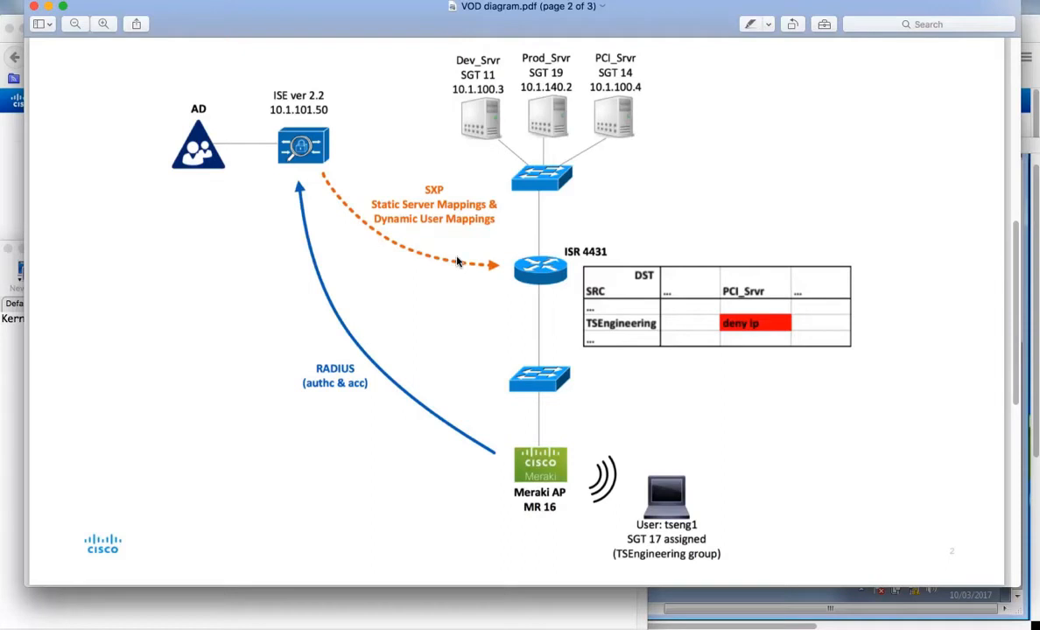
mouse_move(528, 294)
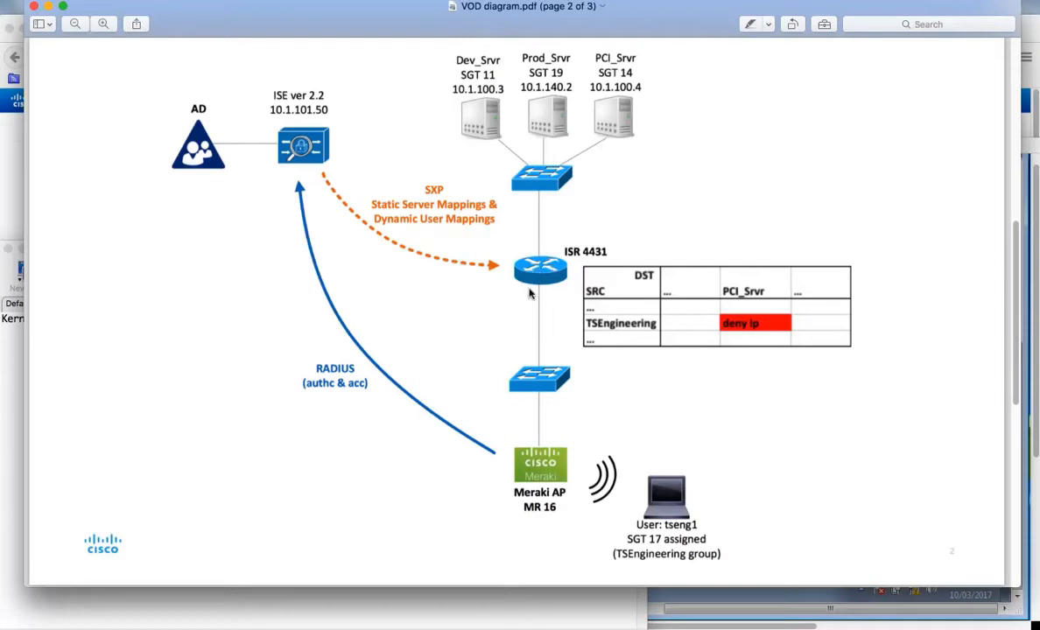
mouse_move(527, 295)
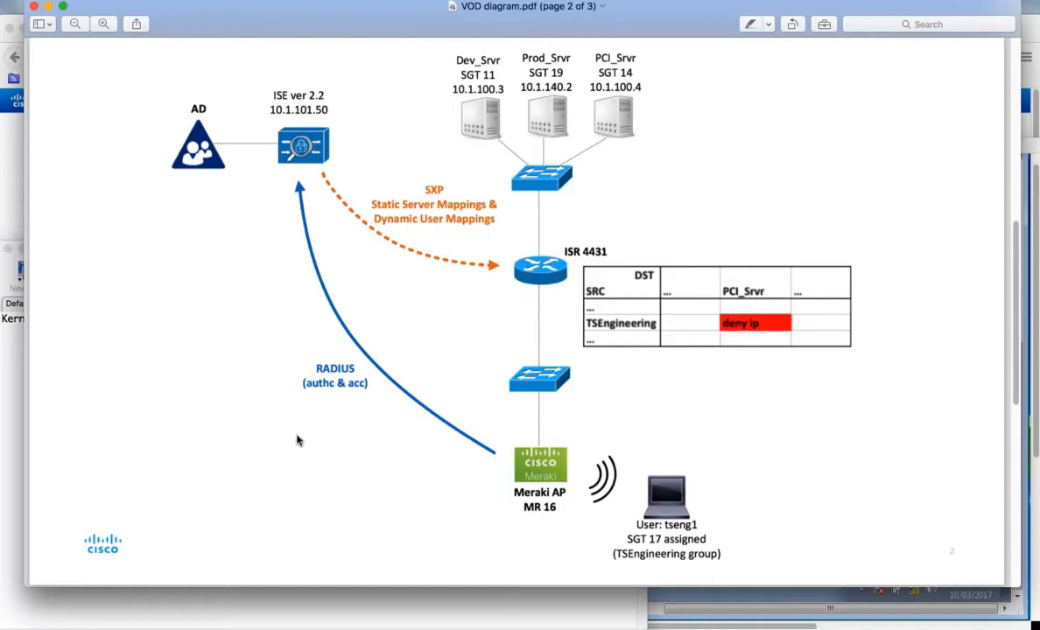
mouse_move(13, 168)
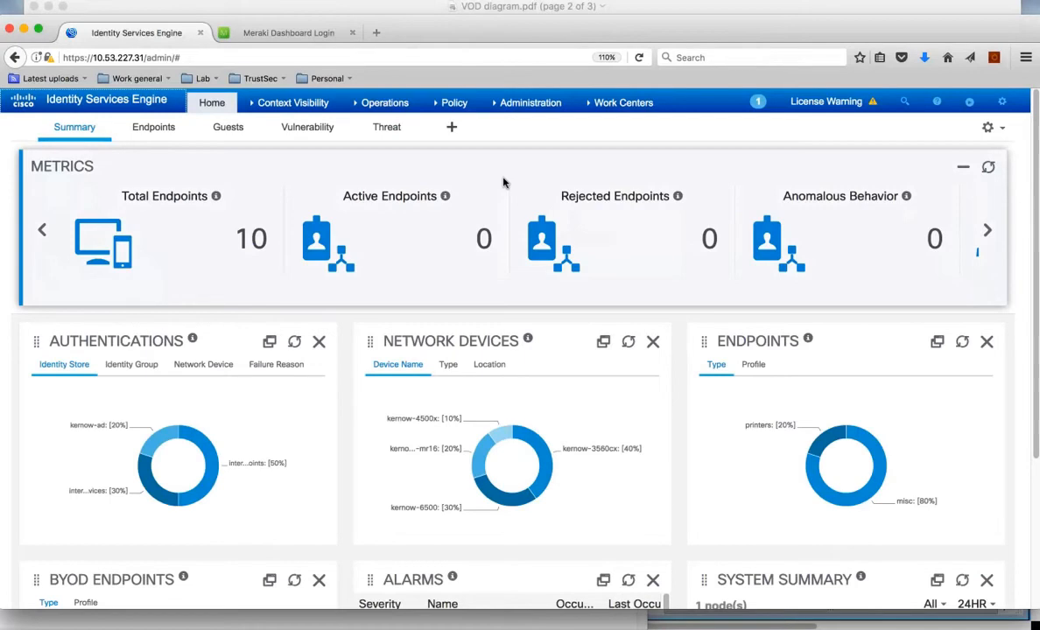
Show the TrustSec Security Groups list, including TSEngineering with SGT 17.
click(622, 103)
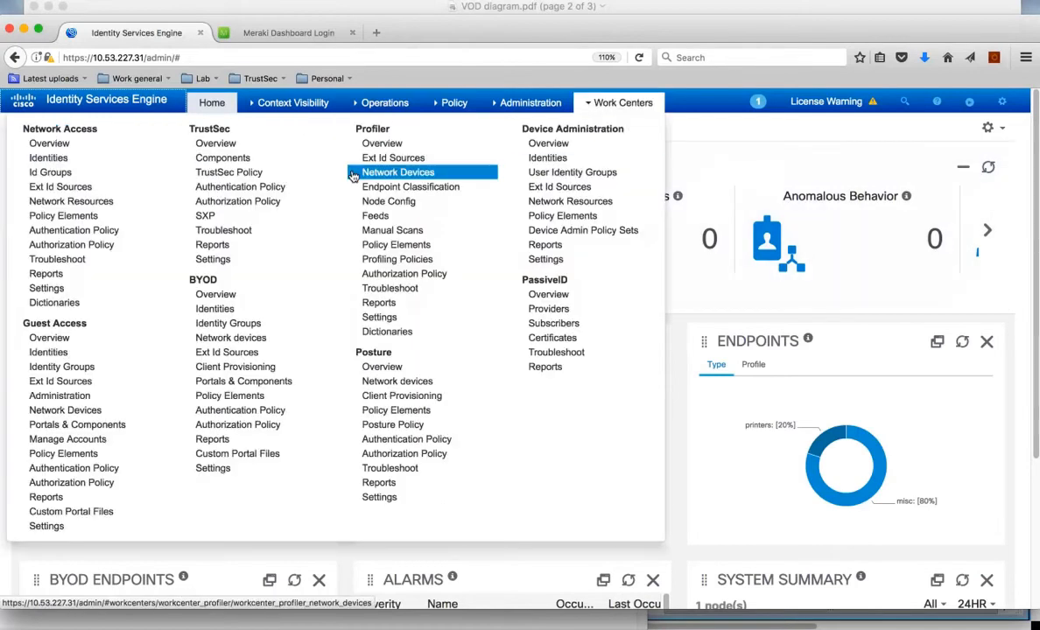
mouse_move(223, 158)
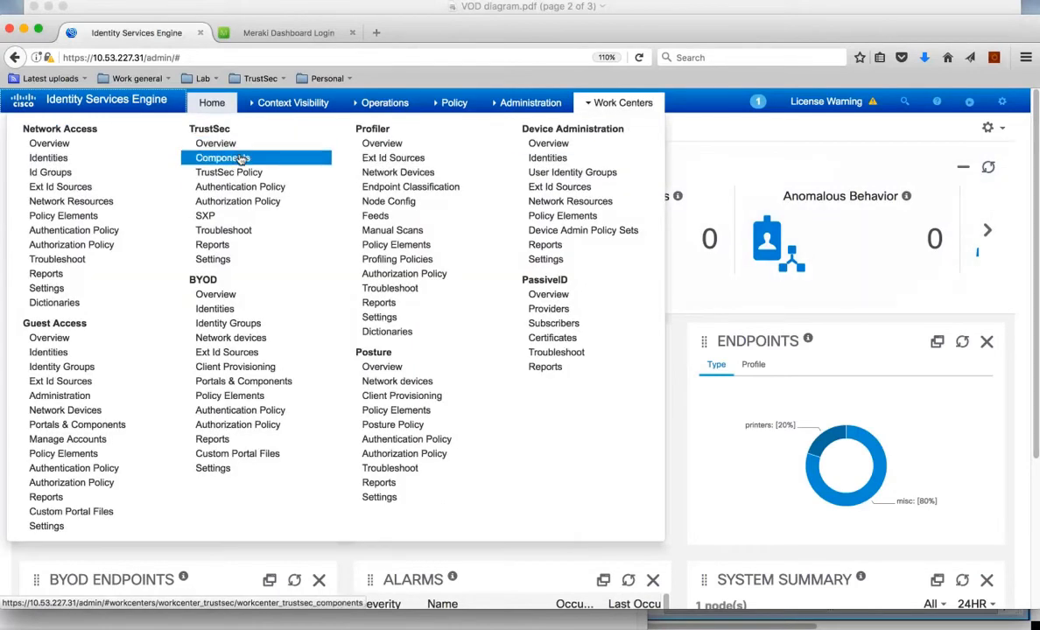
click(221, 158)
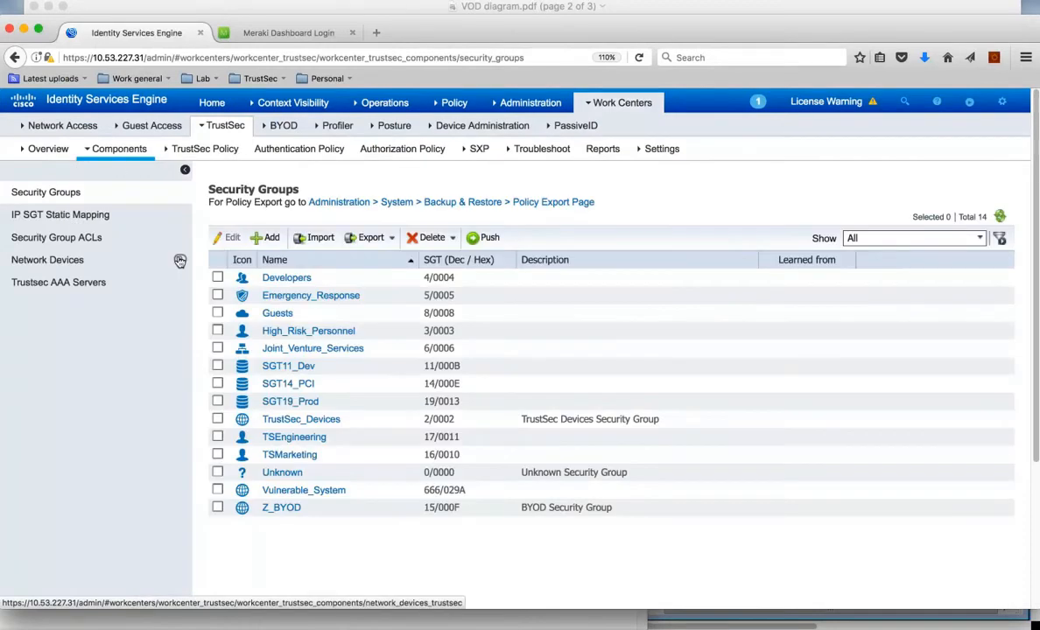
mouse_move(184, 378)
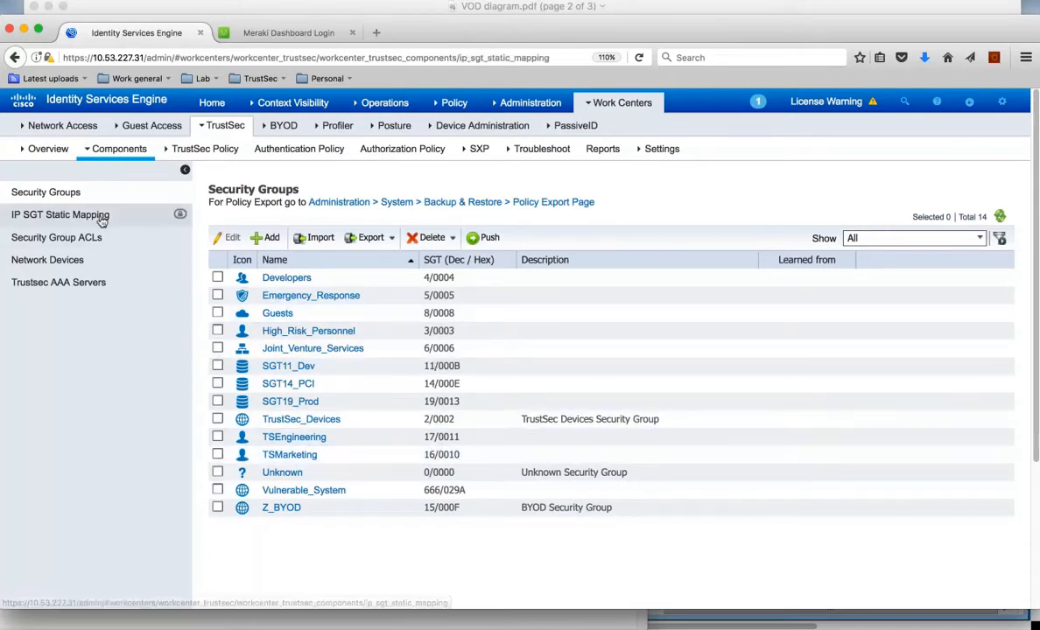
Review static IP-SGT mappings for 10.1.100.3, 10.1.100.4 and 10.1.140.2, then list SXP devices.
click(60, 214)
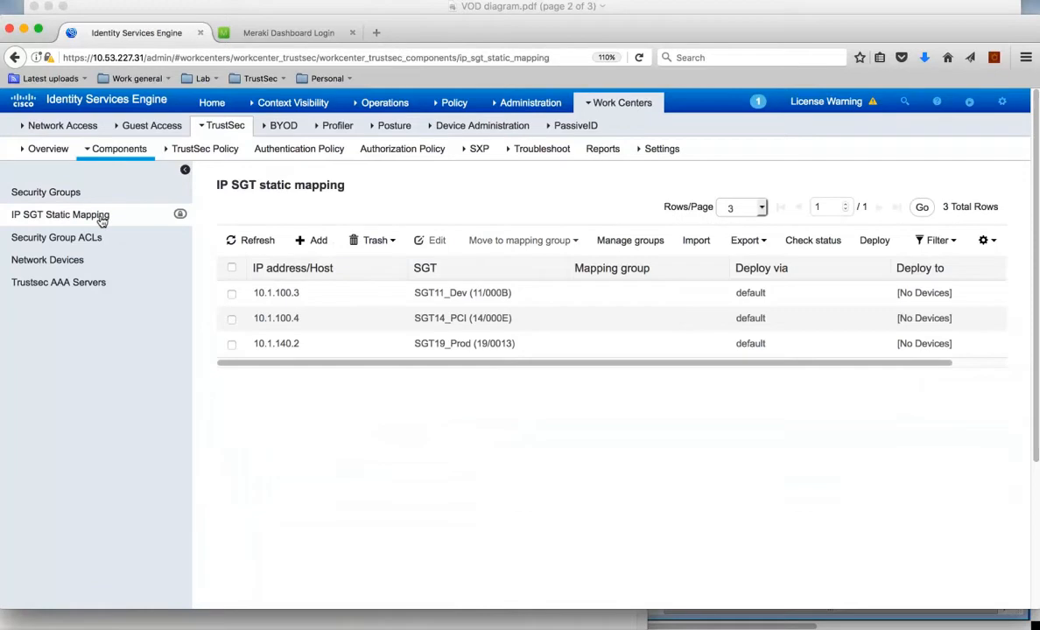
mouse_move(275, 401)
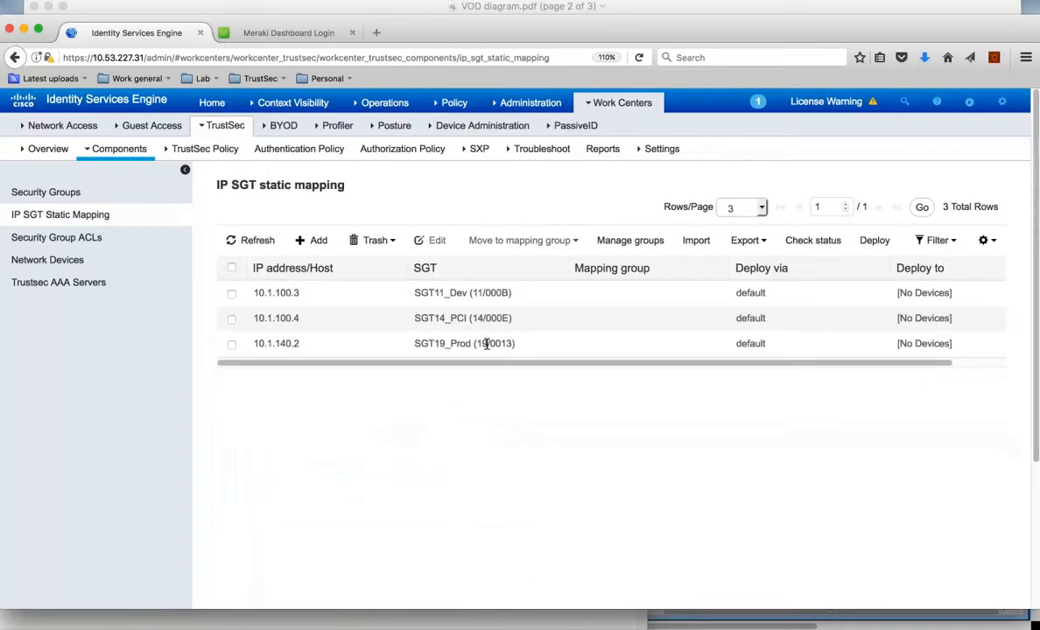
mouse_move(449, 400)
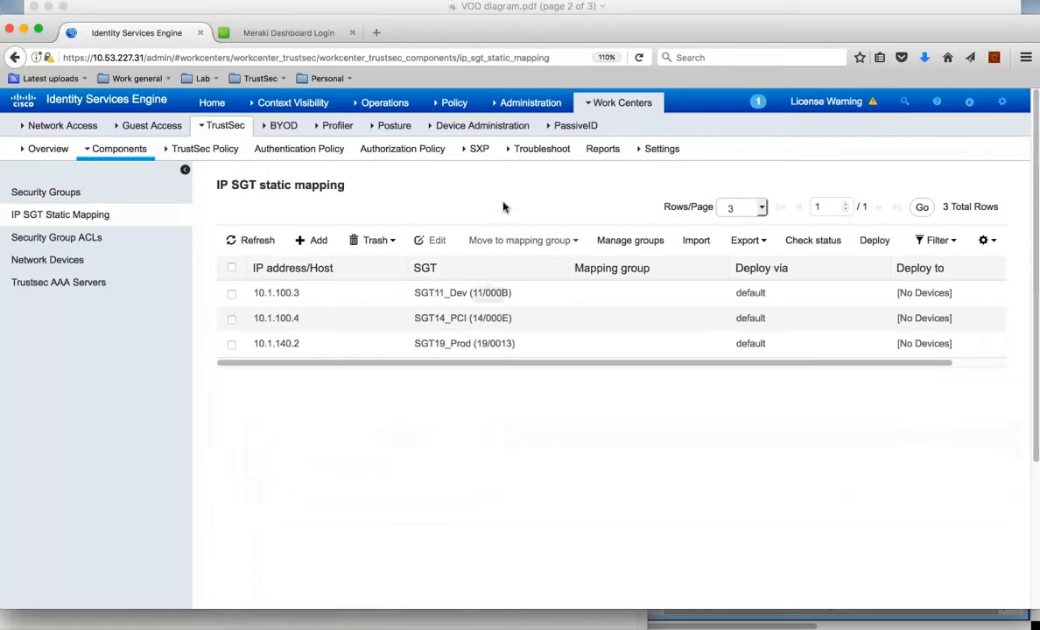
click(478, 148)
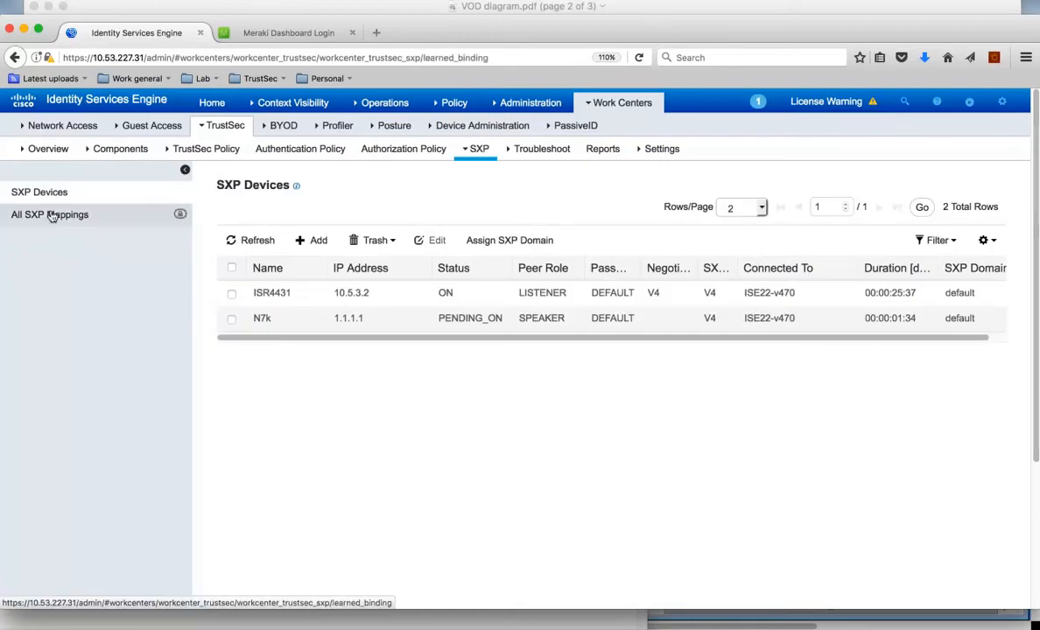
Check the three SXP bindings learned from 10.1.101.50, then confirm ISR4431 shows ON.
click(49, 214)
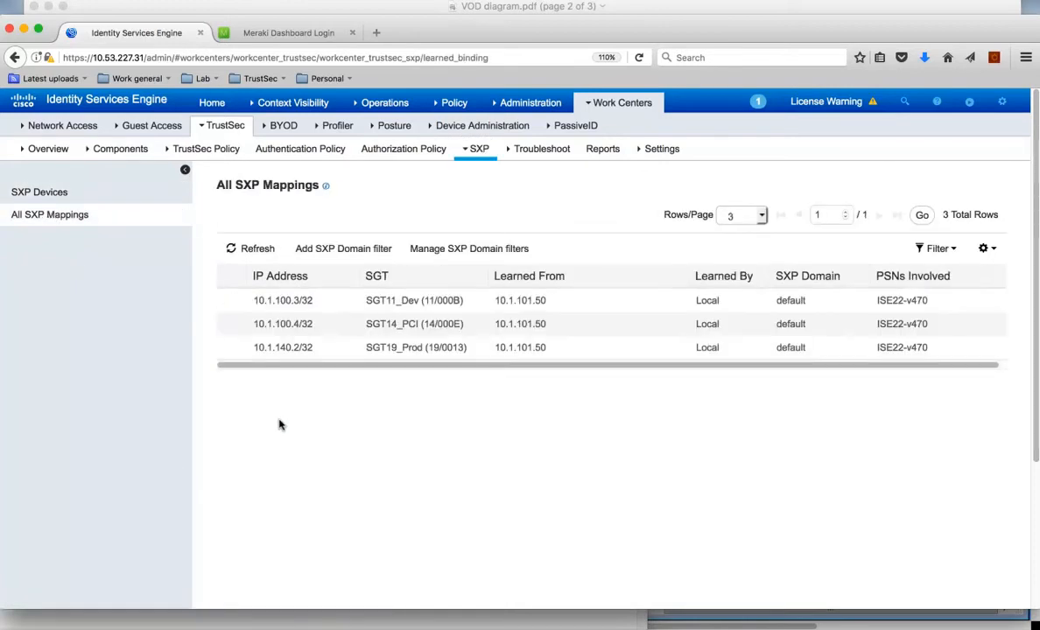
mouse_move(302, 394)
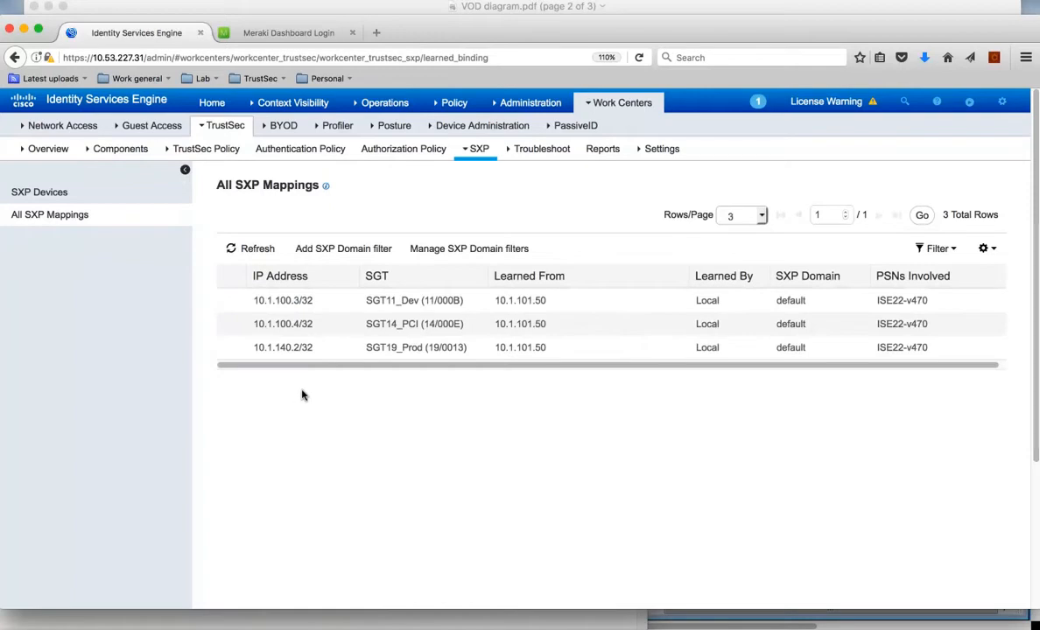
mouse_move(486, 389)
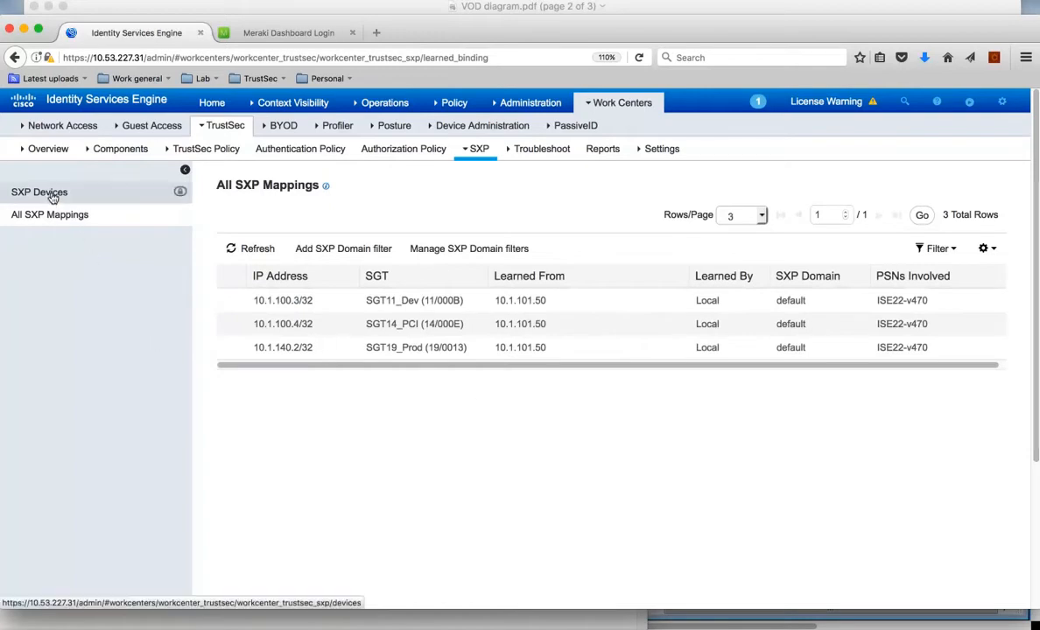
click(38, 192)
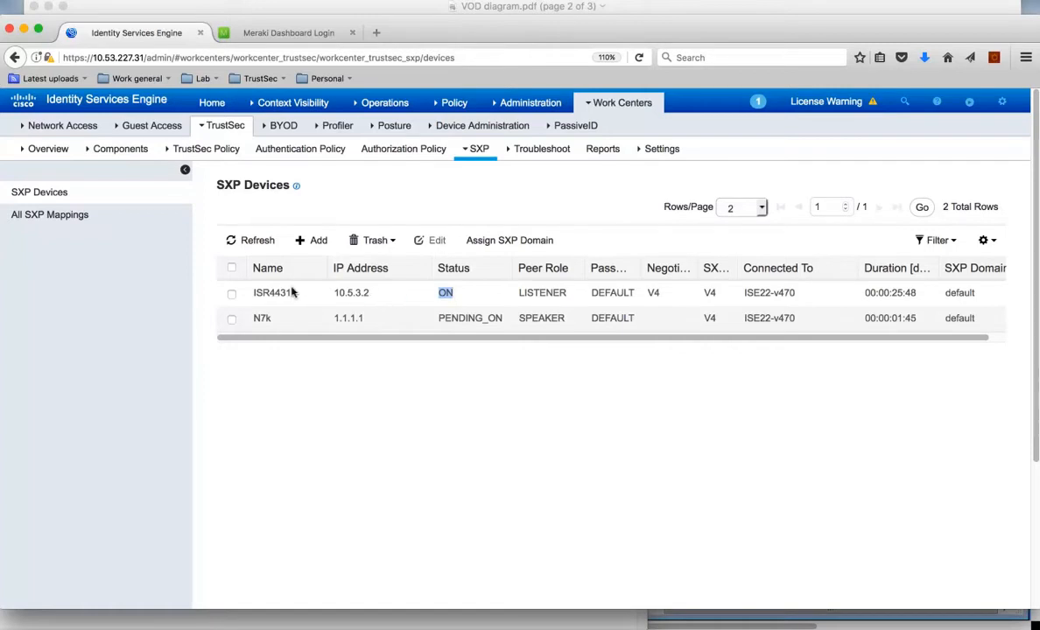
mouse_move(304, 292)
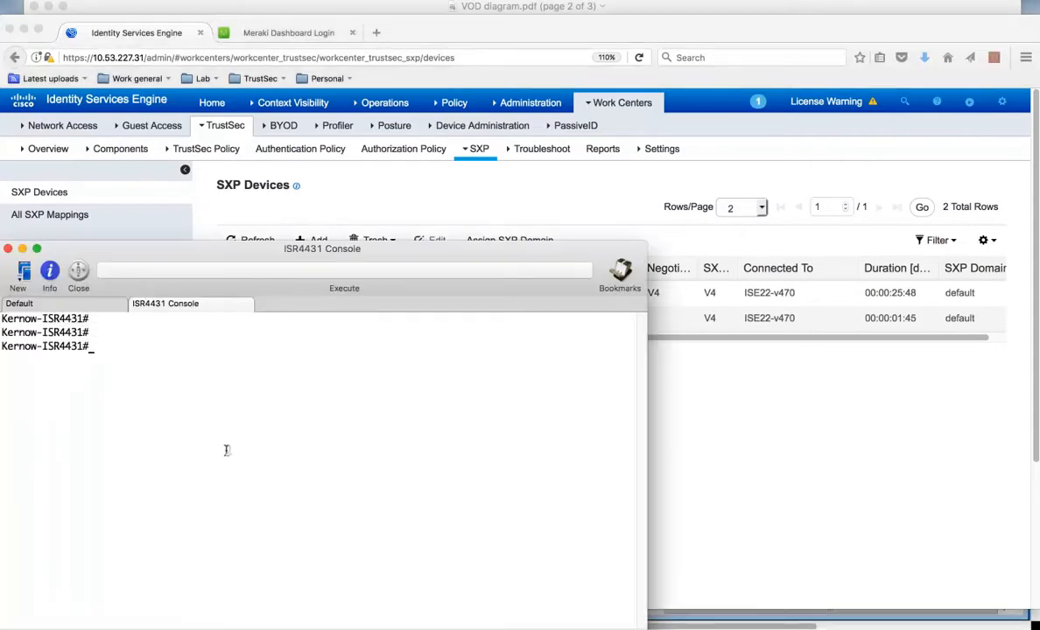
Run 'show cts role-based sgt-map all' to list SXP-learned SGT 11, 14, 19 bindings.
text(show cts role-based sgt-map all)
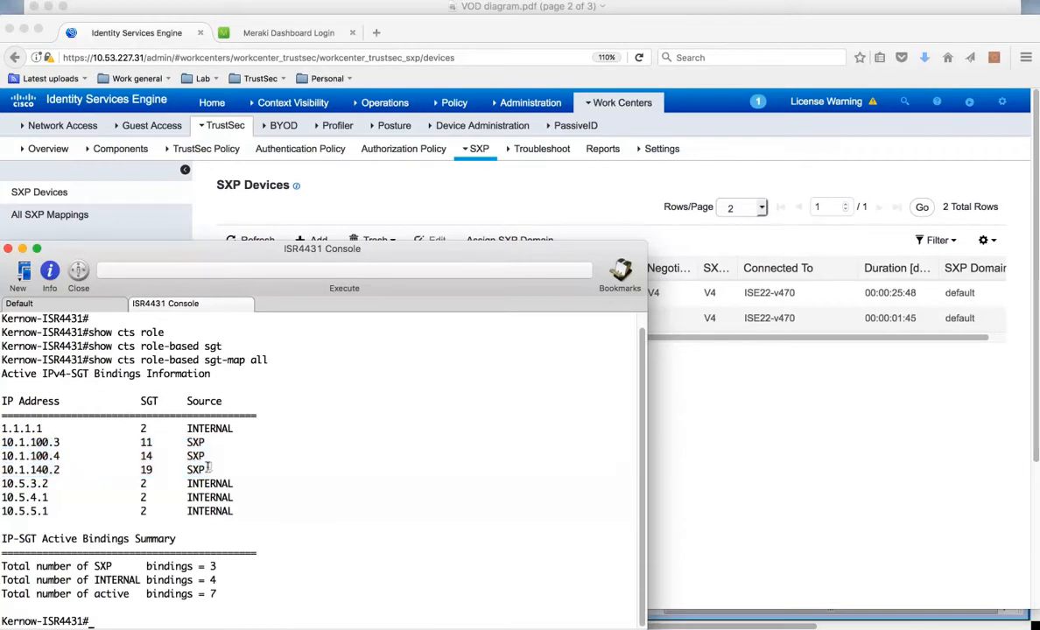
mouse_move(230, 470)
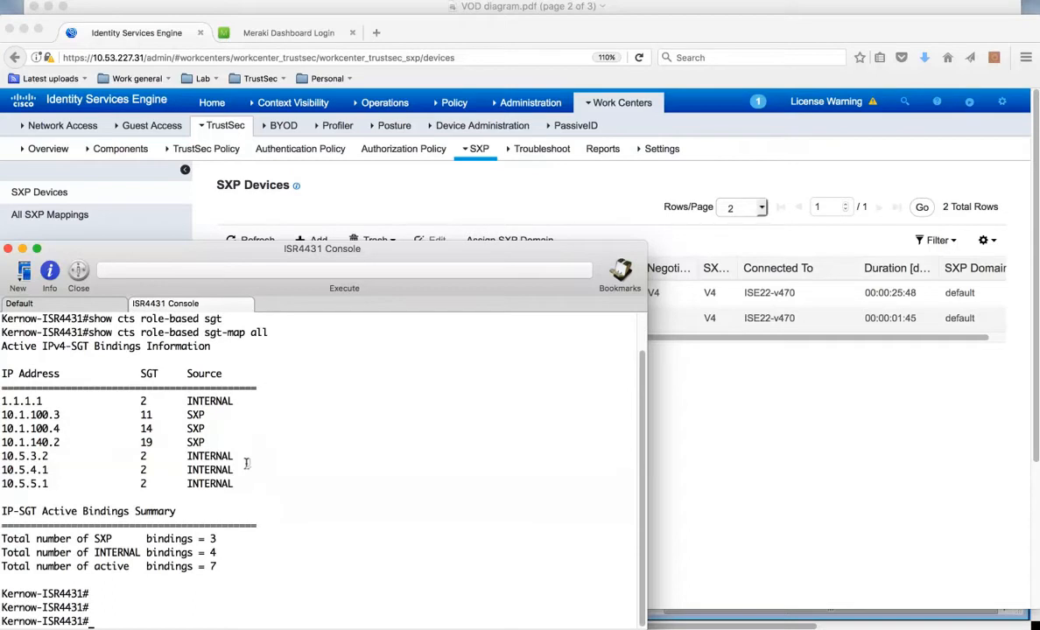
Run 'show cts role-based permissions' and highlight TSEngineering 17 denied to SGT14_PCI.
text(show cts role-based permissions)
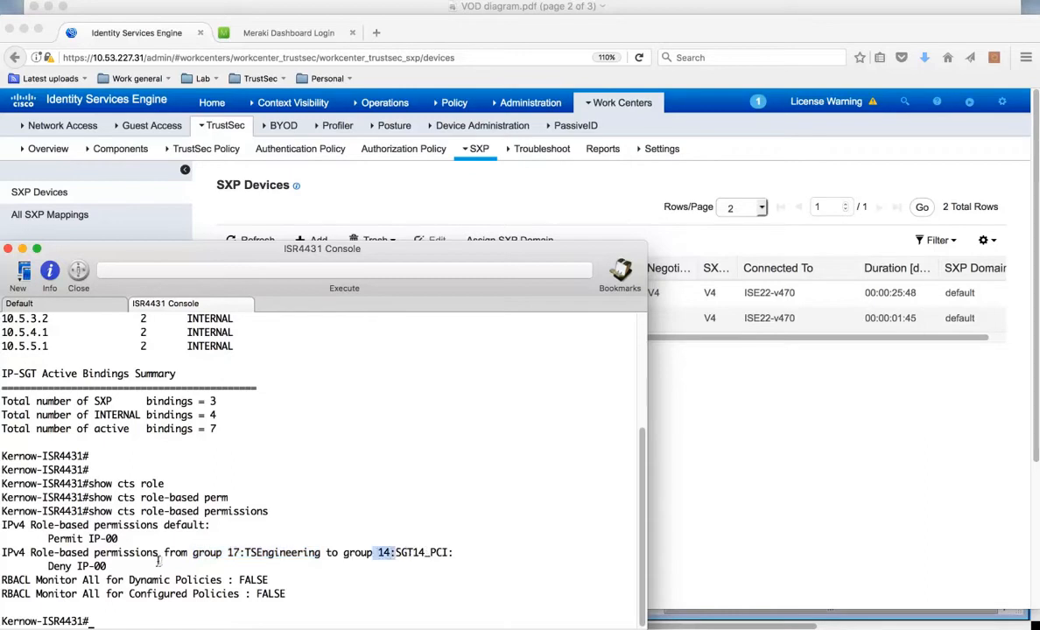
double_click(59, 567)
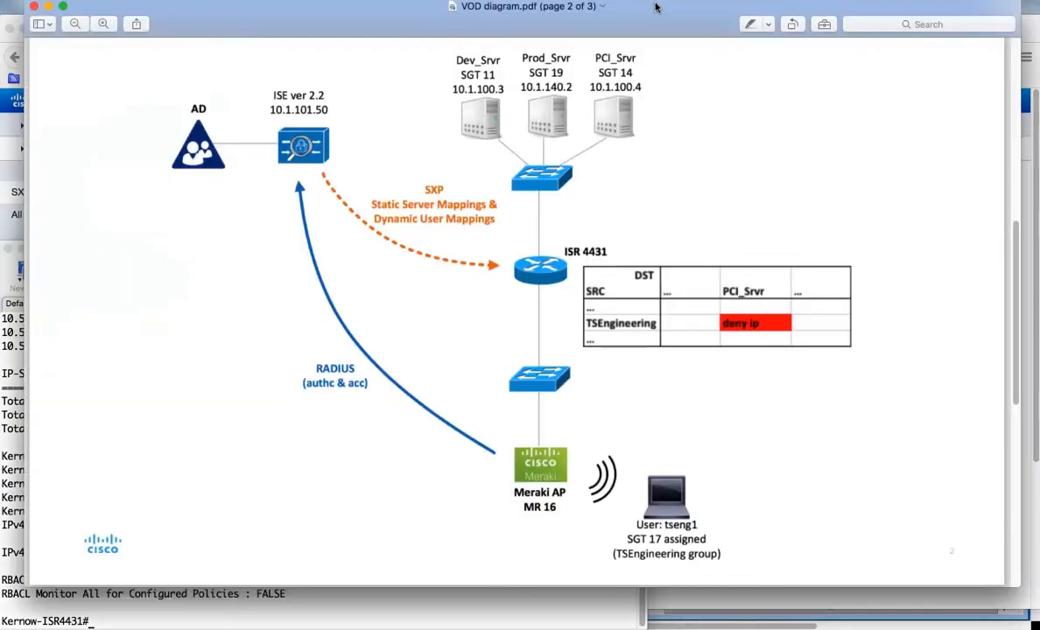
mouse_move(554, 470)
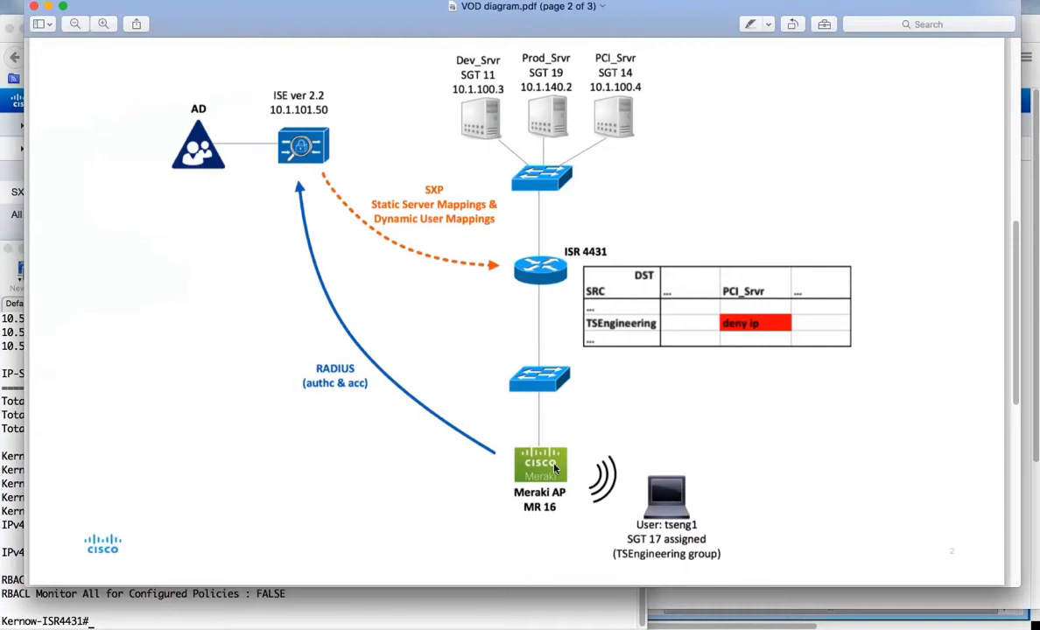
mouse_move(545, 471)
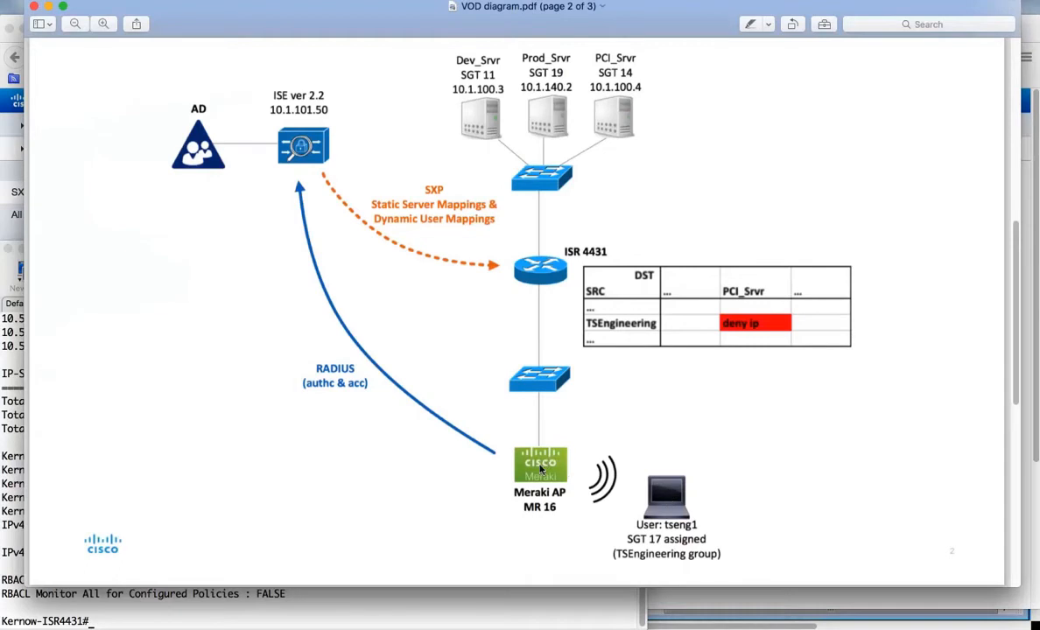
mouse_move(552, 479)
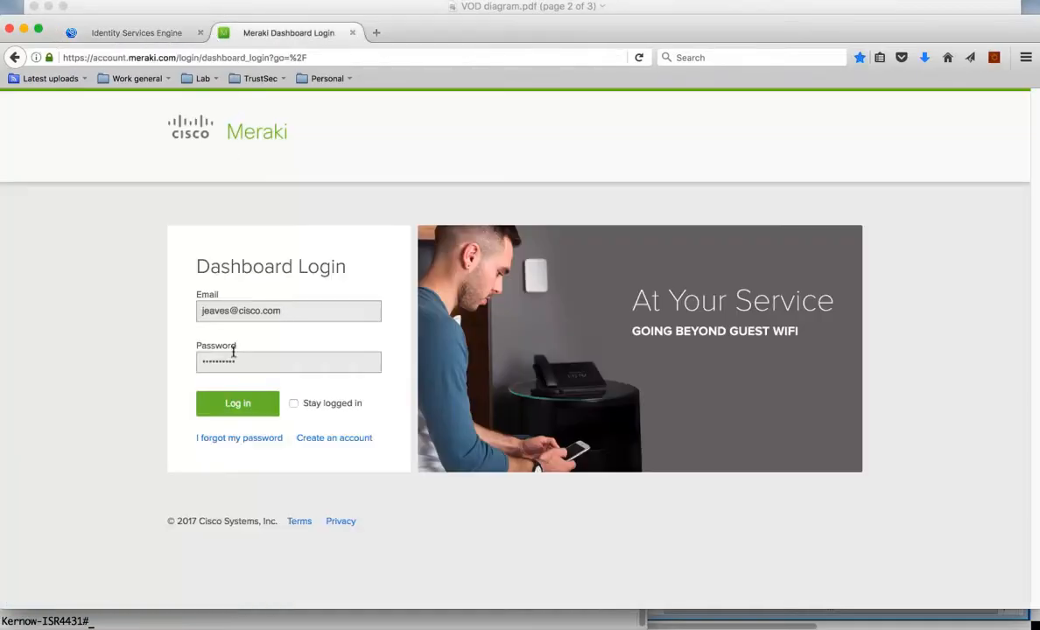
Sign in to the Meraki Dashboard.
click(237, 403)
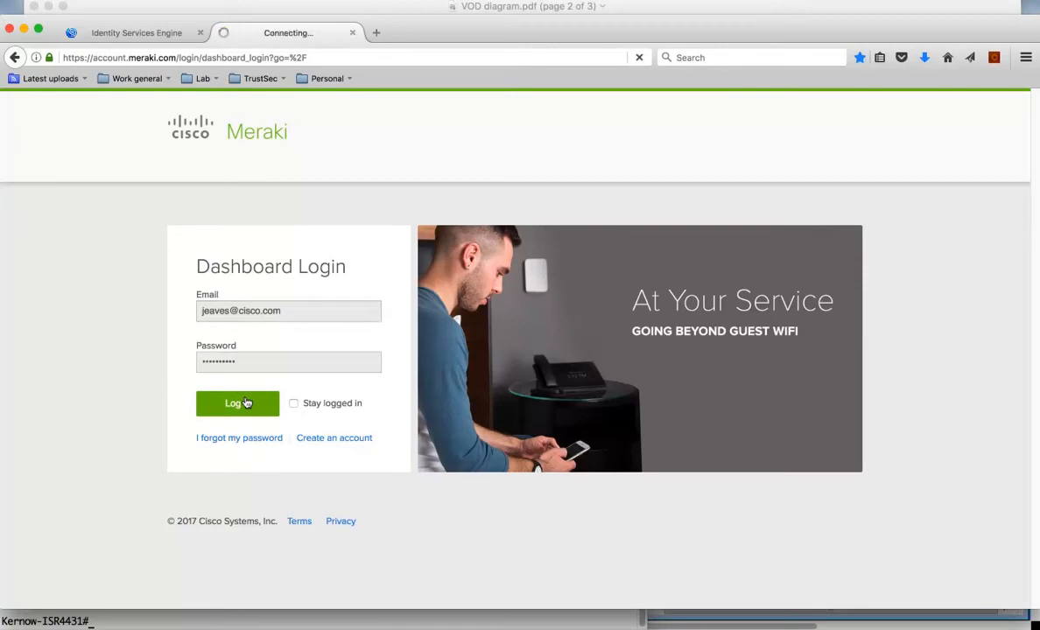
click(237, 402)
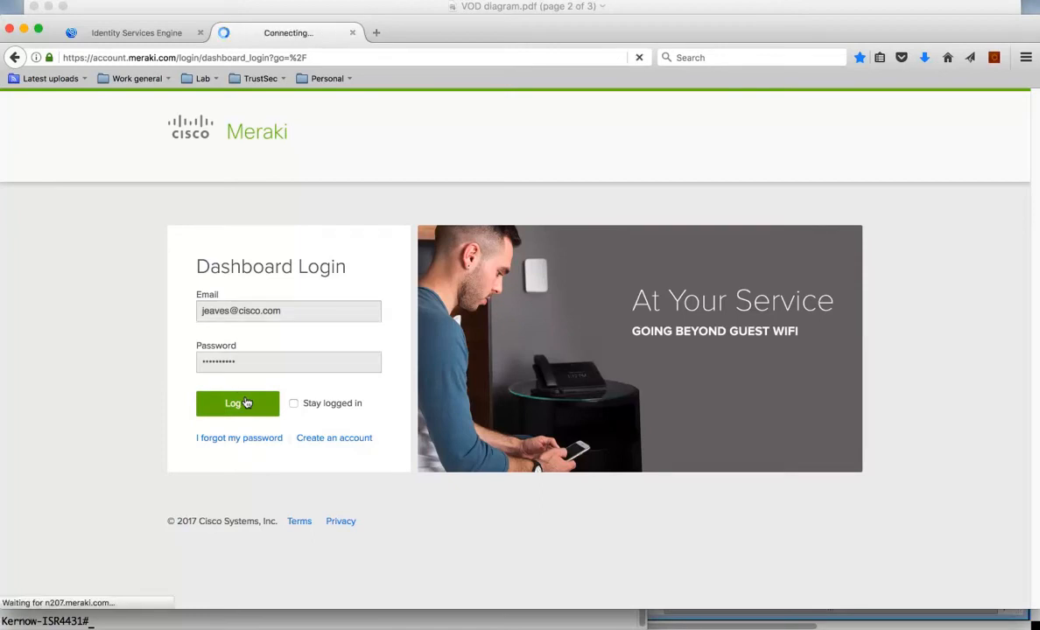
click(237, 403)
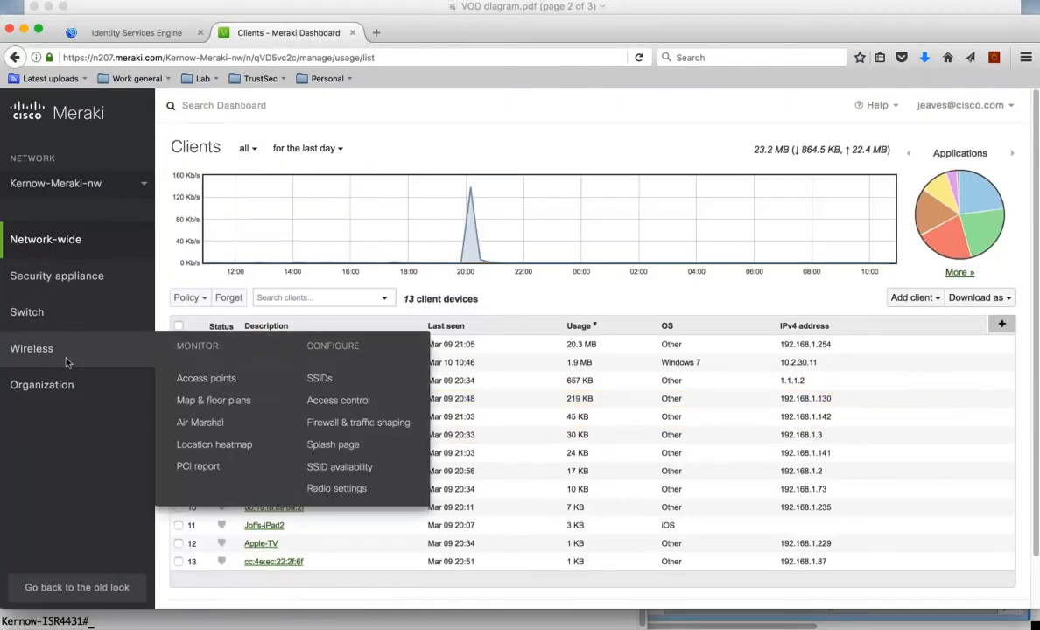
Open the details page for access point 00:18:0a:35:59:7e (MR16).
click(206, 378)
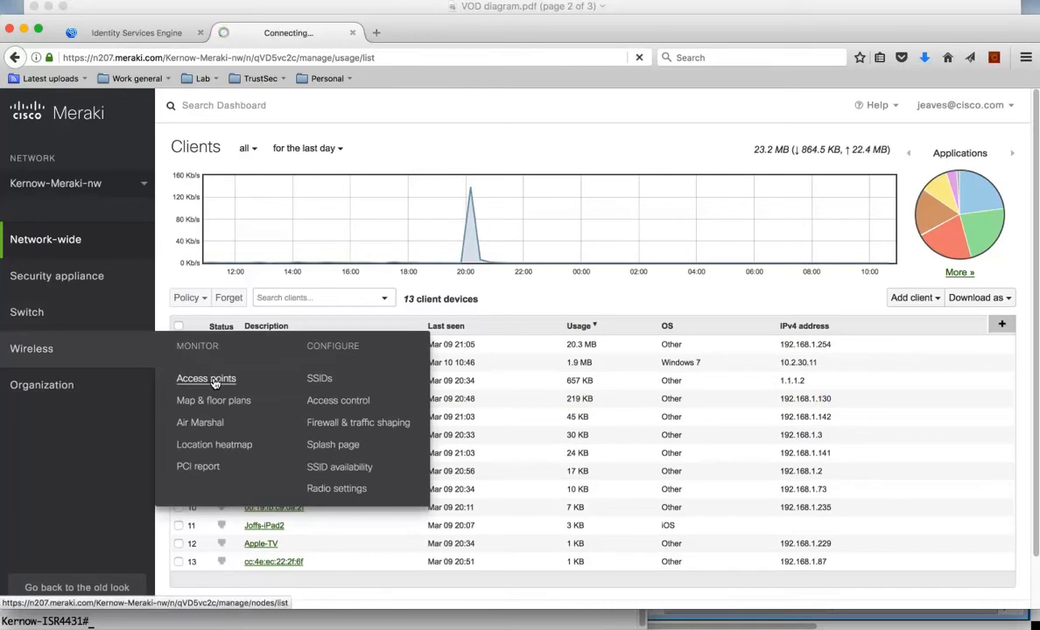
click(206, 378)
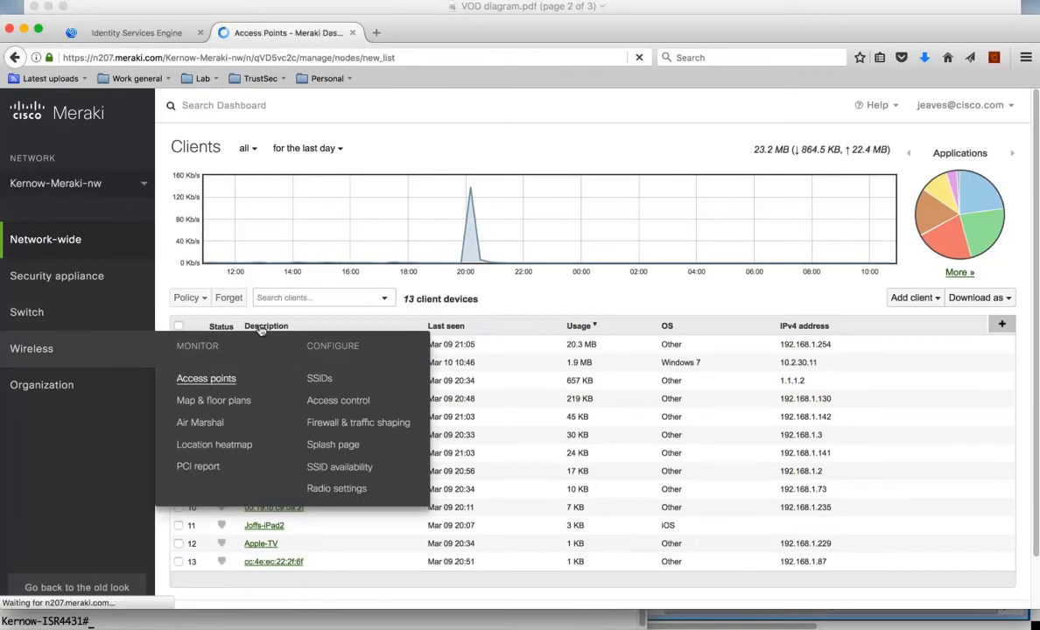
click(205, 378)
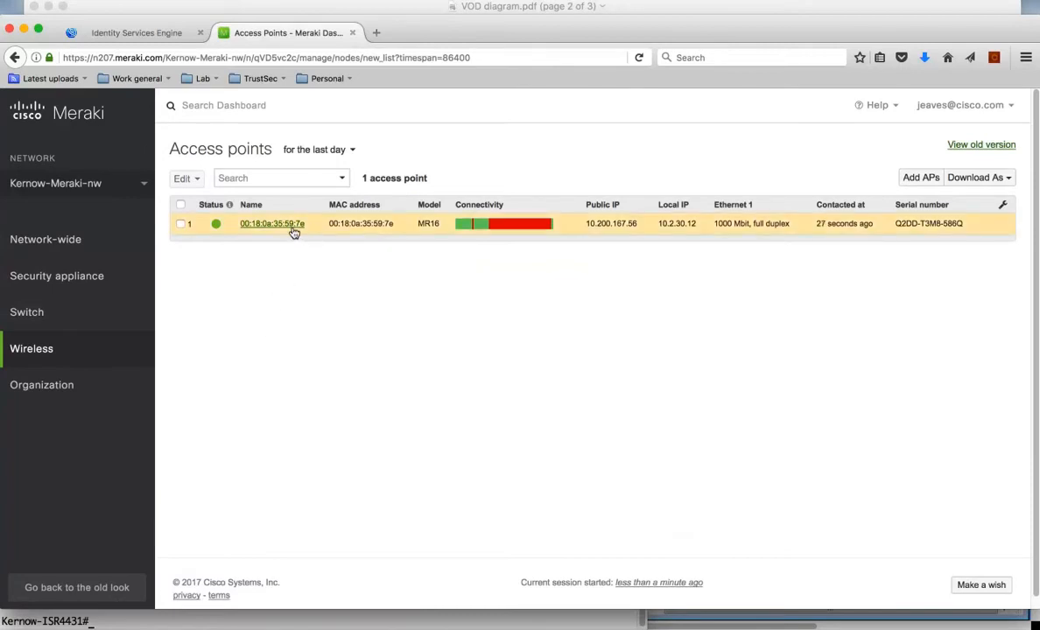
click(271, 223)
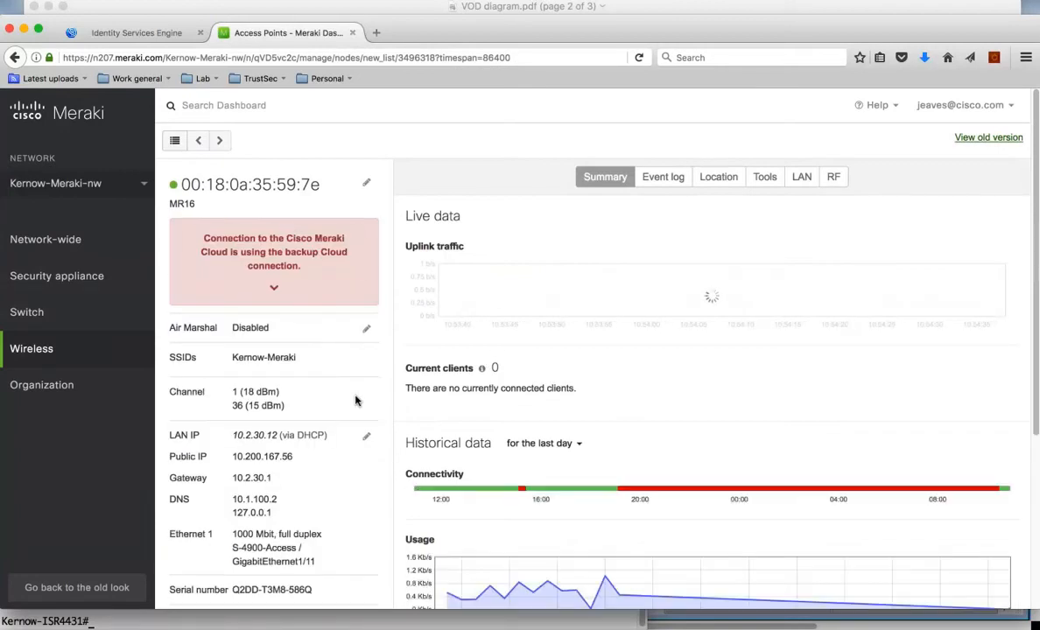
scroll(down, 3)
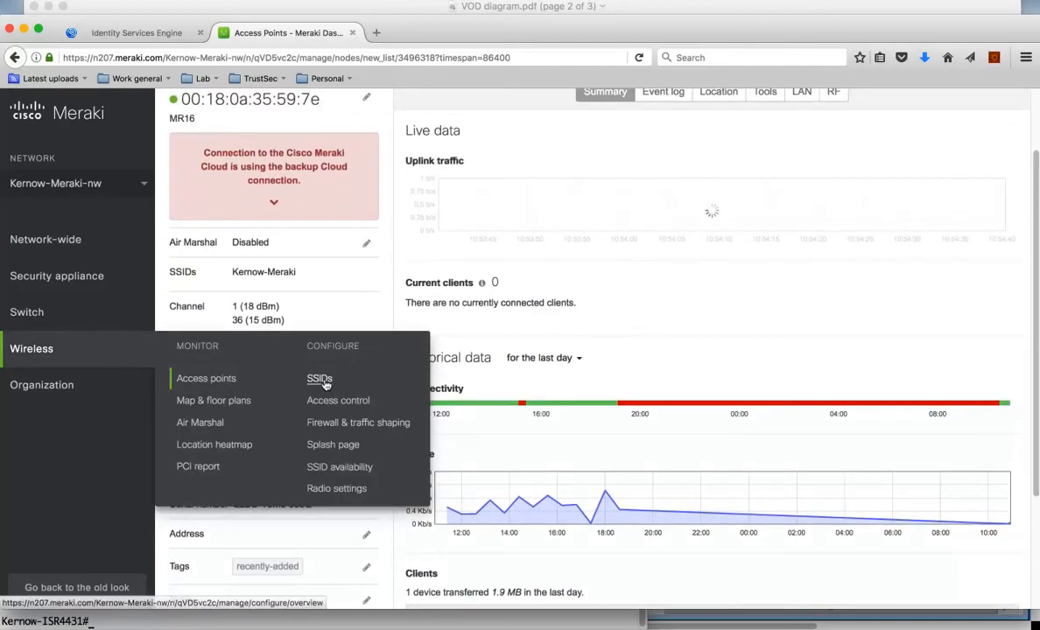
View the Kernow-Meraki SSID overview with 802.1X RADIUS and L3 roaming, then reach Access control.
click(318, 378)
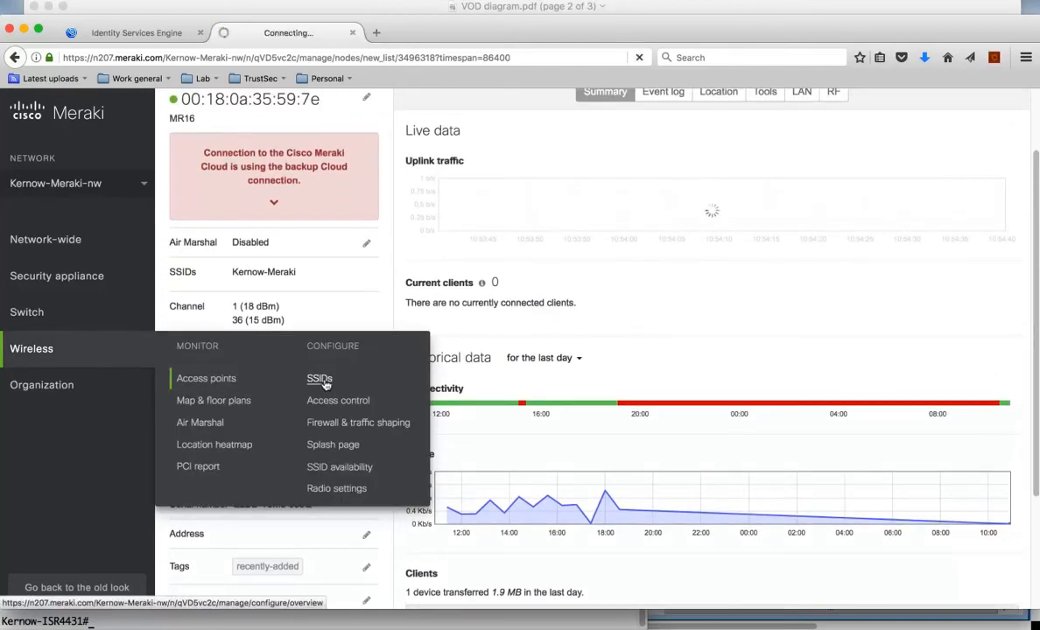
click(318, 378)
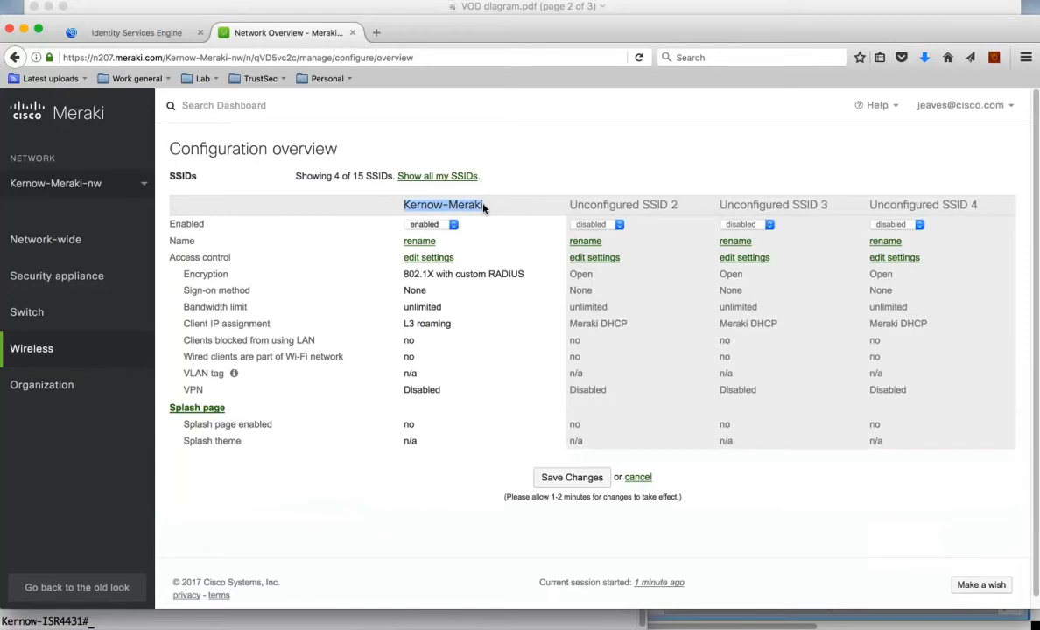
mouse_move(445, 287)
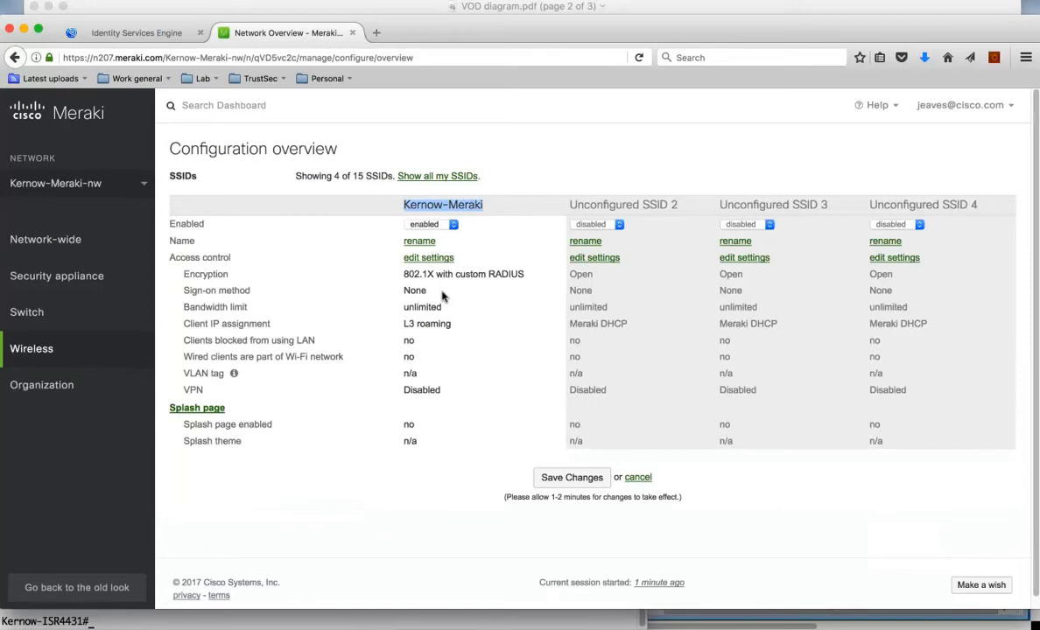
click(31, 349)
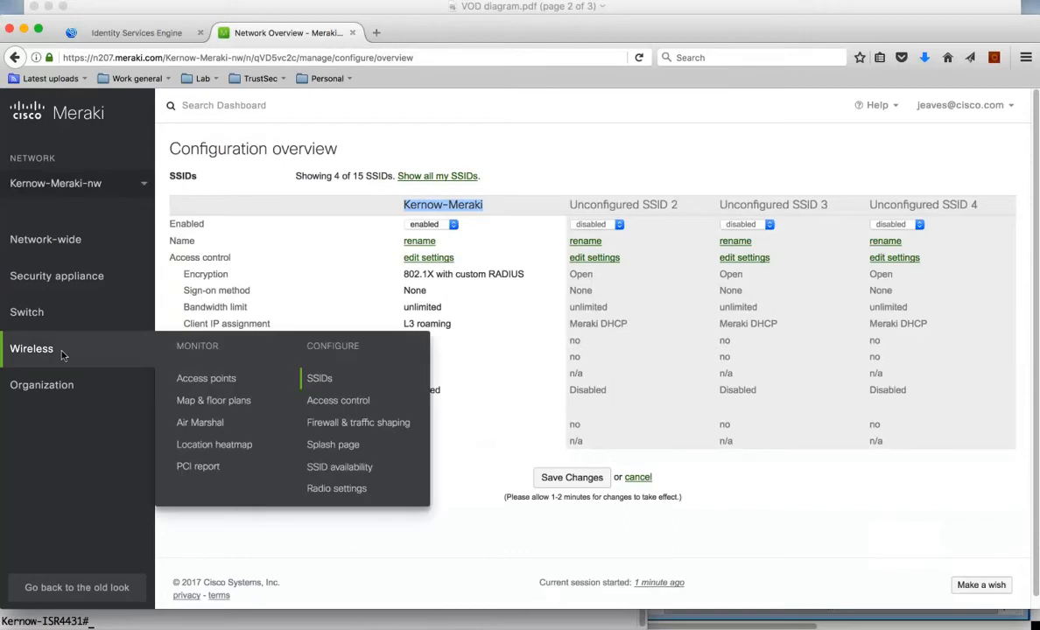
mouse_move(338, 400)
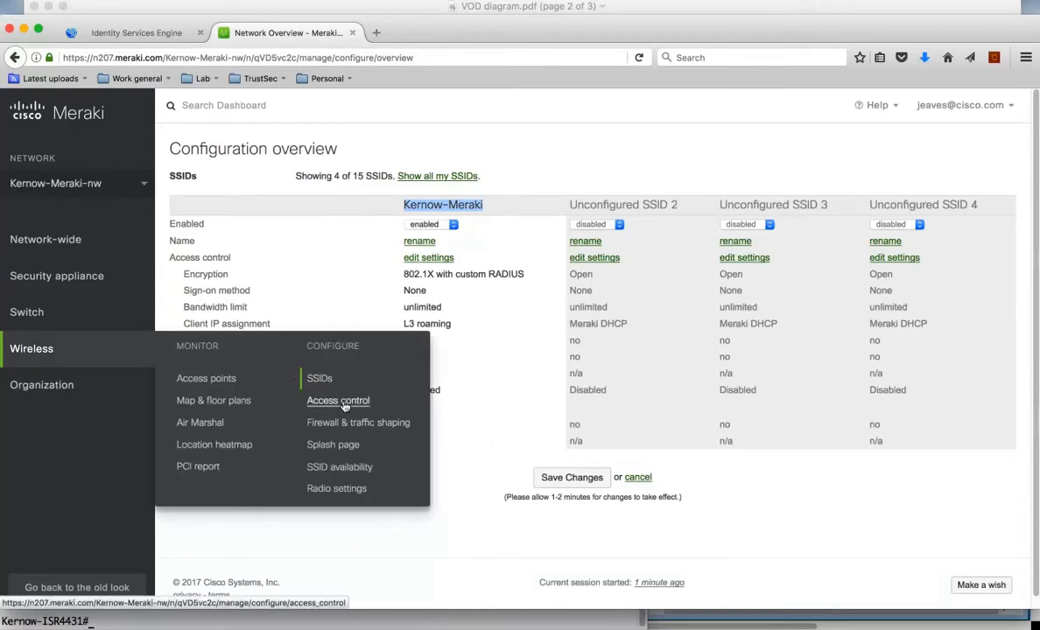
click(338, 400)
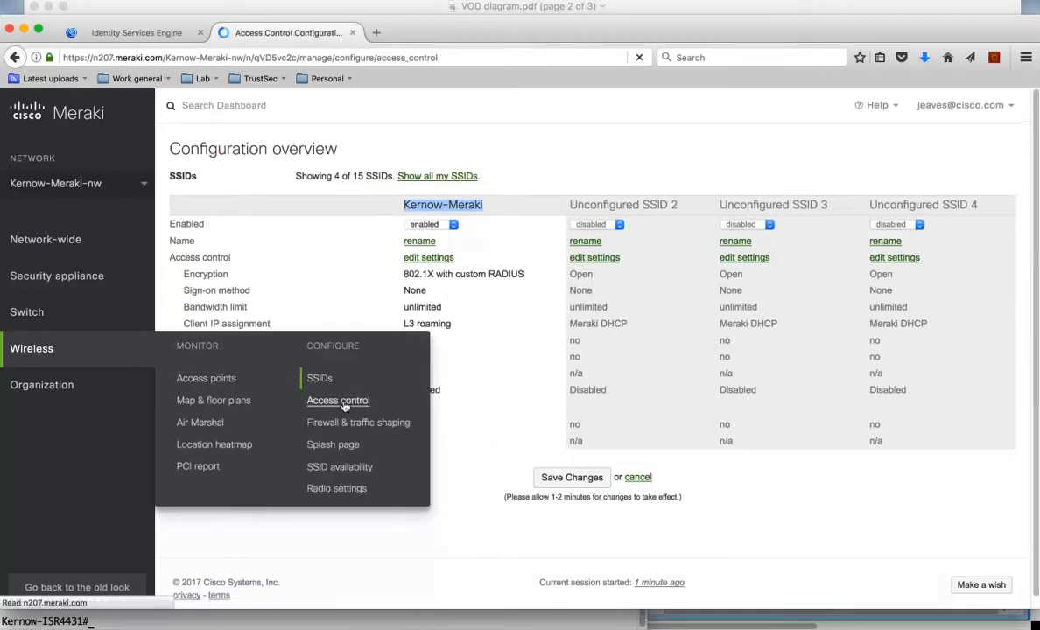
Scroll the Access control page and select RADIUS server address 10.1.101.50.
click(338, 400)
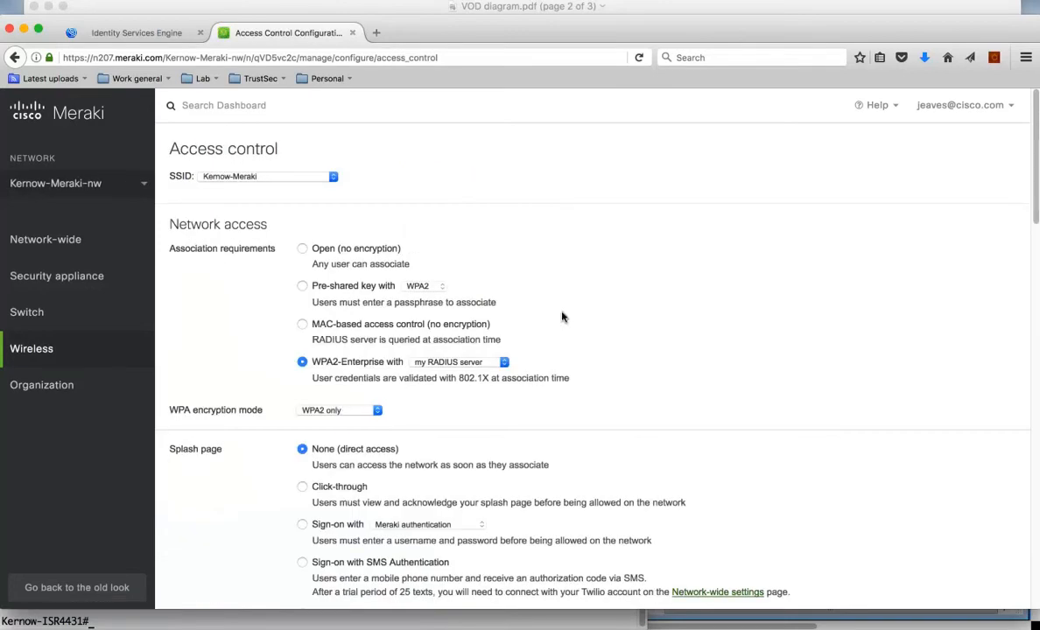
scroll(down, 3)
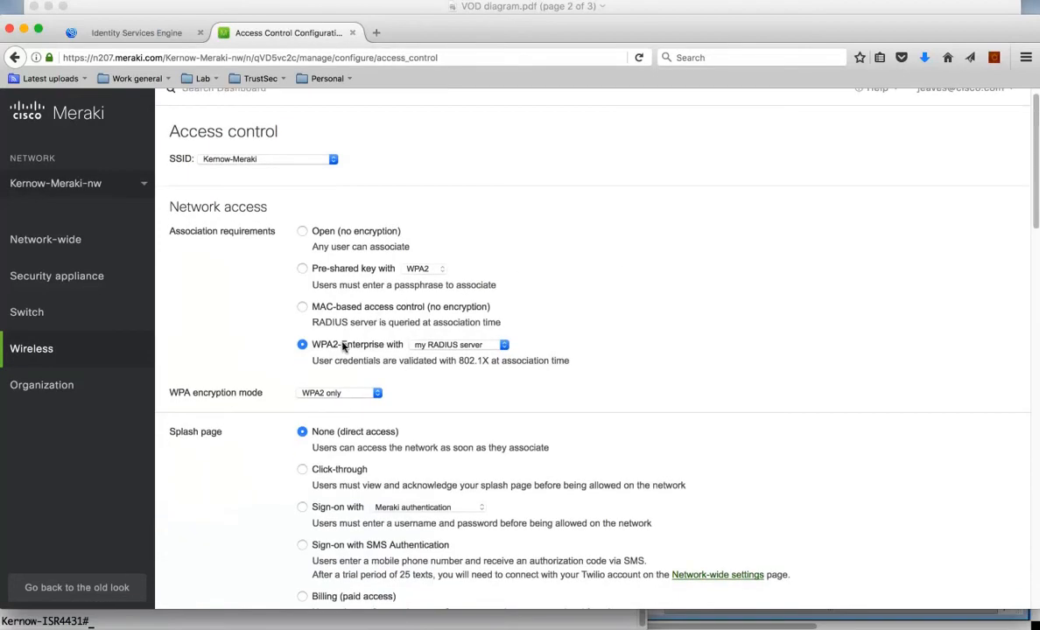
scroll(down, 3)
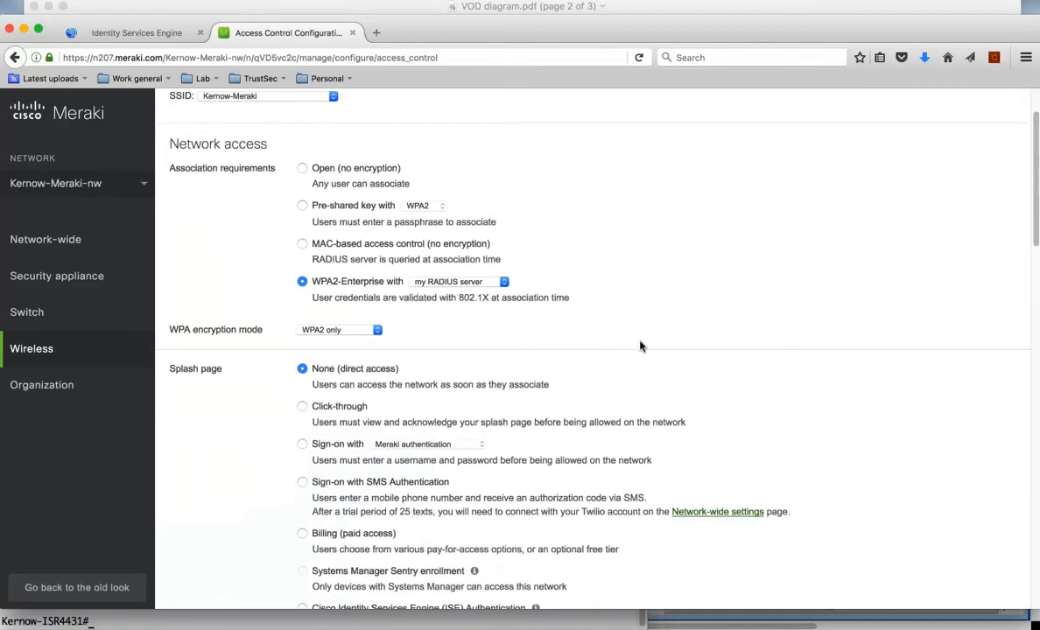
scroll(down, 3)
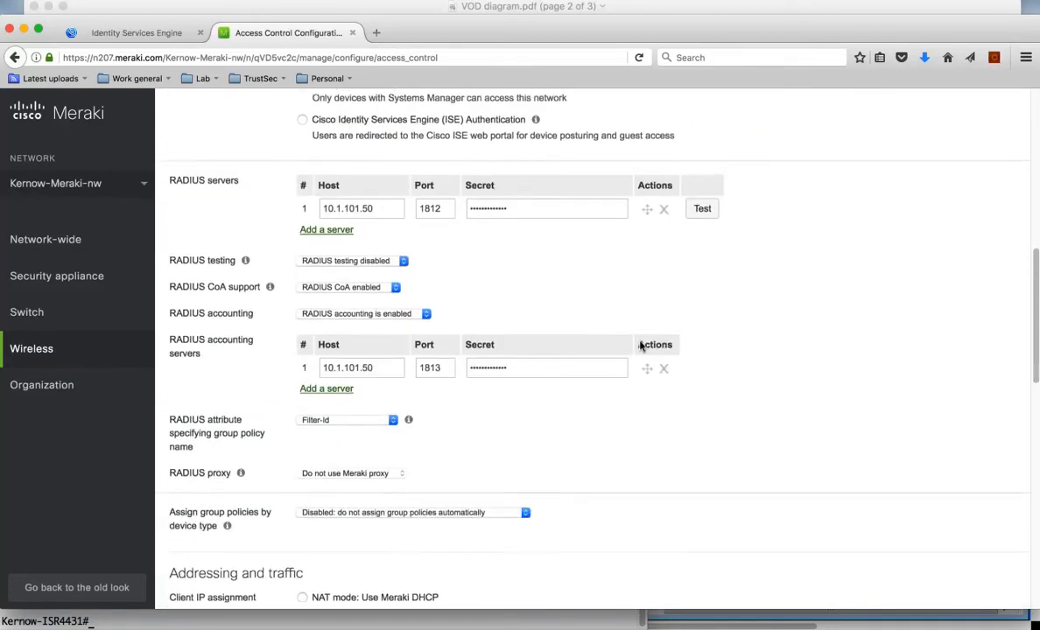
scroll(down, 3)
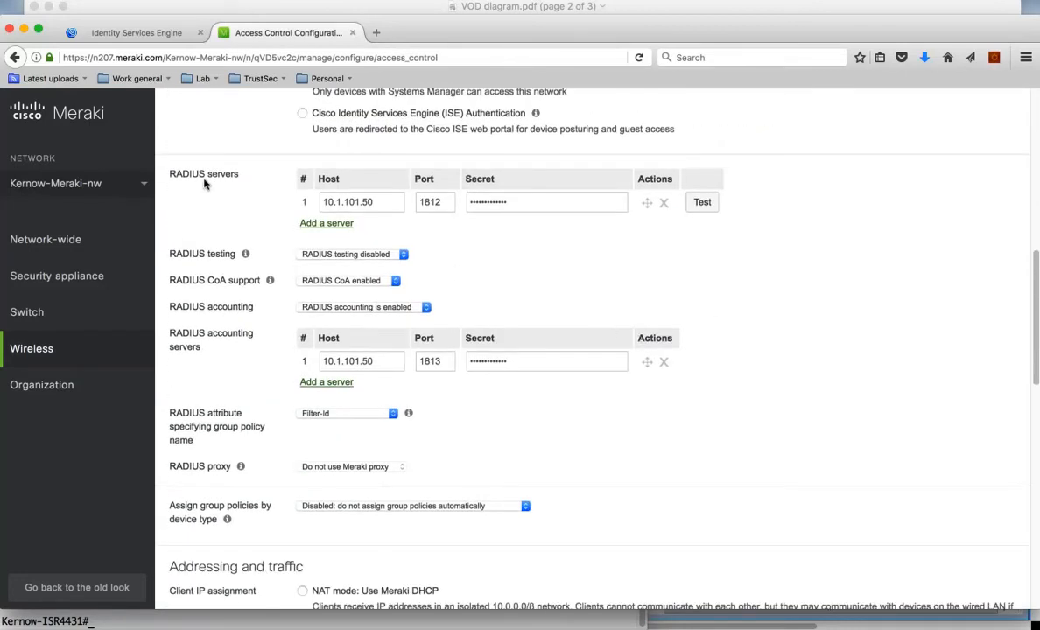
mouse_move(256, 183)
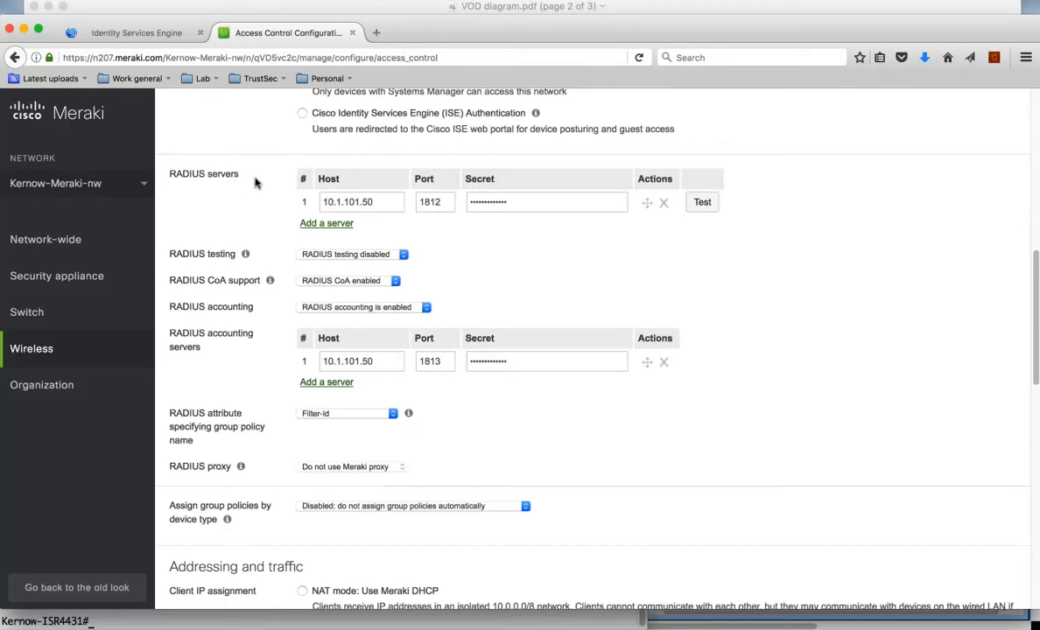
mouse_move(249, 363)
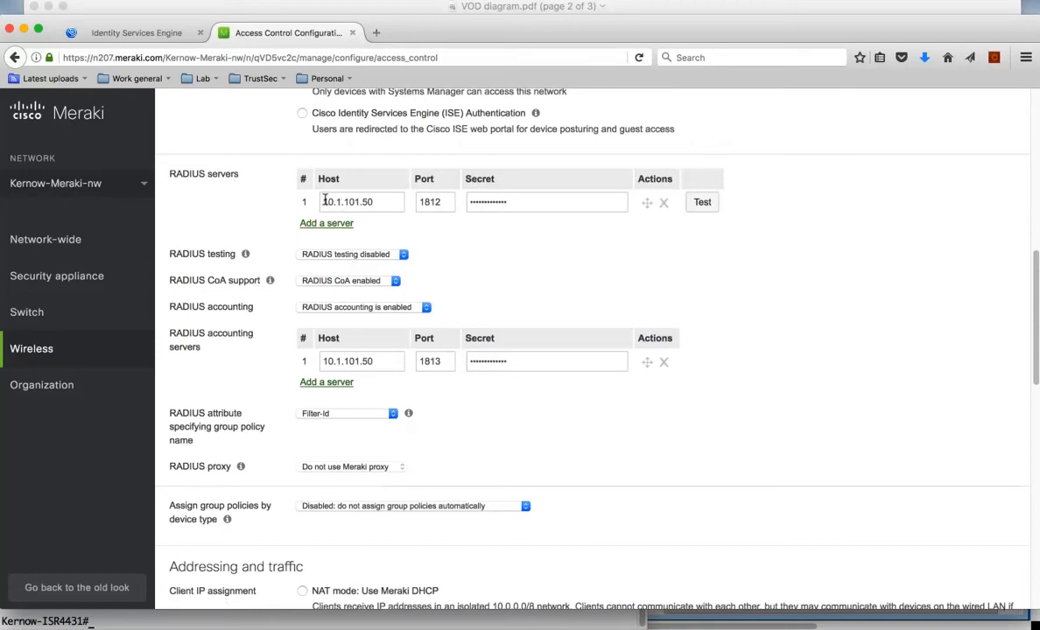
triple_click(348, 201)
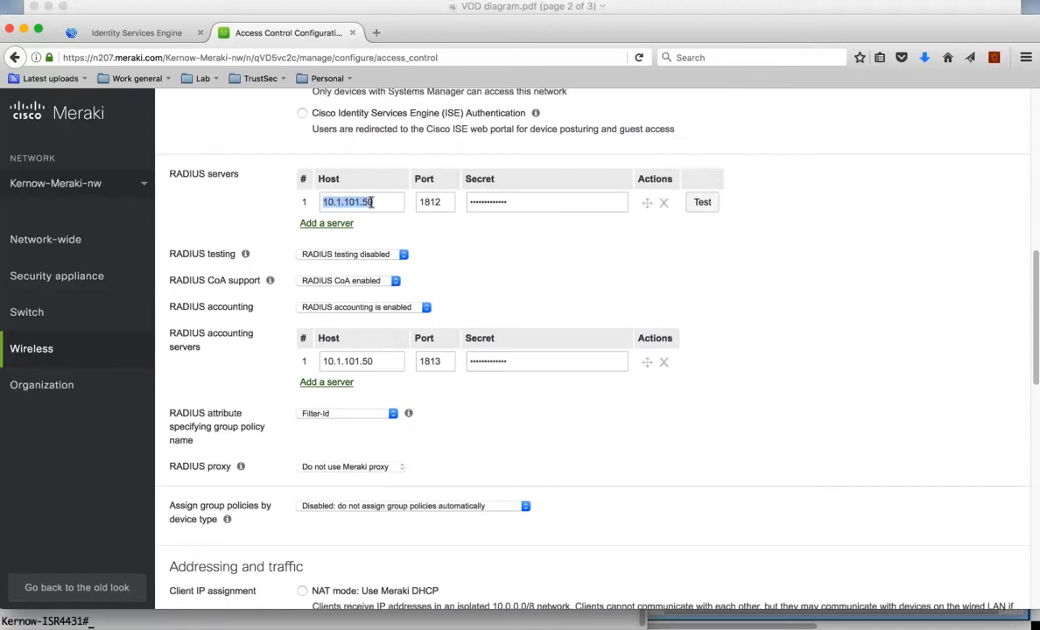
mouse_move(387, 202)
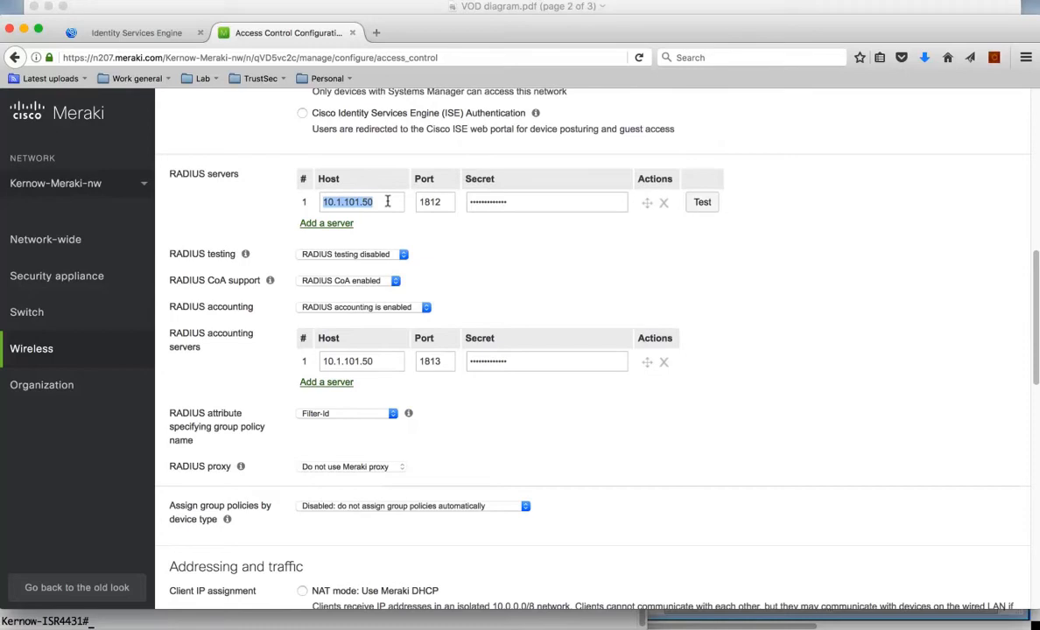
mouse_move(437, 221)
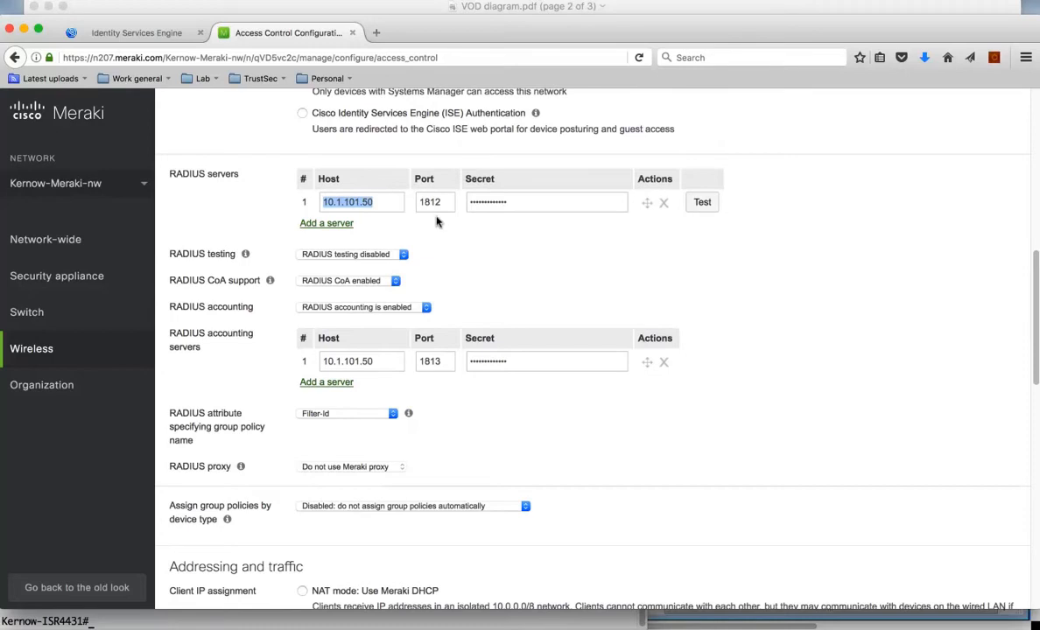
mouse_move(439, 251)
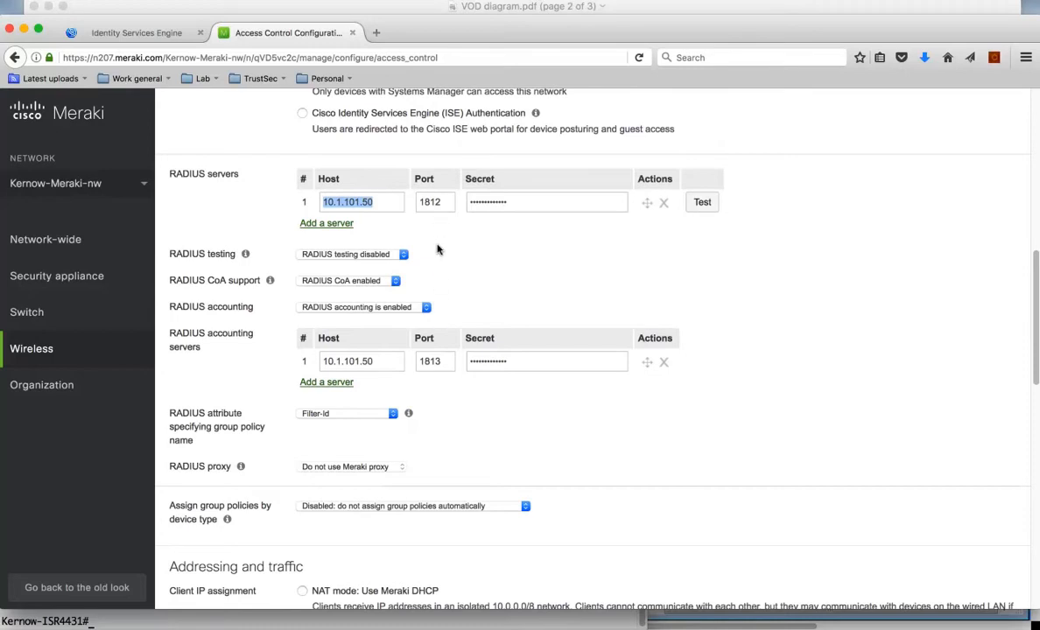
mouse_move(438, 317)
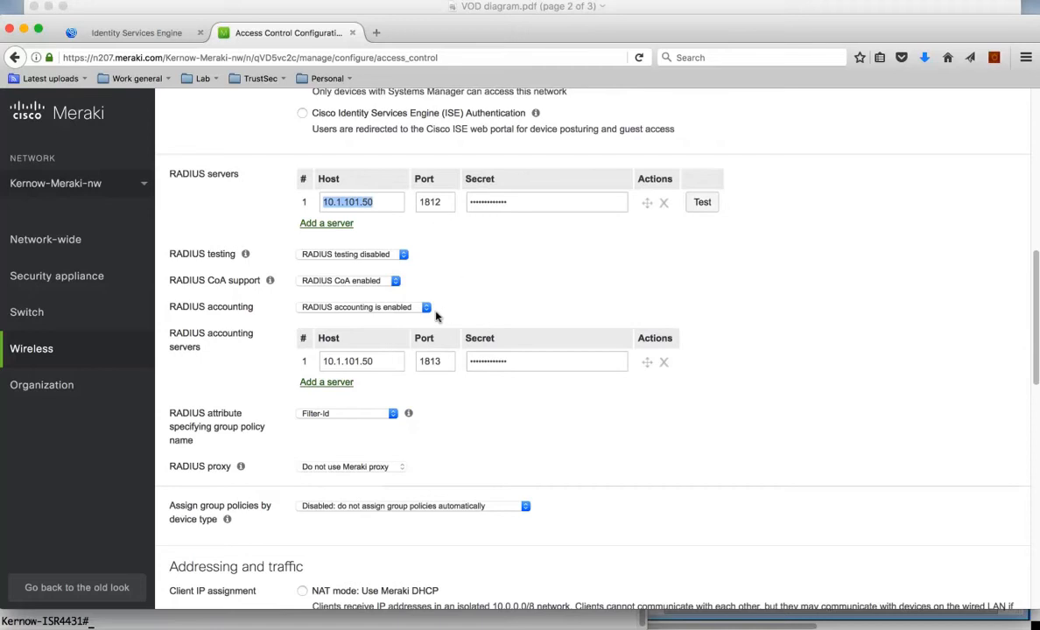
mouse_move(477, 418)
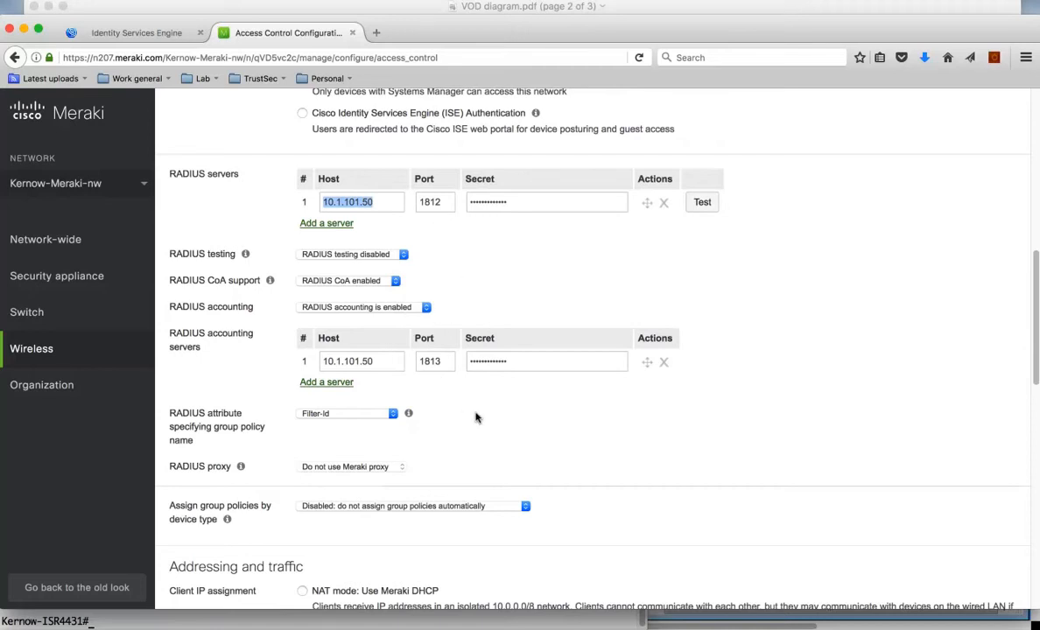
Scroll past Addressing and traffic to the dual-band Wireless options.
scroll(down, 3)
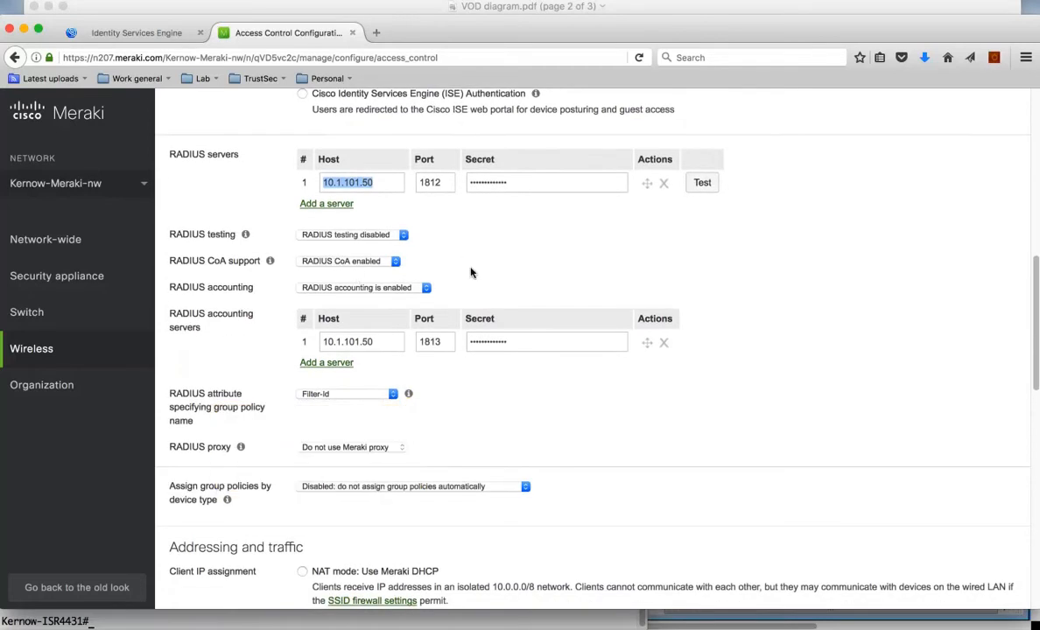
scroll(down, 3)
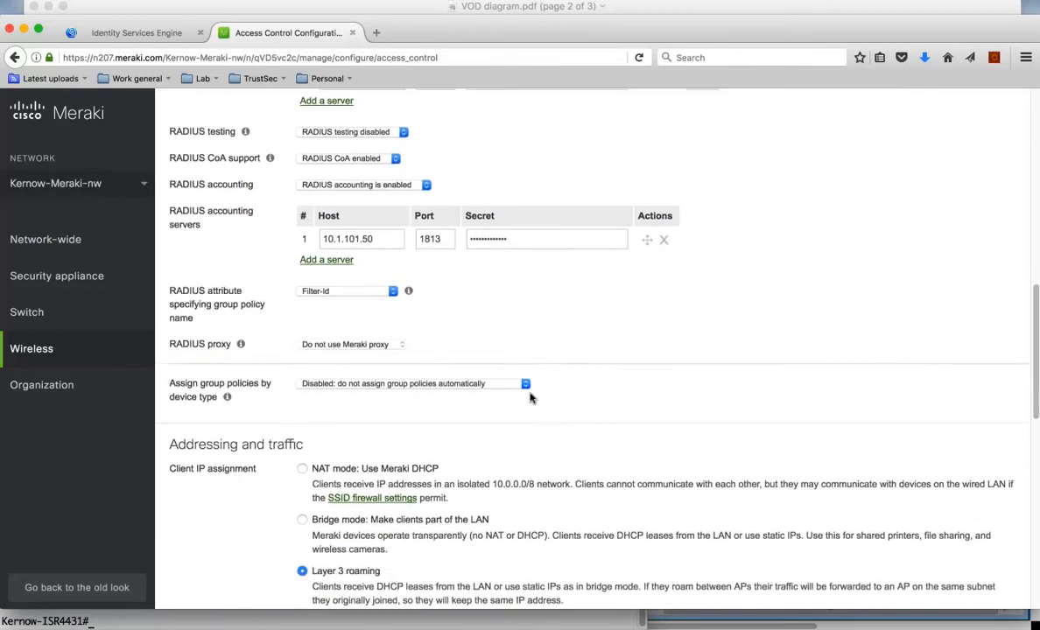
scroll(down, 3)
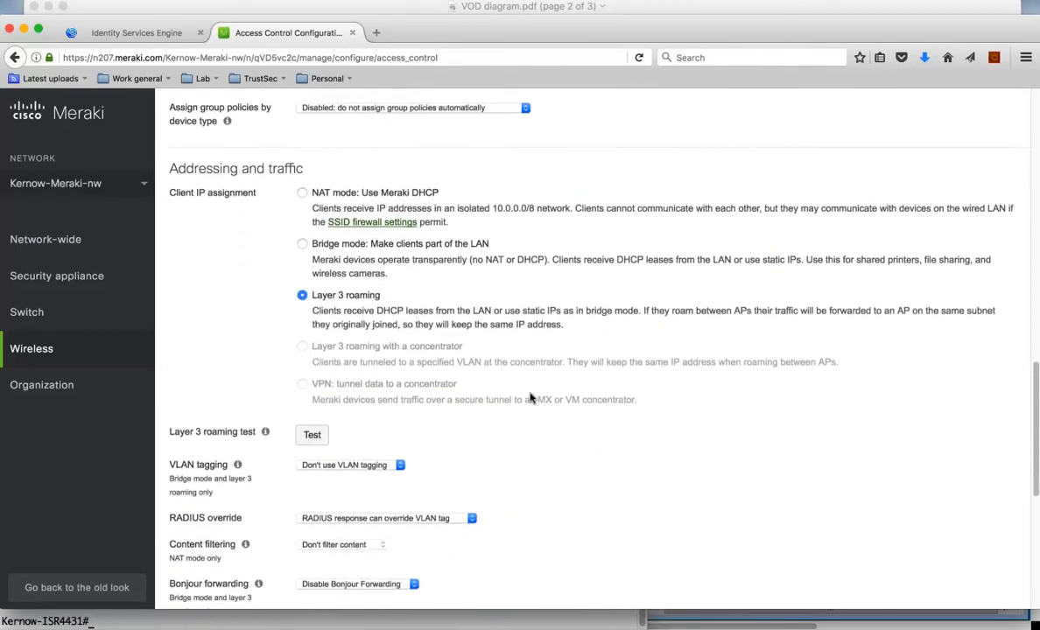
scroll(down, 3)
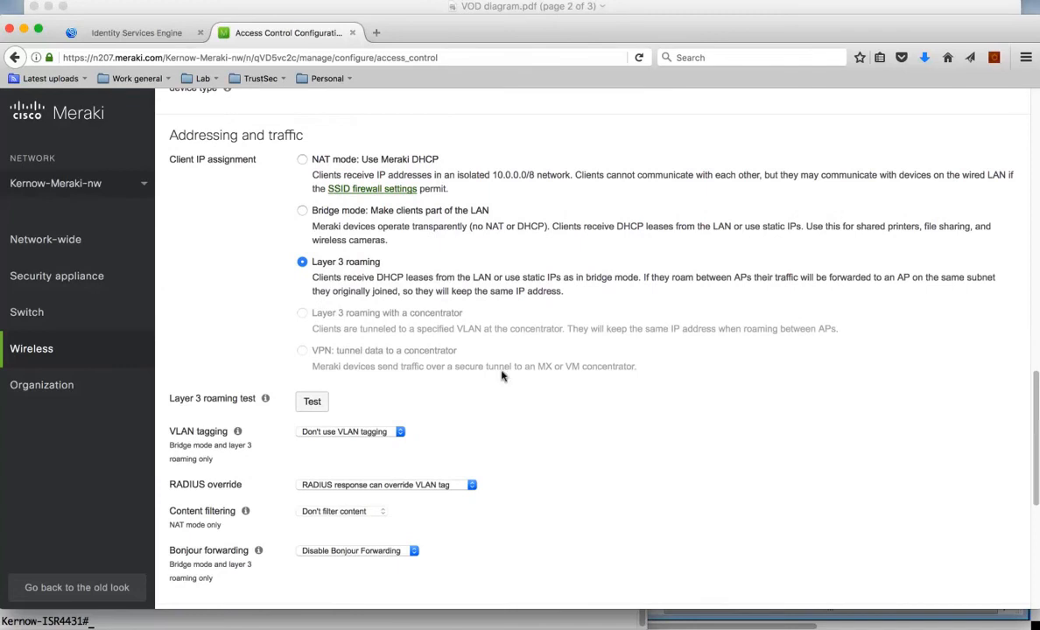
scroll(down, 3)
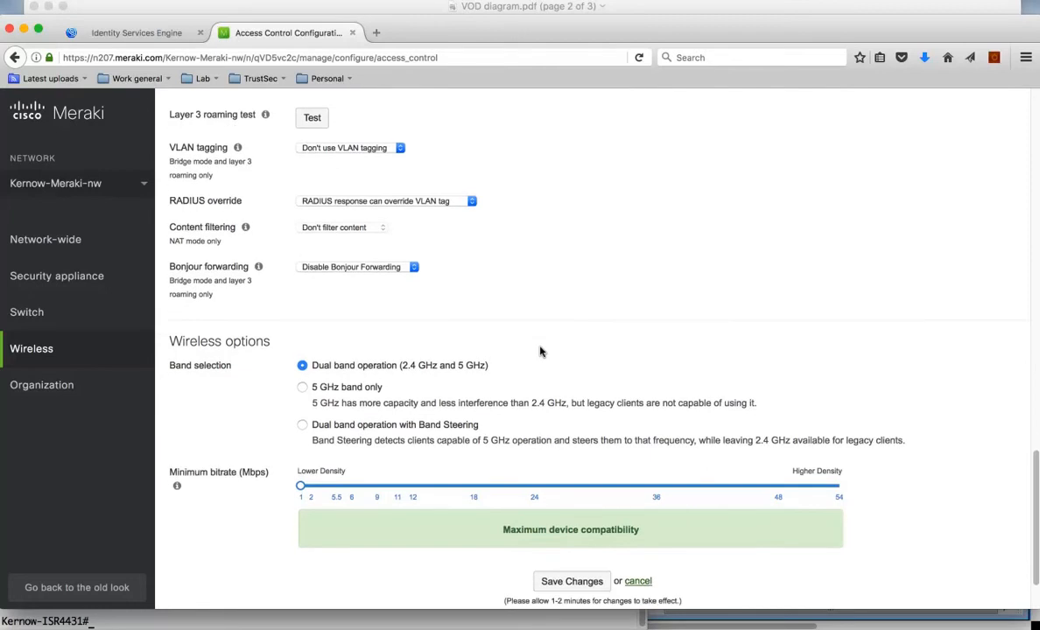
mouse_move(726, 626)
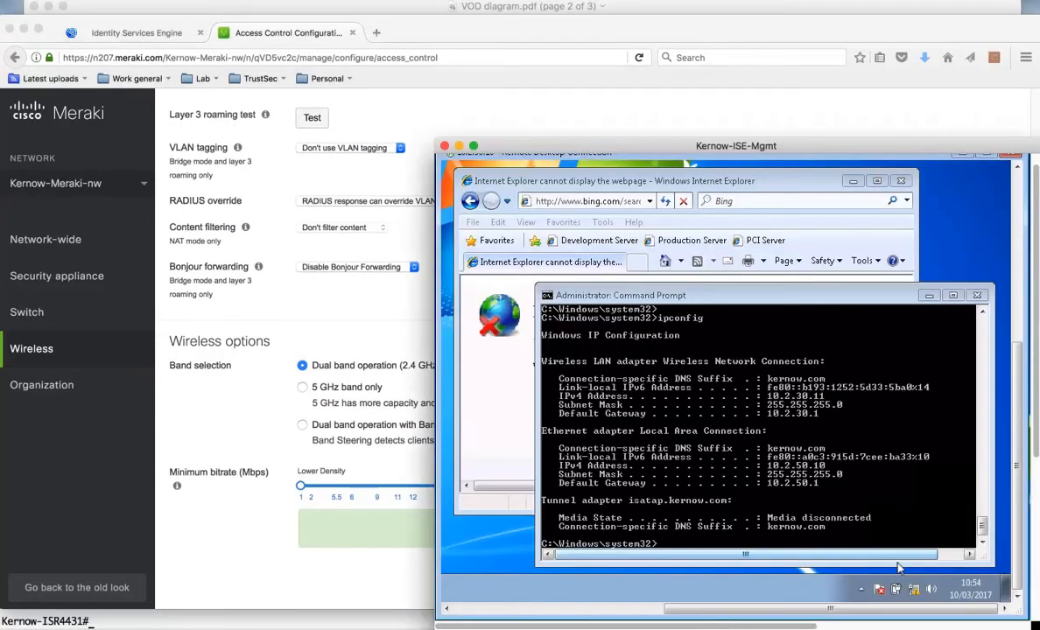
click(931, 588)
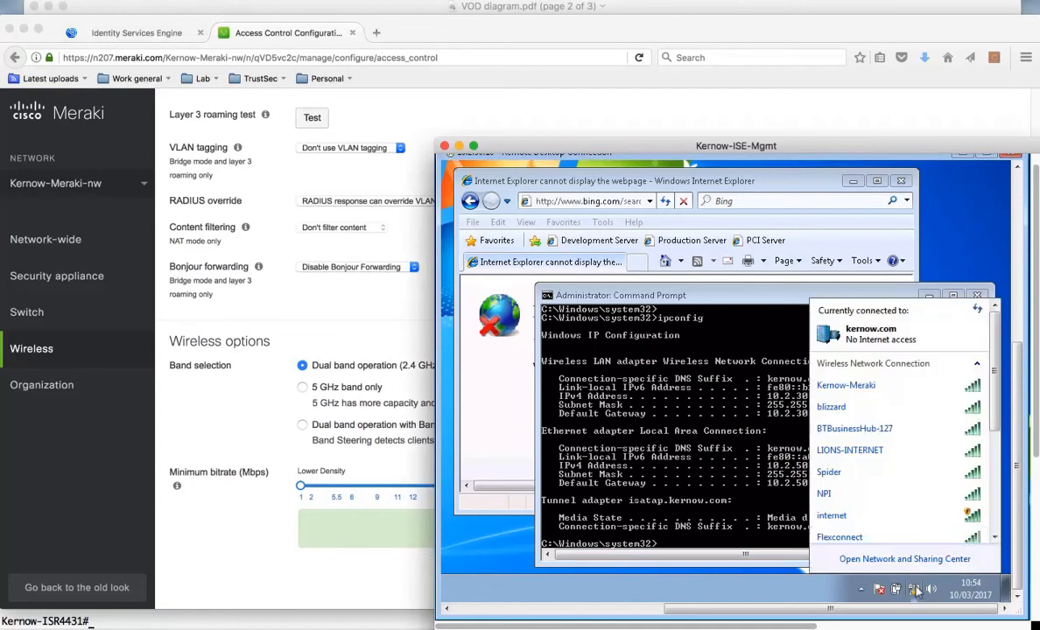
mouse_move(846, 385)
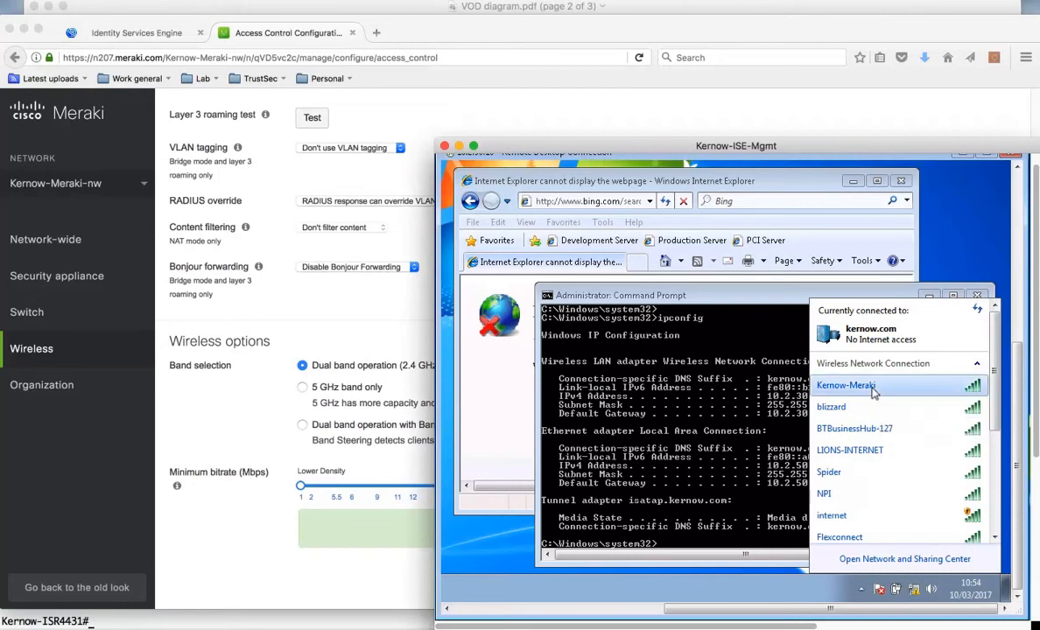
click(845, 385)
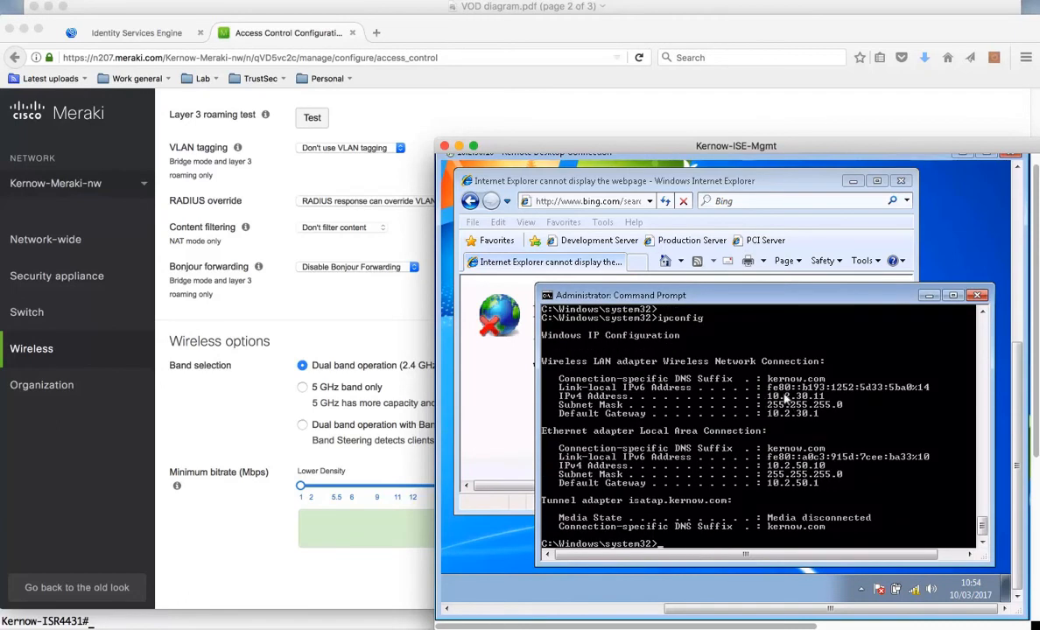
mouse_move(798, 435)
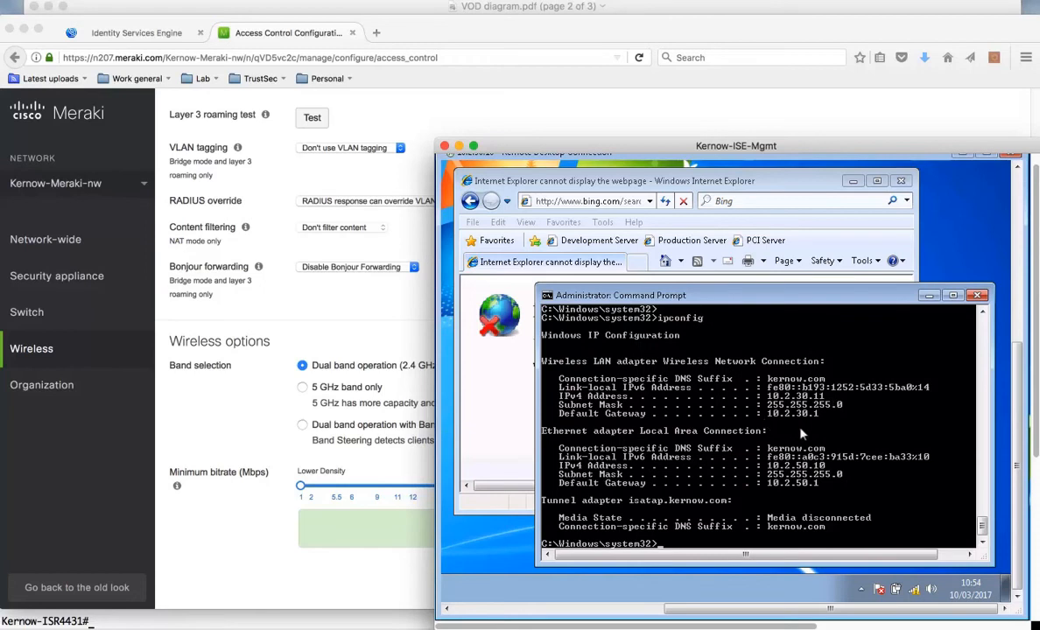
mouse_move(268, 139)
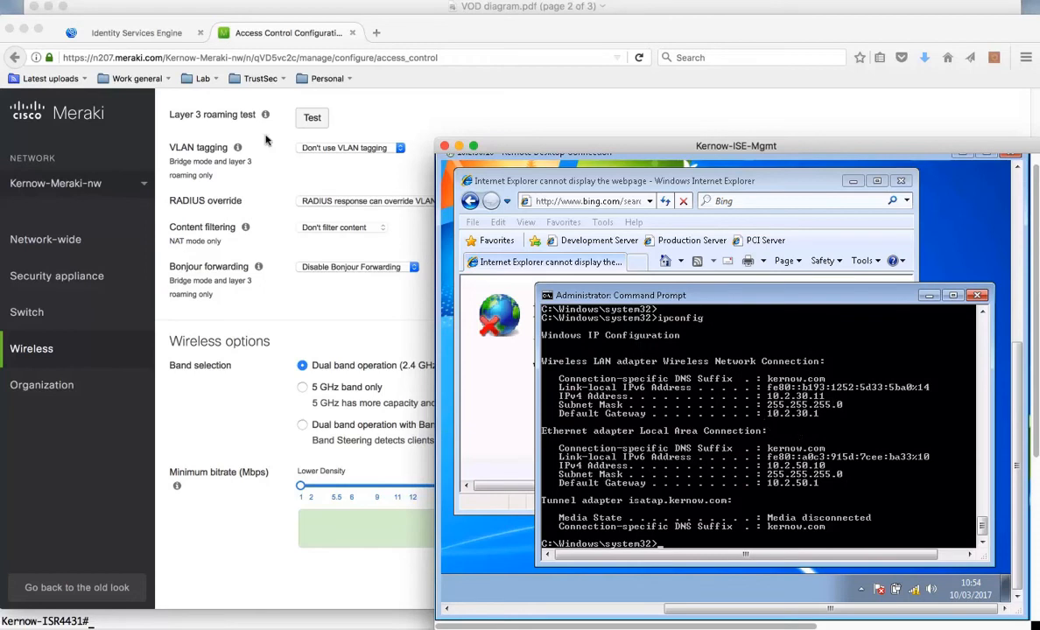
mouse_move(59, 24)
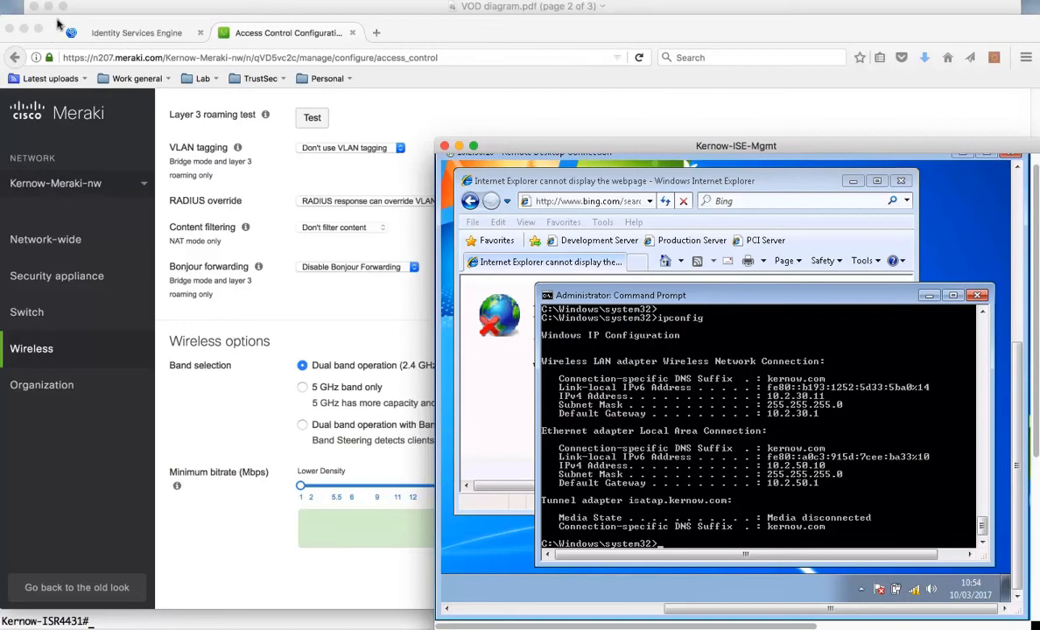
Open RADIUS Live Logs showing KERNOW\tseng1 authorized as PermitAccess, TSEngineering.
click(135, 33)
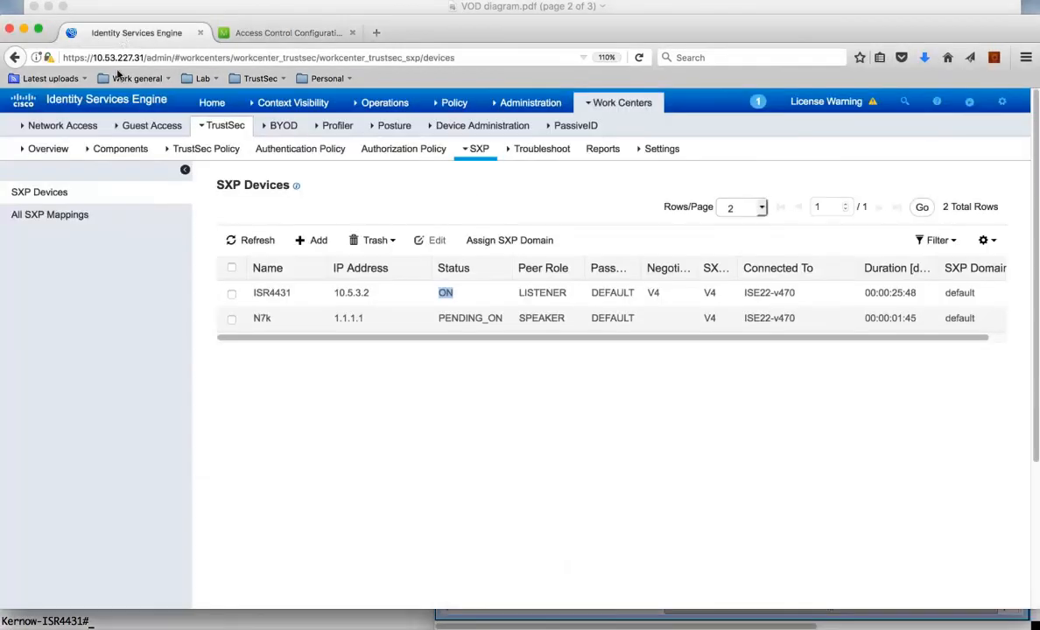
click(384, 102)
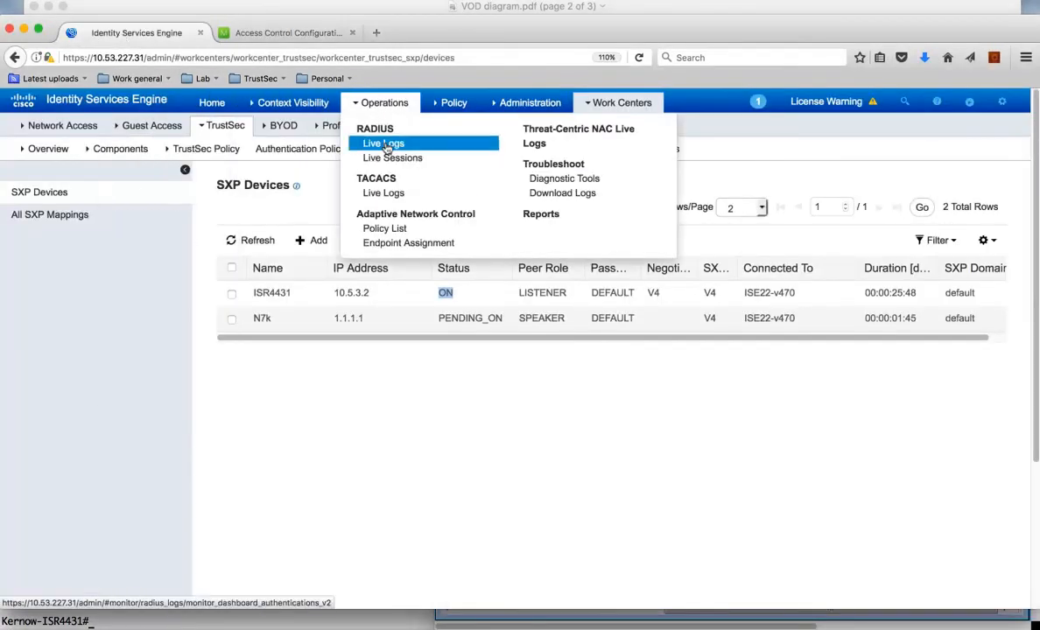
click(383, 142)
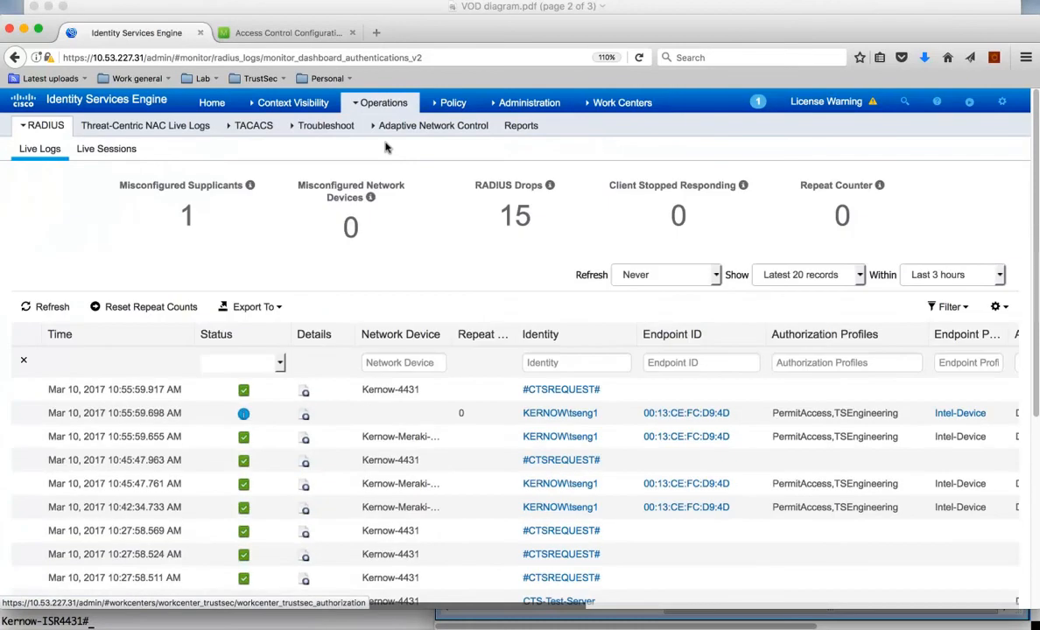
mouse_move(452, 250)
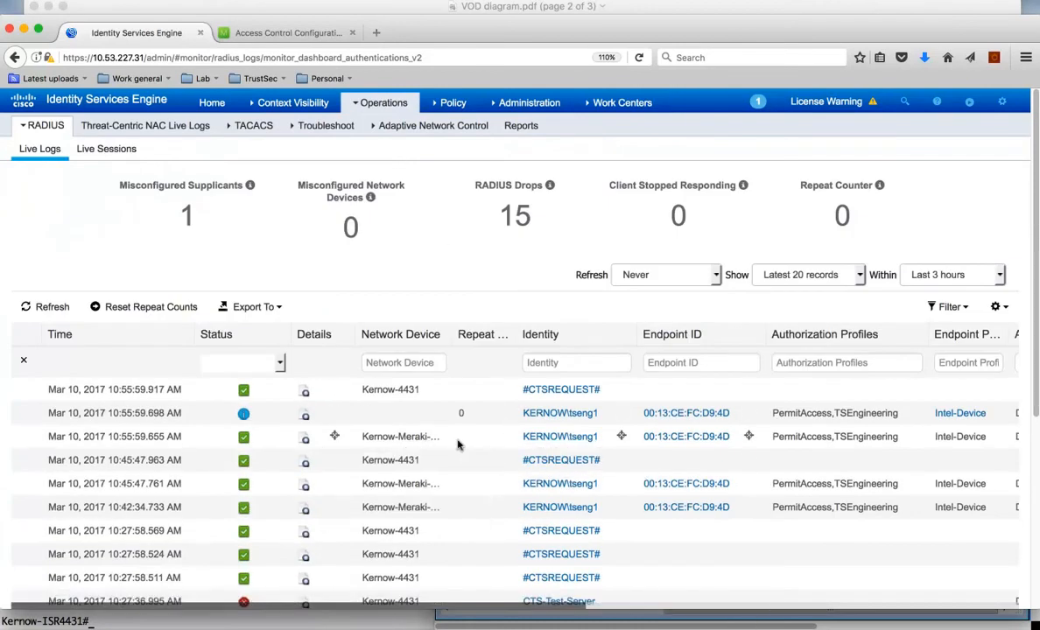
mouse_move(560, 436)
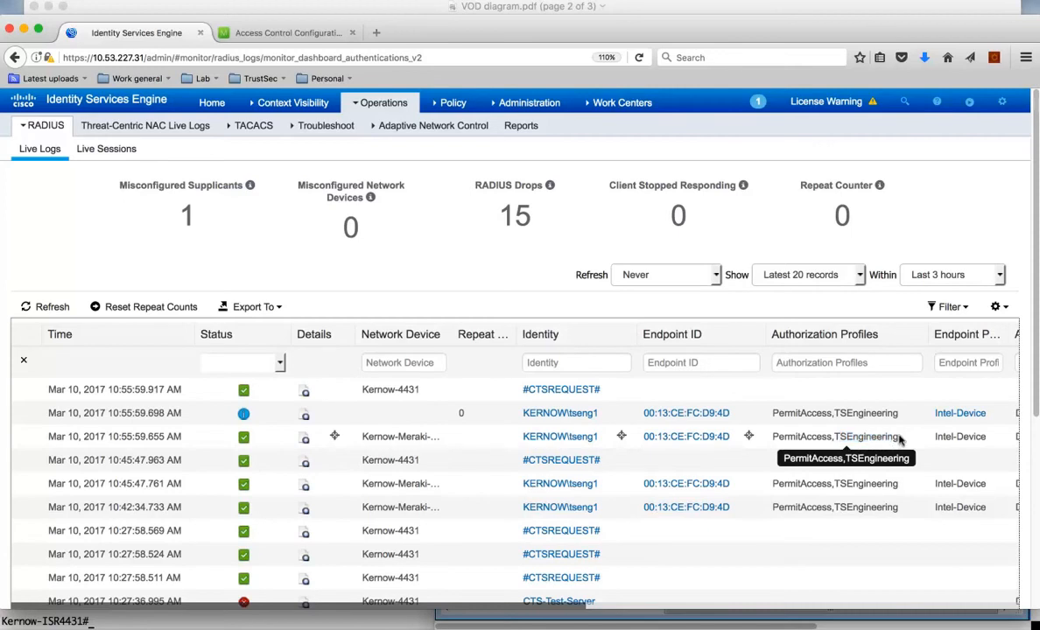
mouse_move(868, 441)
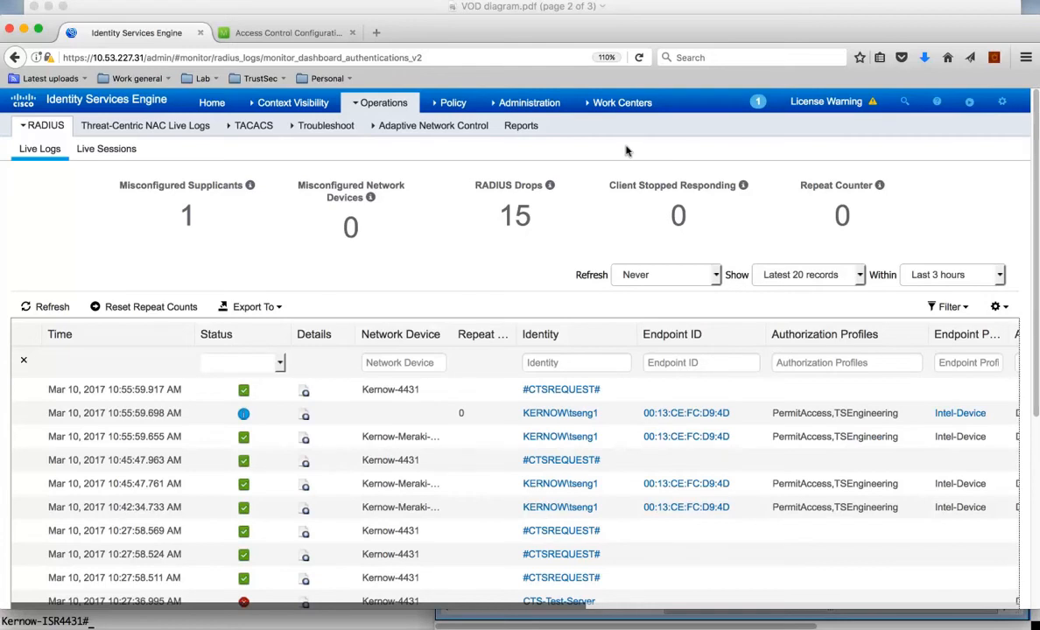
Open All SXP Mappings and highlight 10.2.30.11 tagged TSEngineering SGT 17.
click(622, 102)
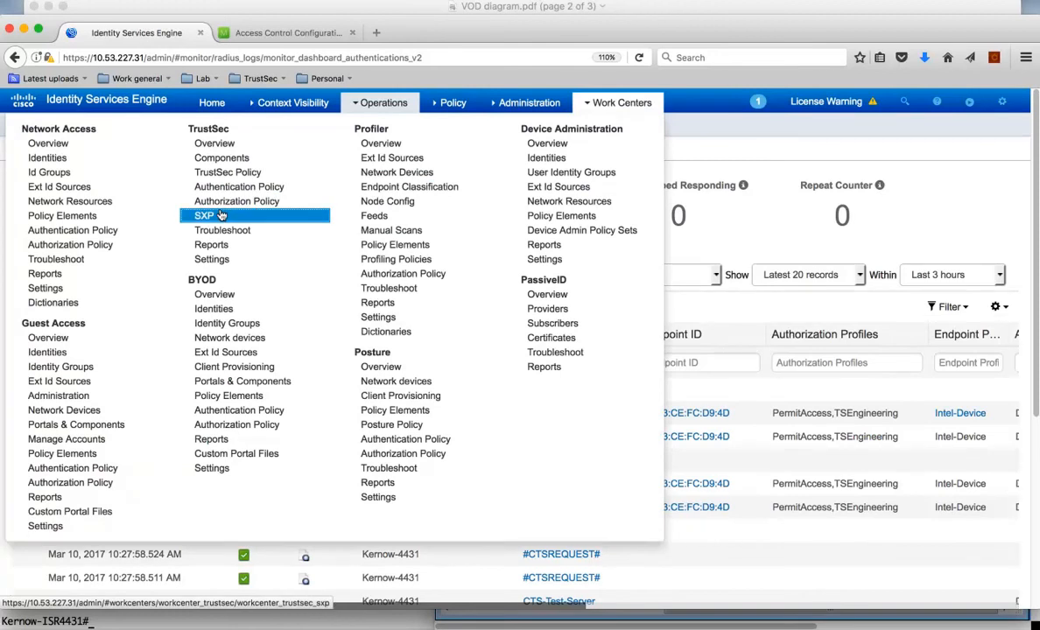
click(203, 216)
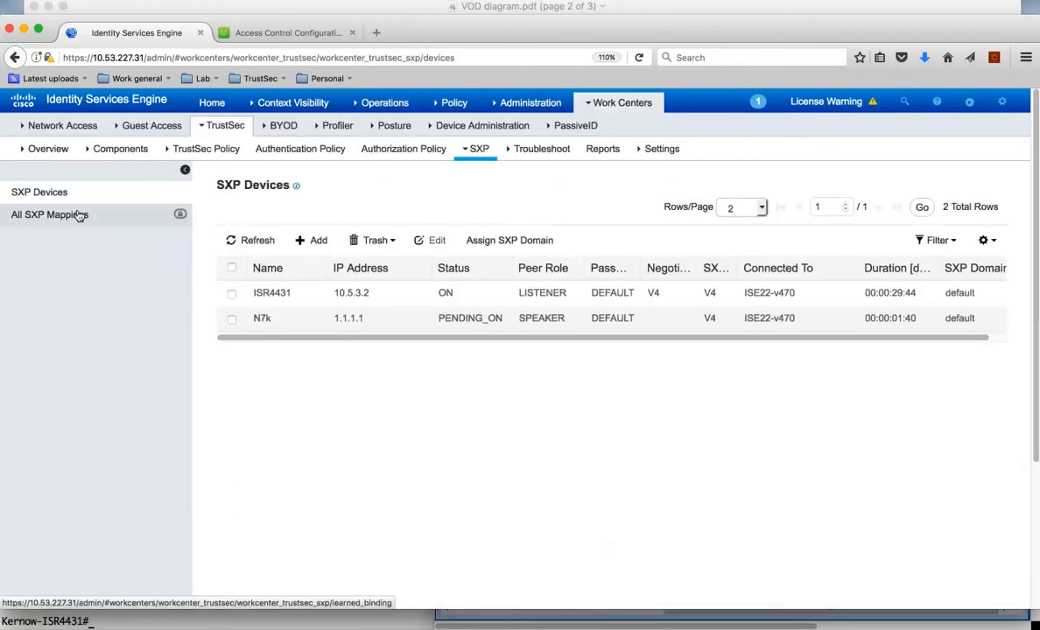
click(50, 215)
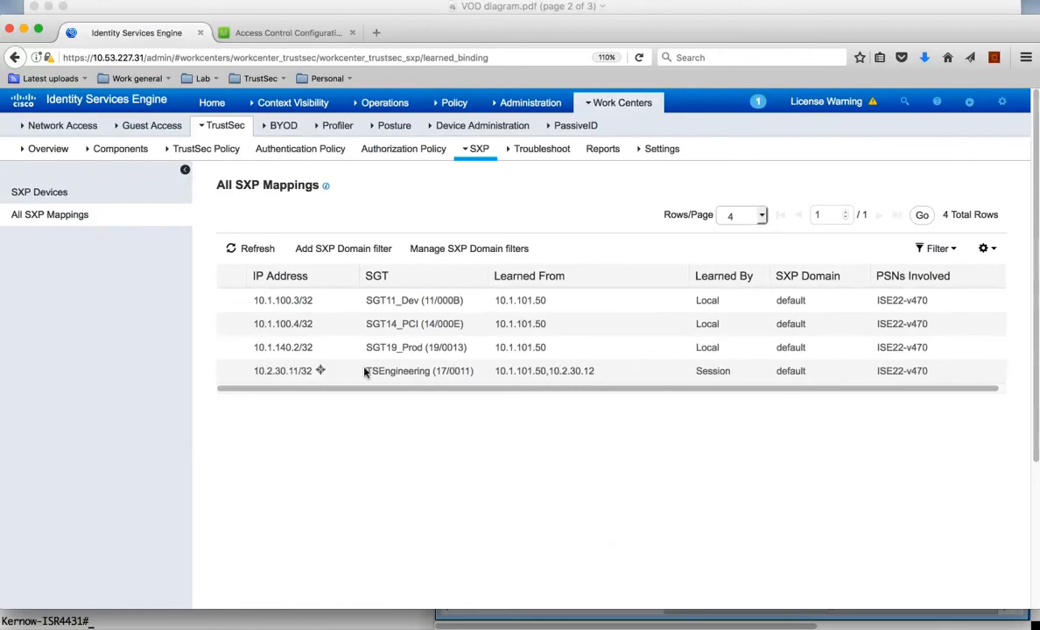
double_click(275, 371)
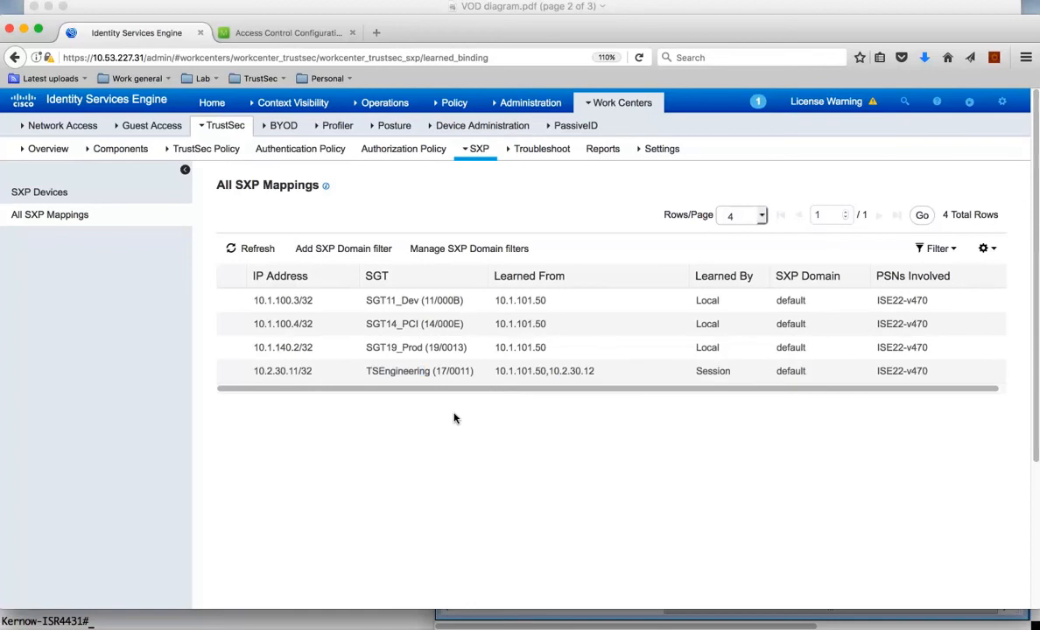
mouse_move(357, 506)
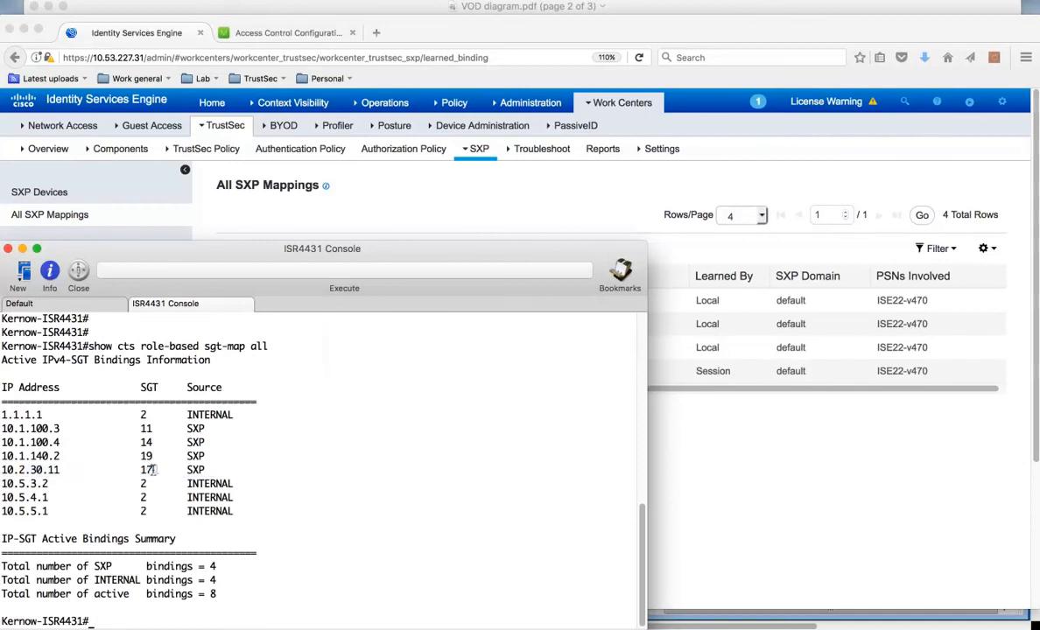
mouse_move(217, 470)
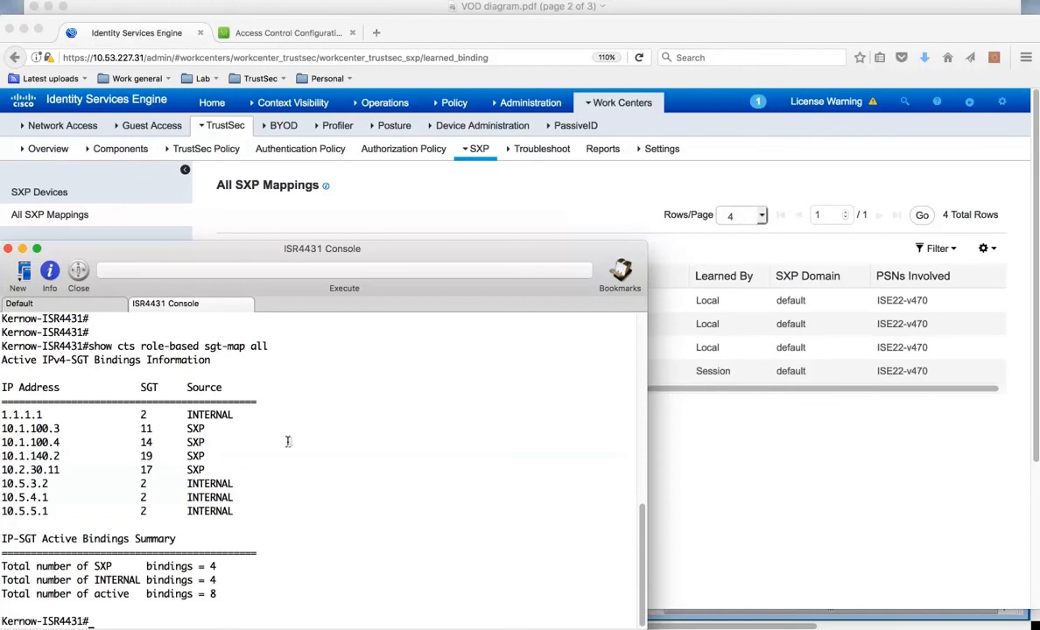
mouse_move(575, 520)
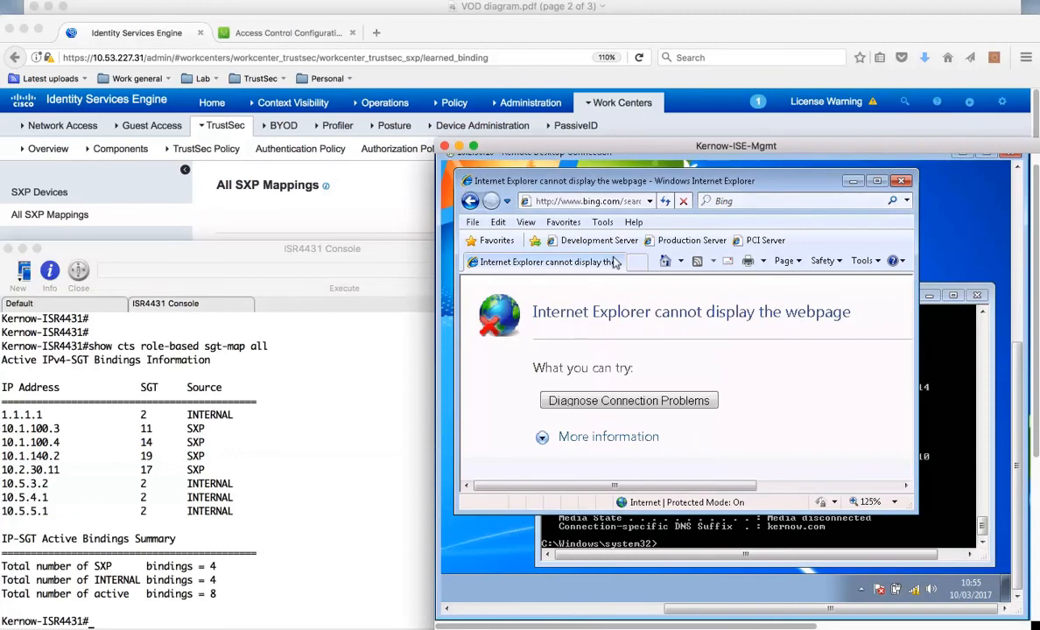
Load the Development and Production server favorites, then attempt the PCI Server favorite.
click(598, 240)
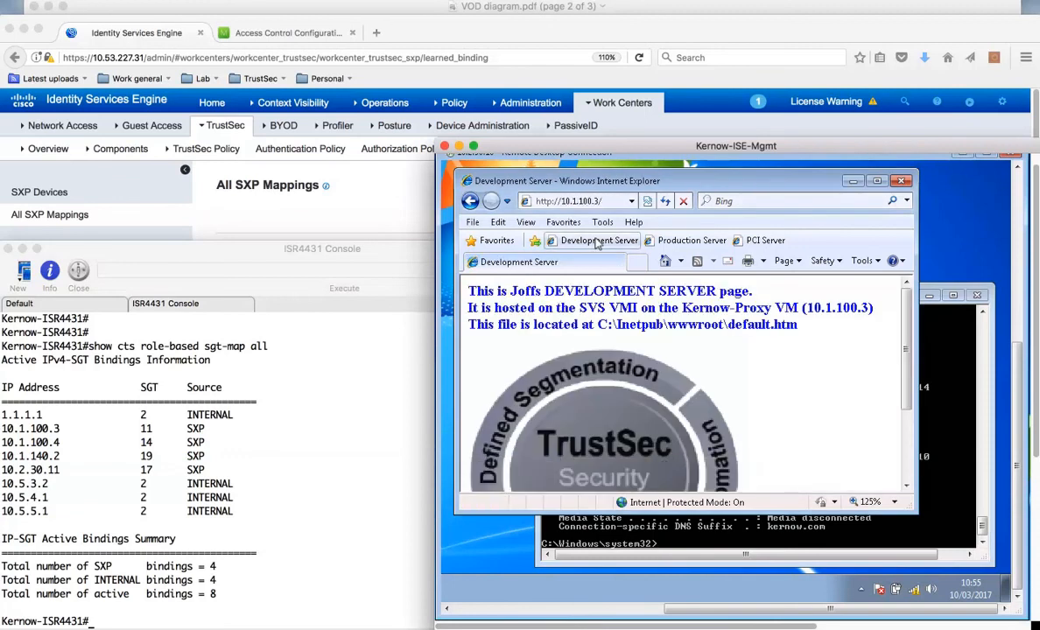
click(692, 240)
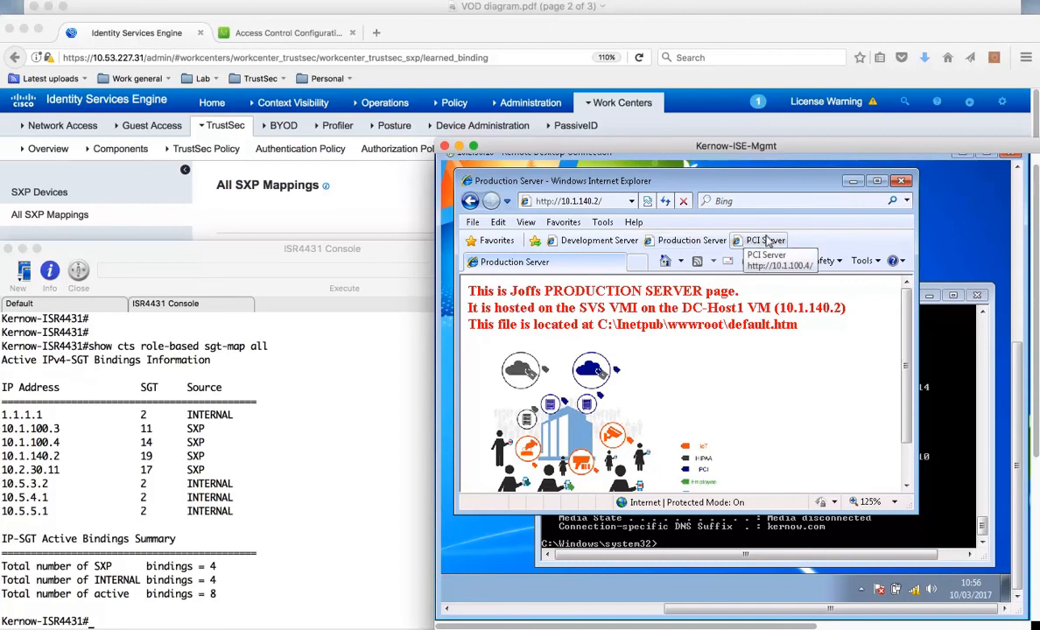
click(764, 240)
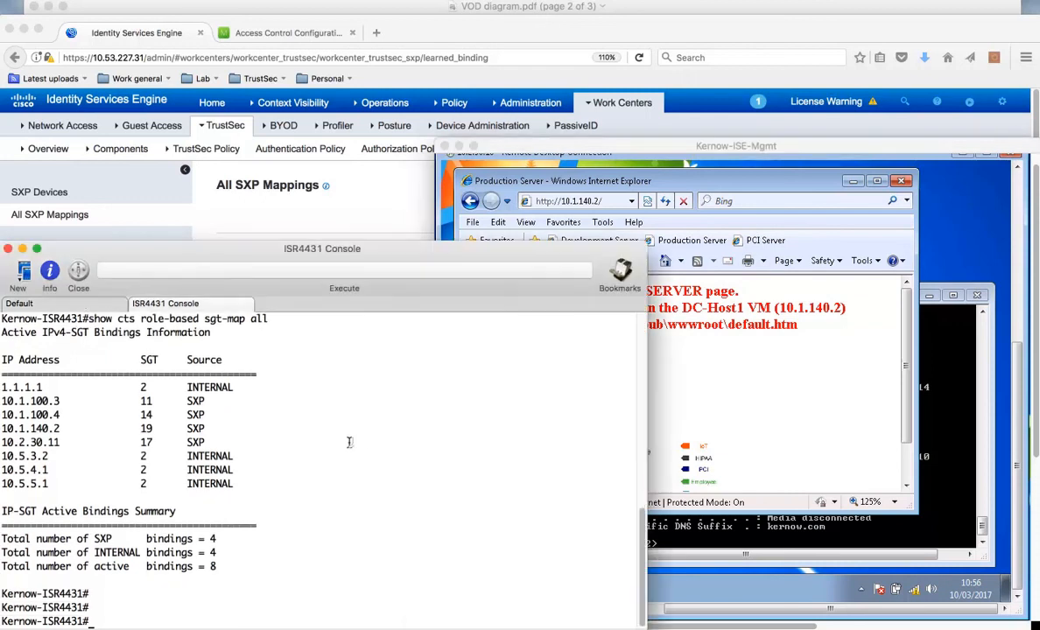
Run 'show cts role-based counters' to see one HW-denied packet from SGT 17 to 14.
text(show cts role-based counters)
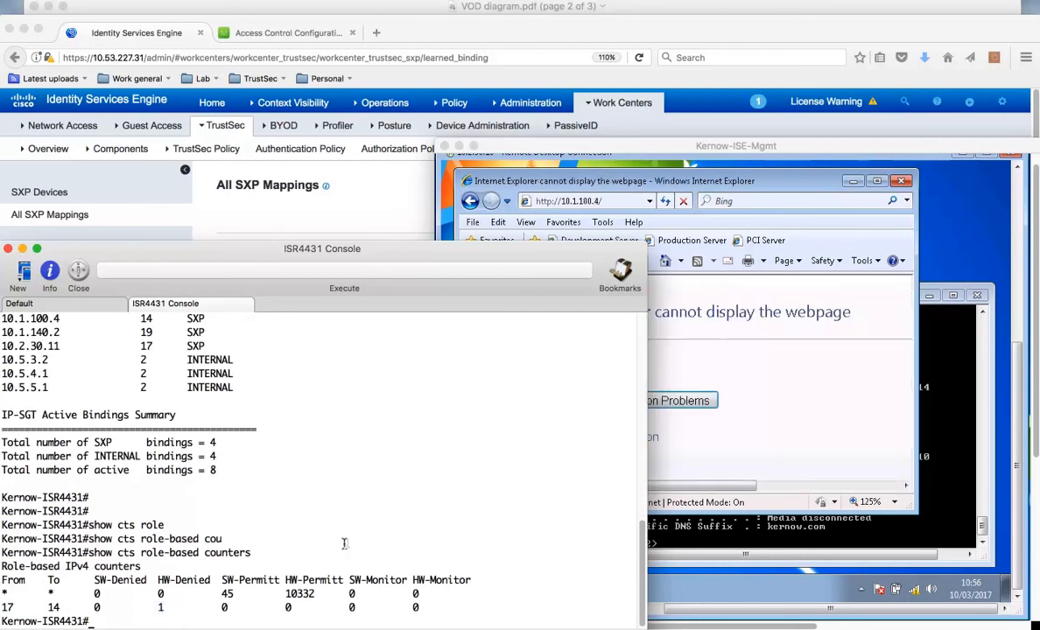
key(Return)
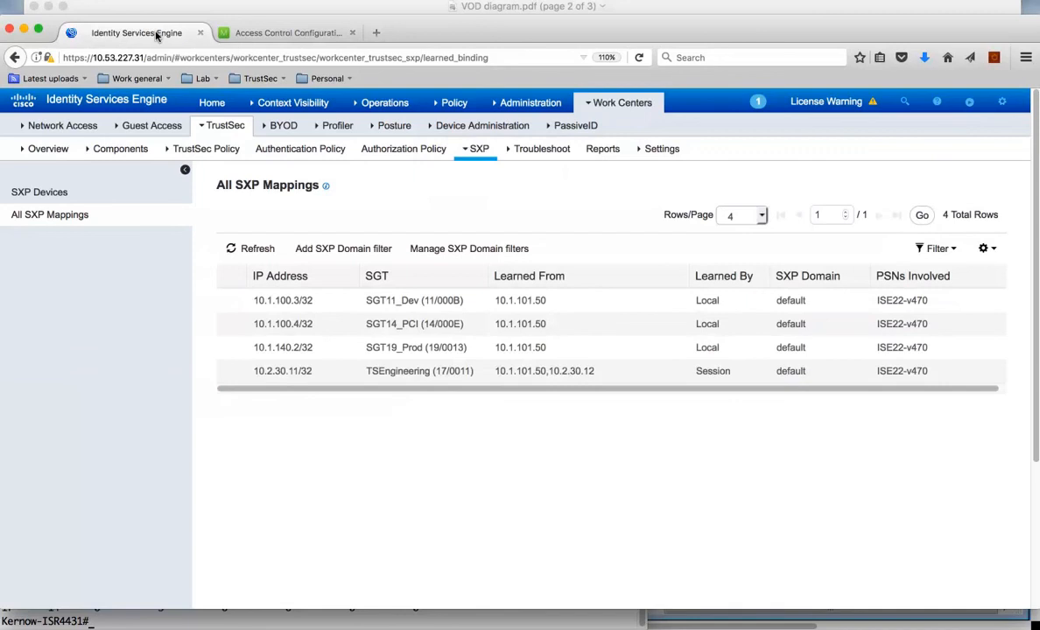
mouse_move(661, 148)
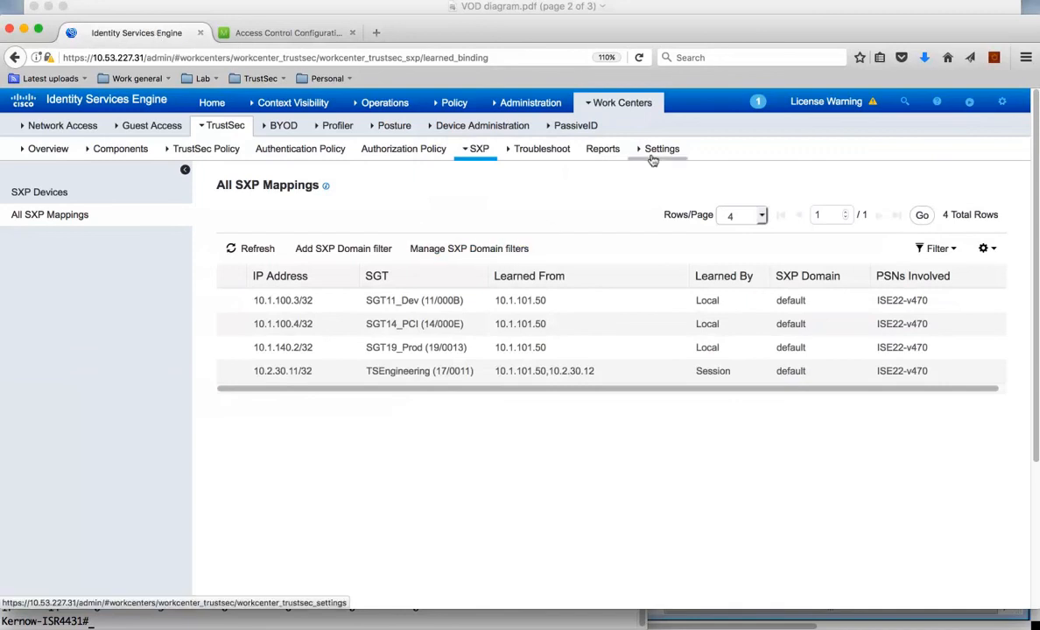
mouse_move(650, 158)
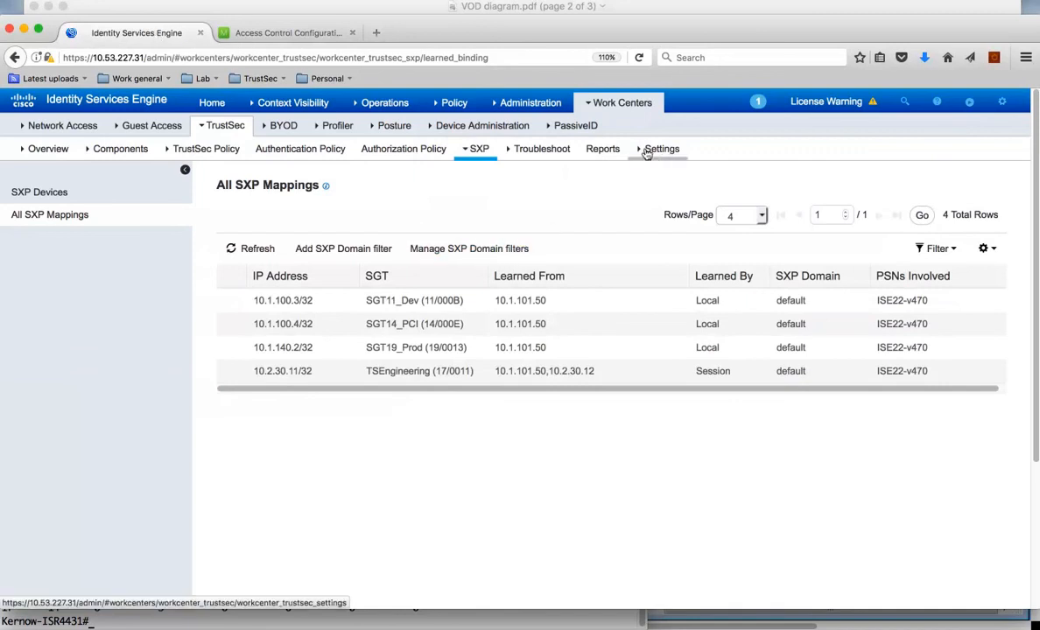
Set the TSEngineering-to-SGT14_PCI Final Catch All Rule to Permit IP, save, and push to devices.
click(621, 102)
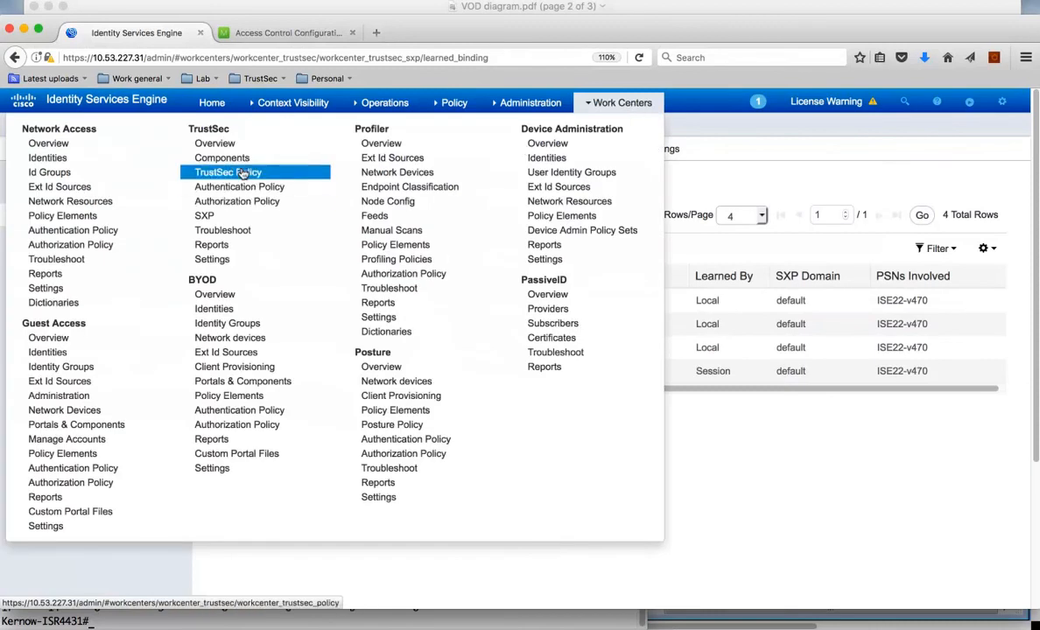
click(228, 171)
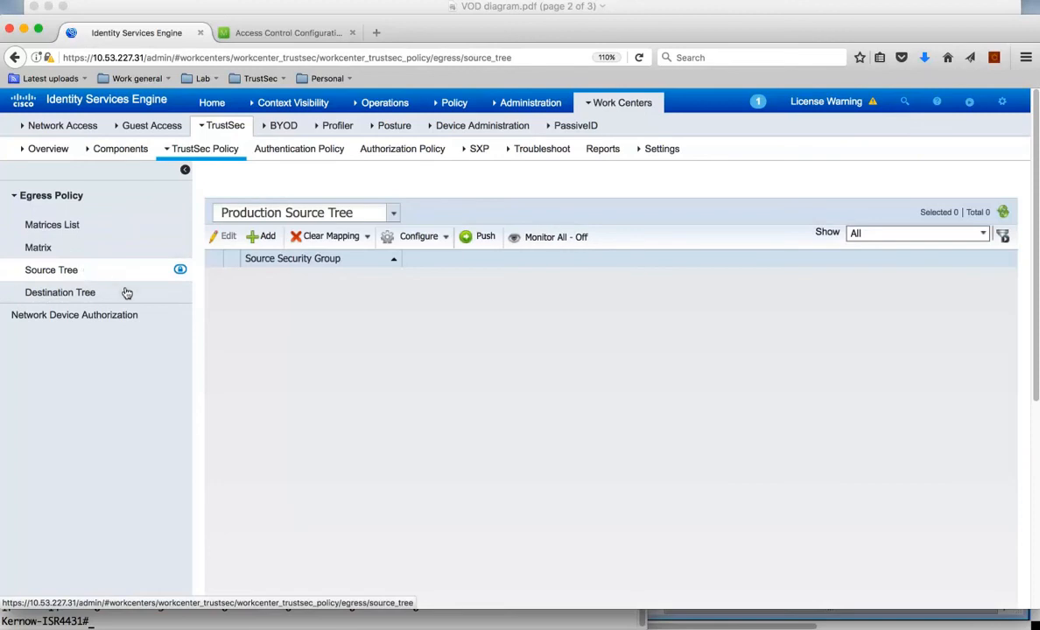
click(232, 346)
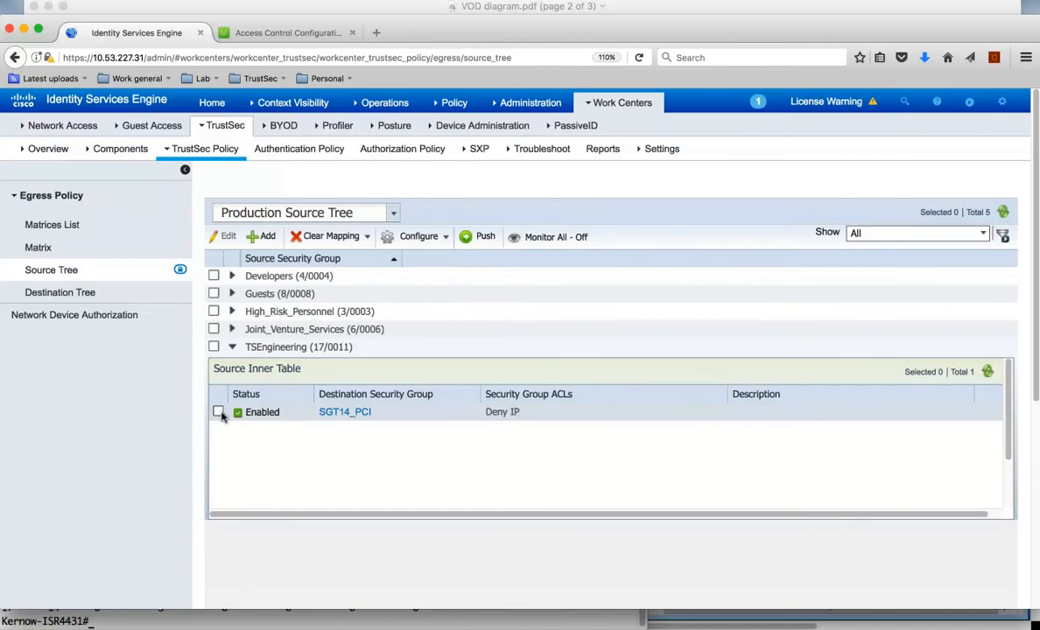
click(218, 411)
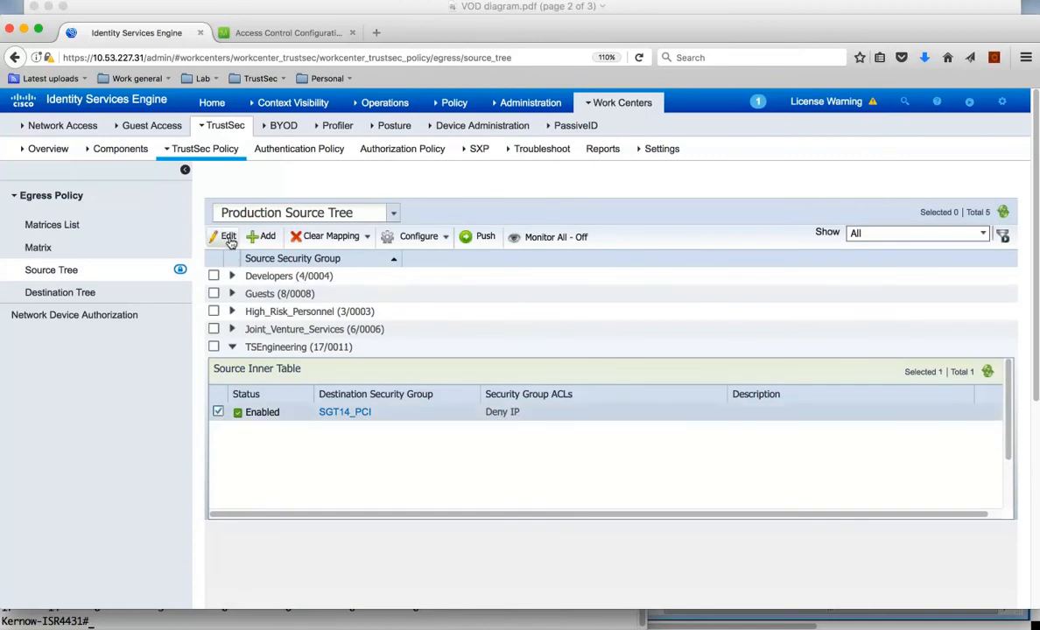
click(227, 236)
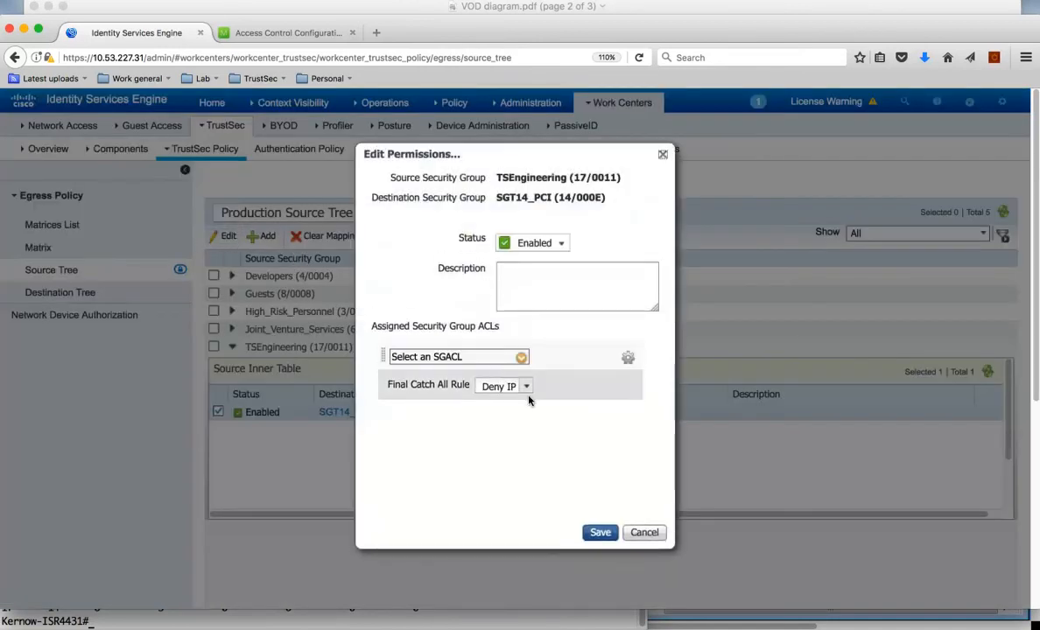
click(505, 386)
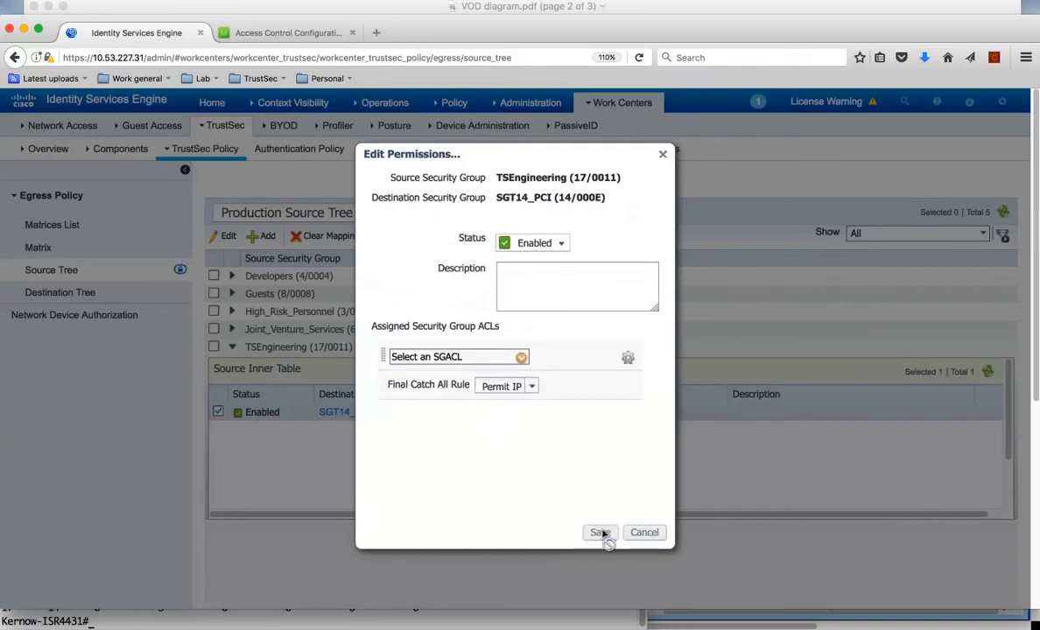
click(598, 532)
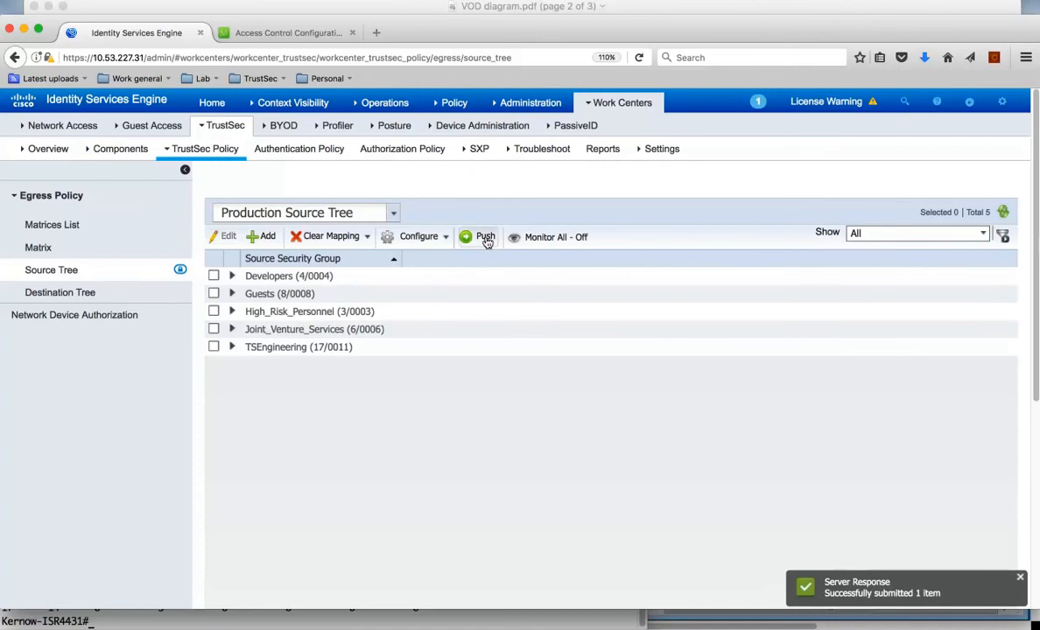
click(485, 237)
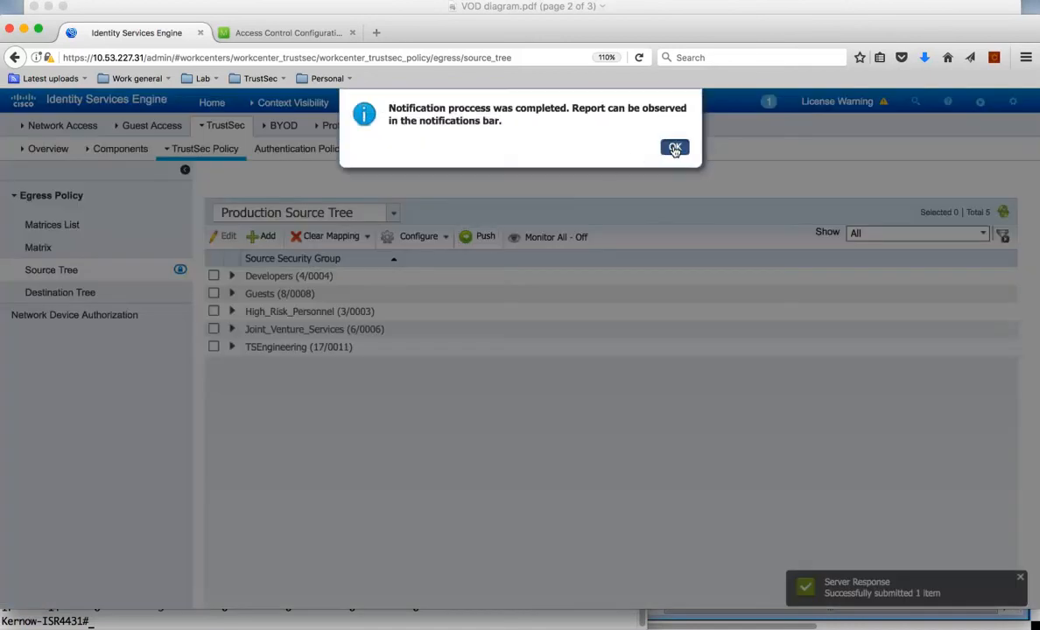
click(674, 147)
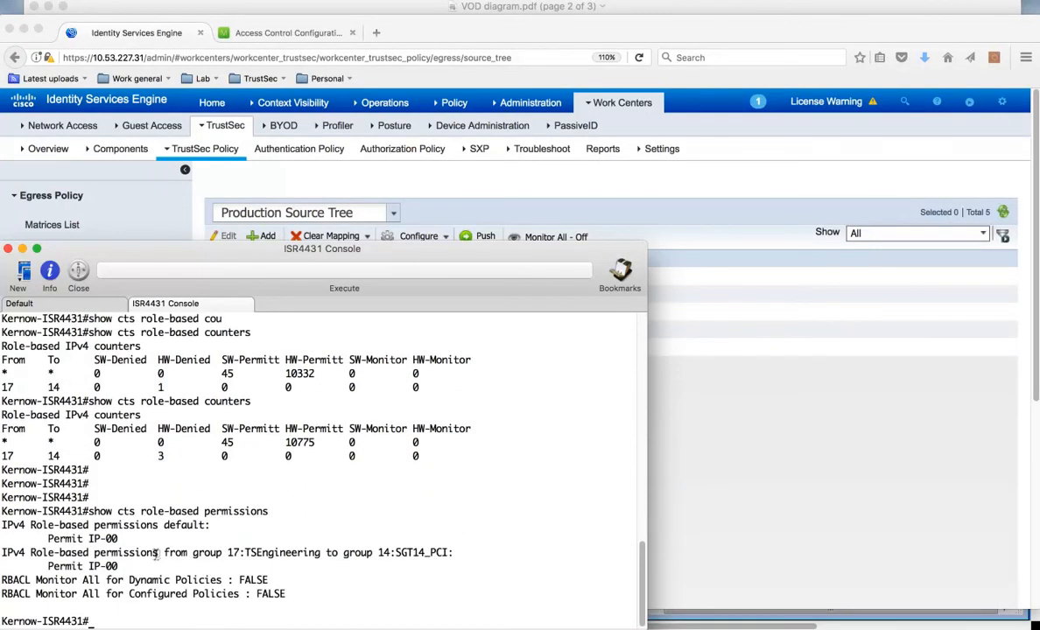
Highlight the Permit IP-00 entry for SGT 17 to 14 in the role-based permissions output.
drag(162, 552, 398, 552)
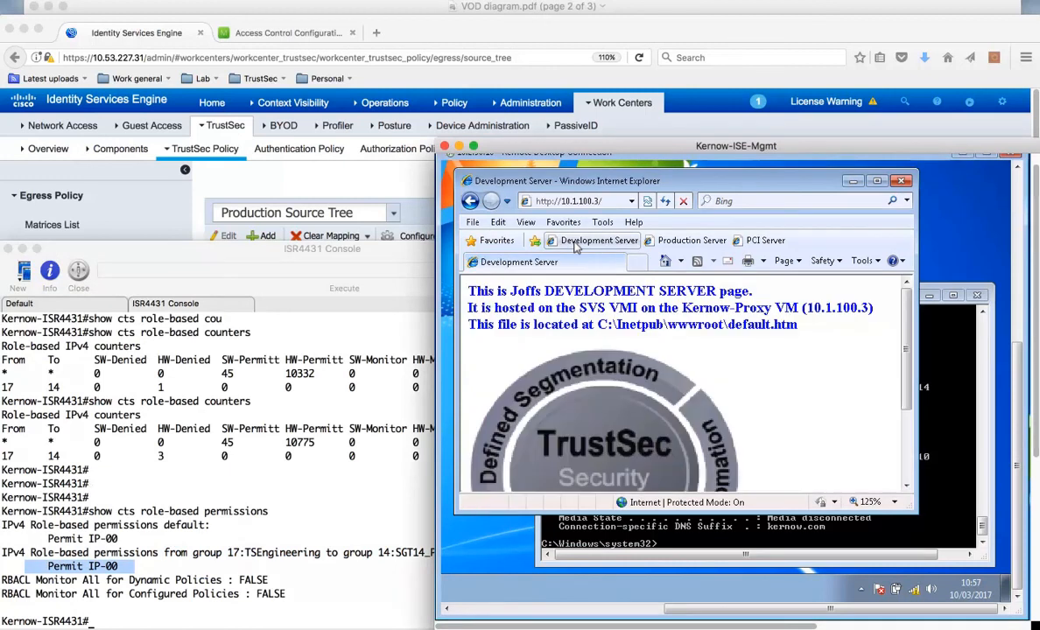
Load the Production Server page, then the PCI Server page at 10.1.100.4.
click(691, 240)
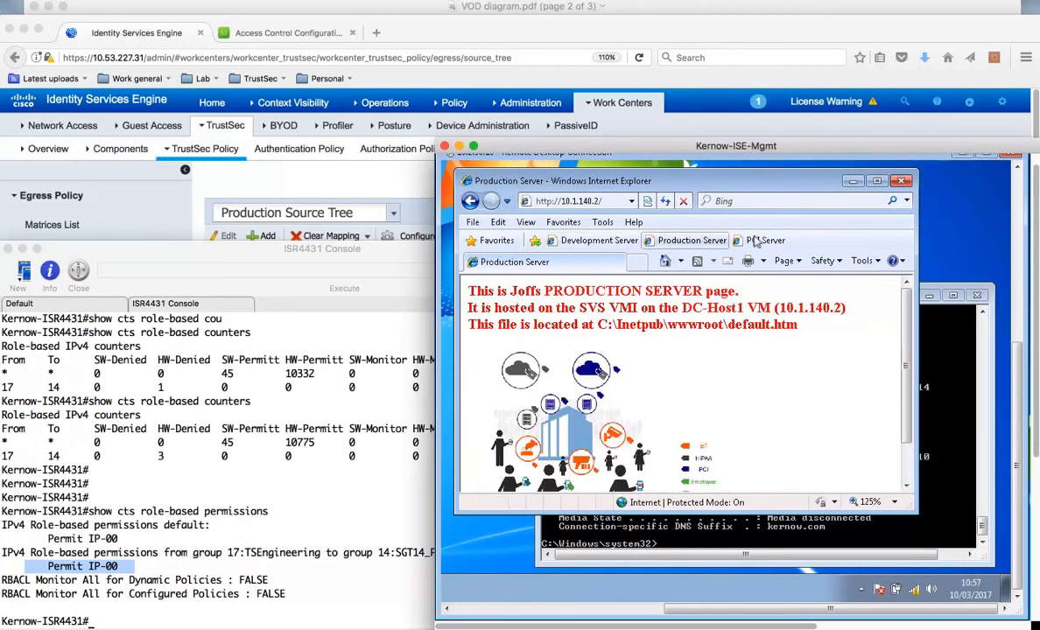
click(764, 241)
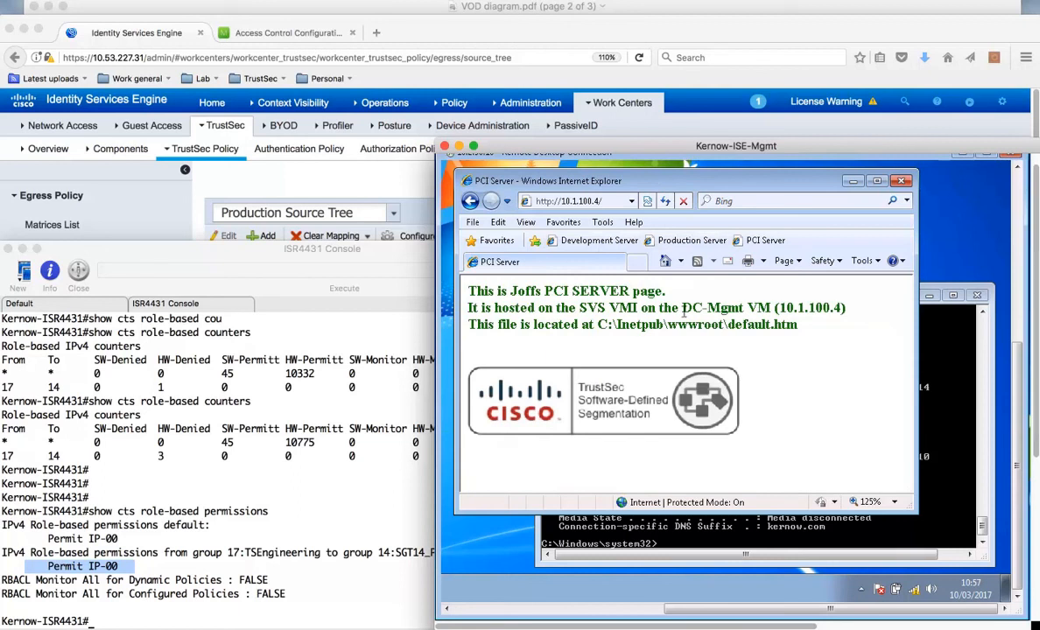
mouse_move(764, 357)
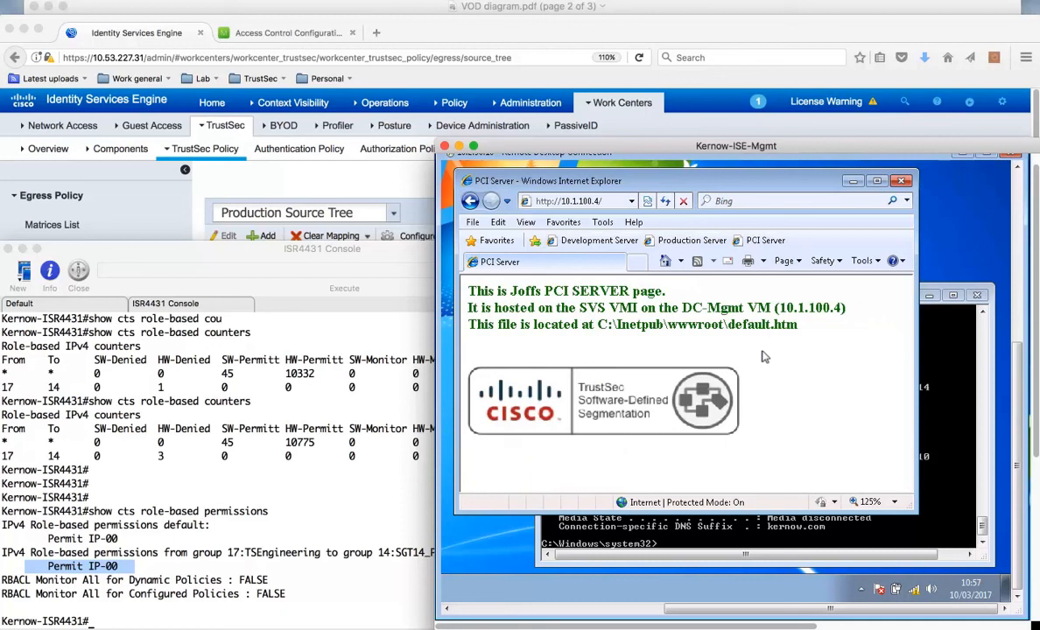
mouse_move(736, 101)
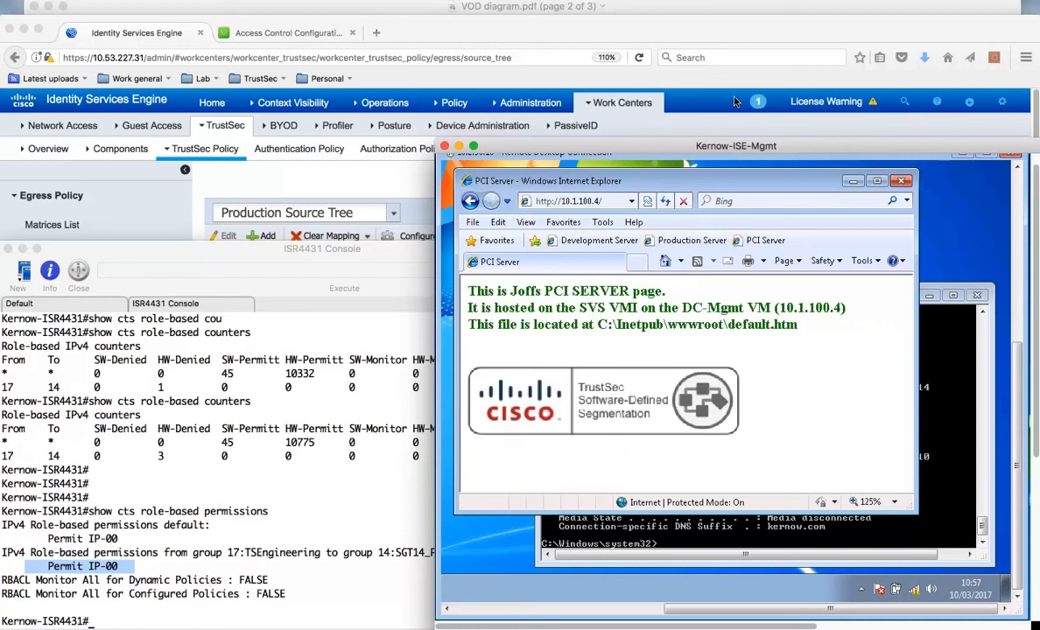